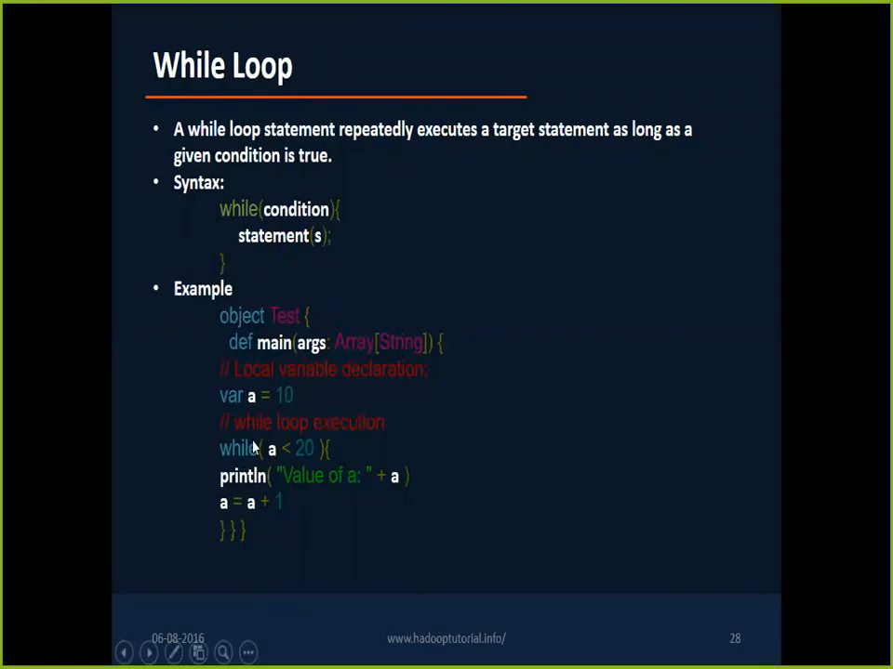
{"action": "mouse_move", "coordinate": [277, 321]}
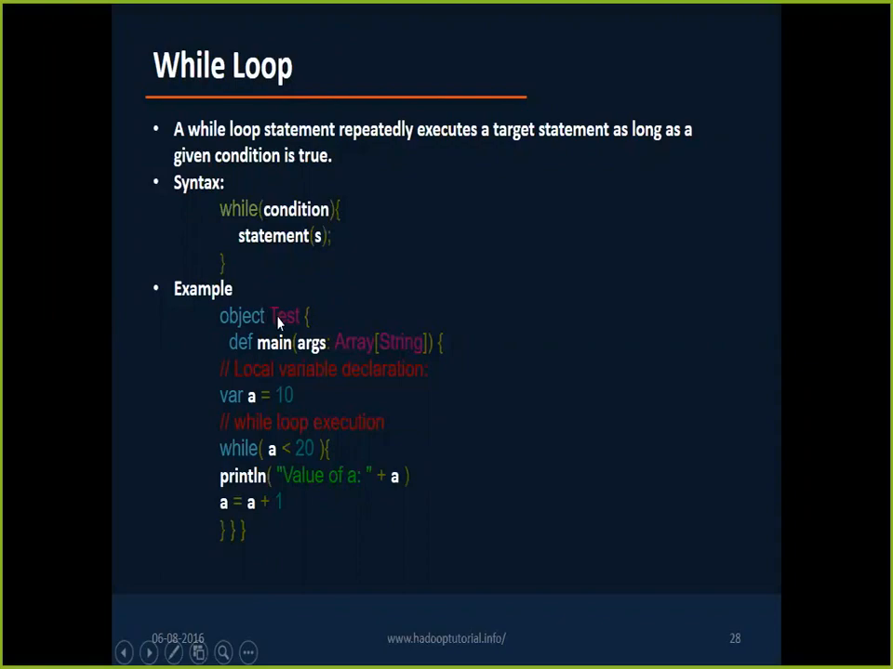
{"action": "mouse_move", "coordinate": [337, 390]}
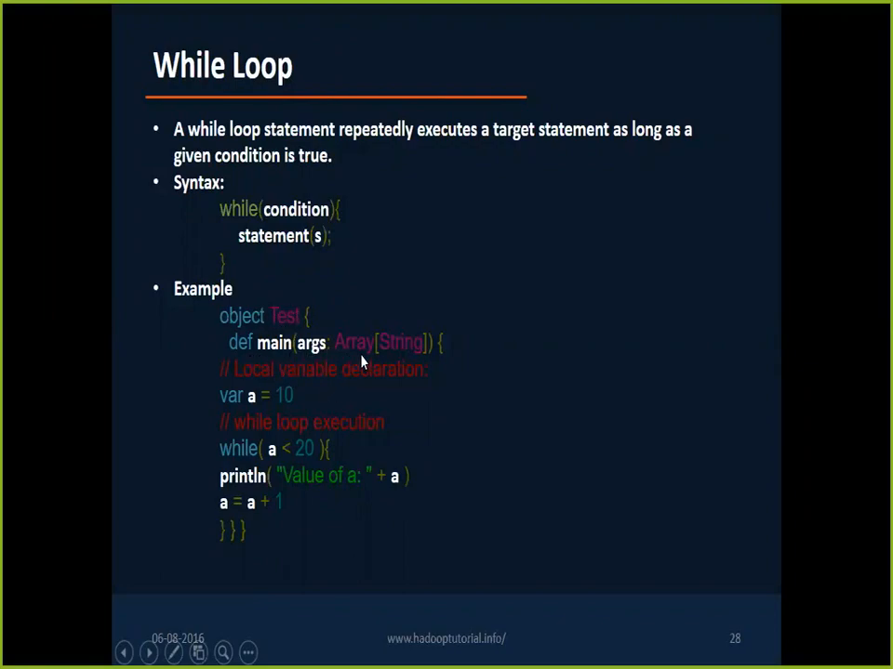
{"action": "mouse_move", "coordinate": [311, 369]}
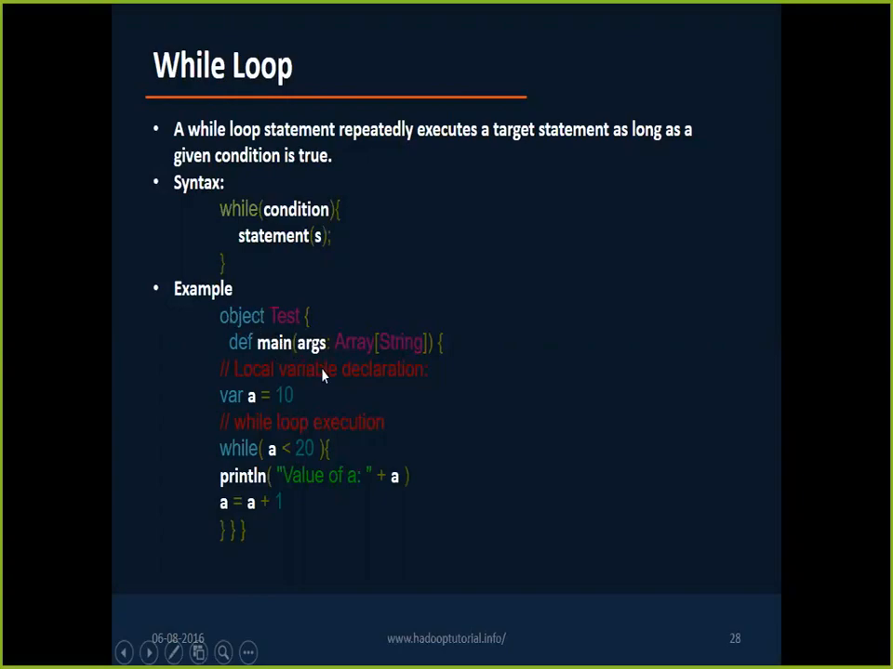
Switch to Scala IDE and select the HelloWorld object name in HelloWorld.scala
{"action": "key", "text": "alt+tab"}
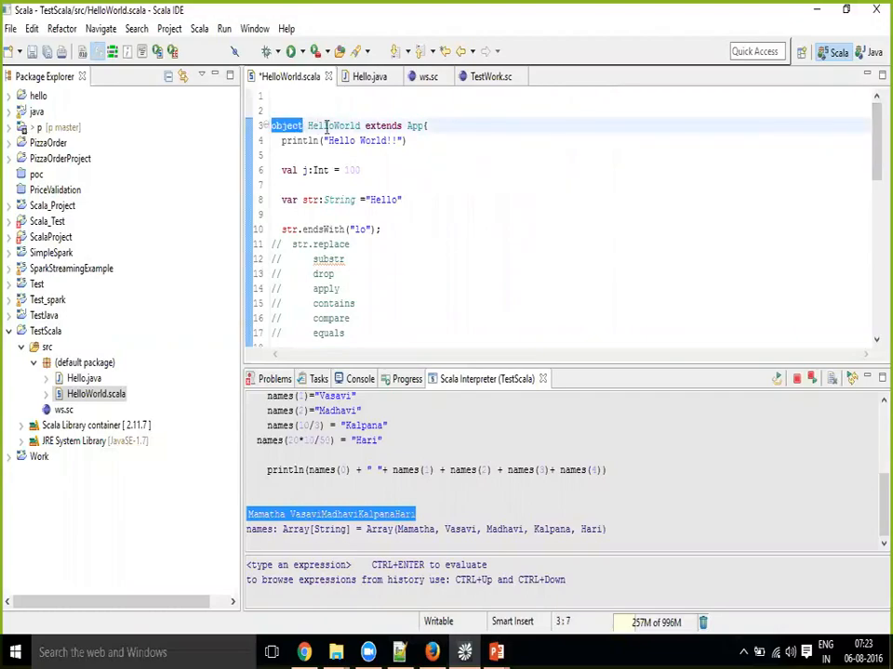
{"action": "double_click", "coordinate": [333, 125]}
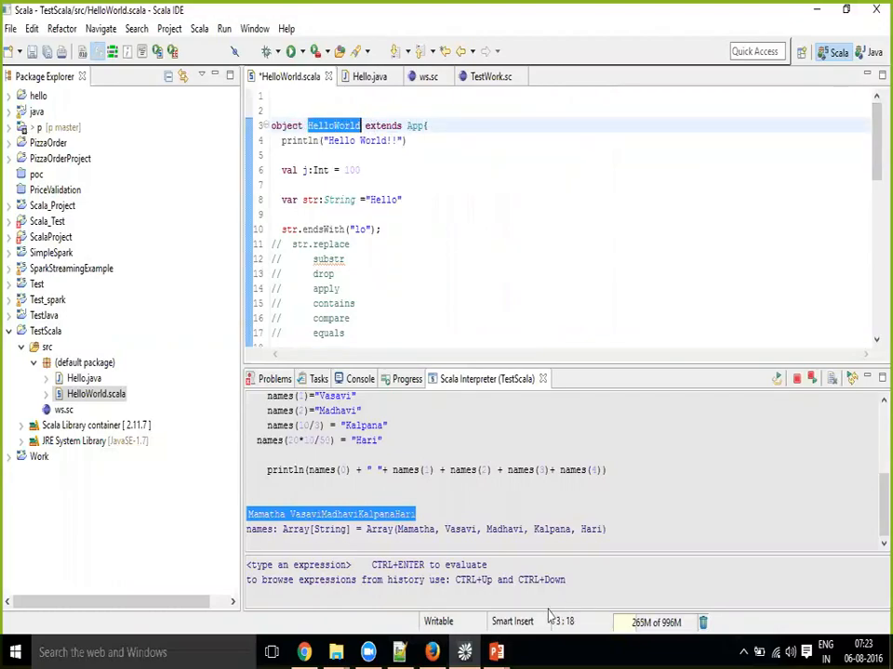
{"action": "mouse_move", "coordinate": [495, 651]}
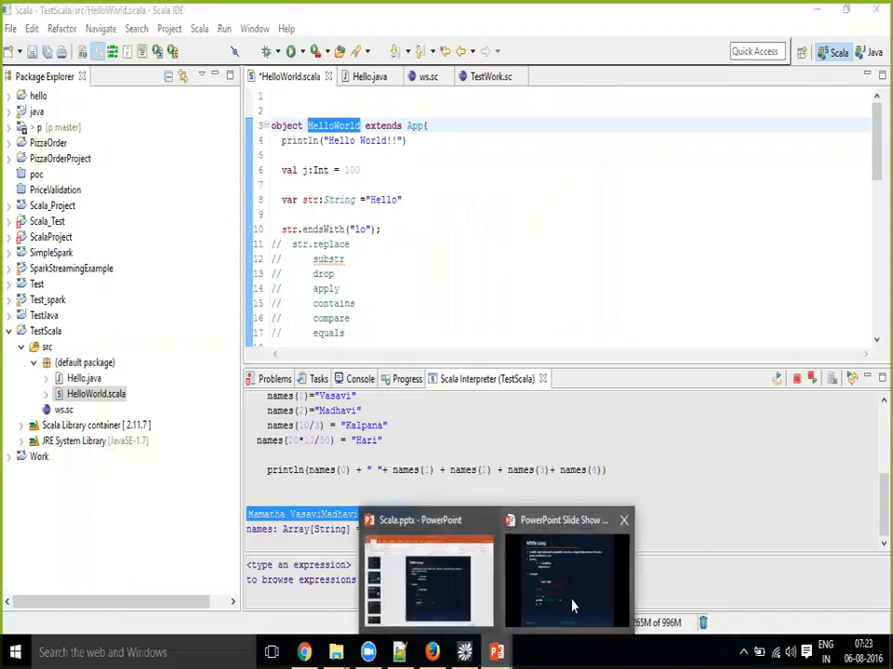
{"action": "left_click", "coordinate": [566, 576]}
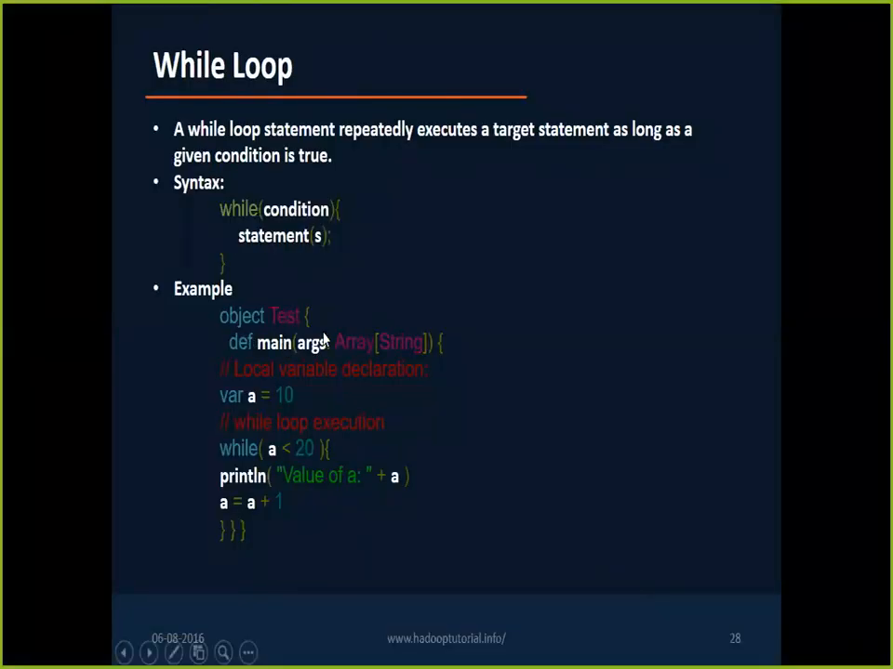
{"action": "mouse_move", "coordinate": [195, 214]}
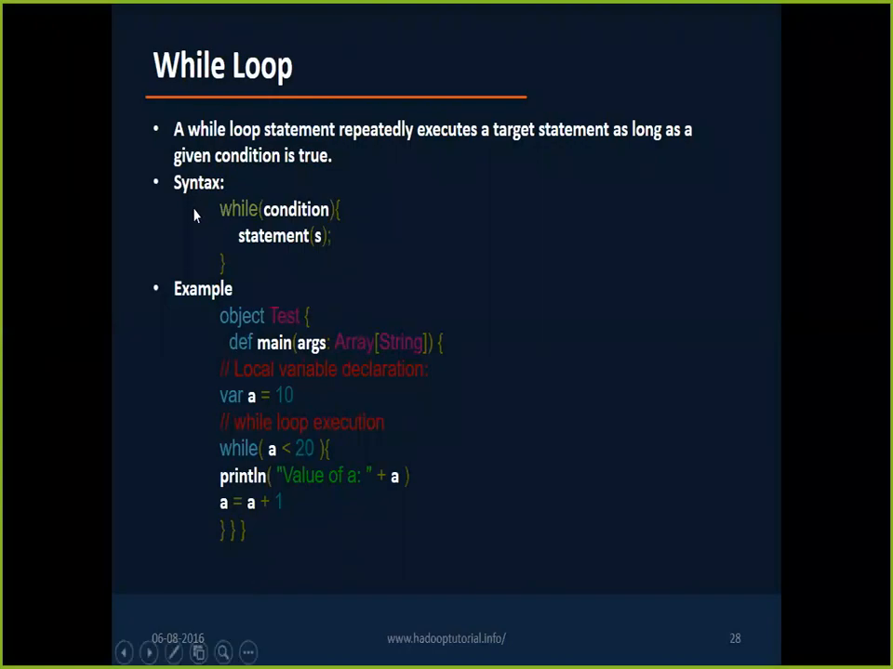
{"action": "mouse_move", "coordinate": [372, 361]}
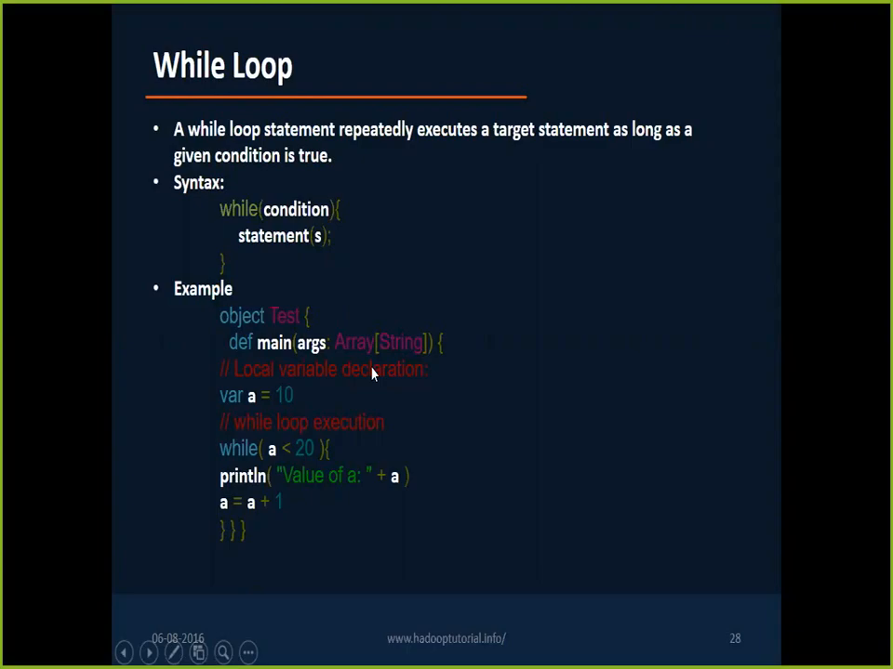
{"action": "mouse_move", "coordinate": [443, 369]}
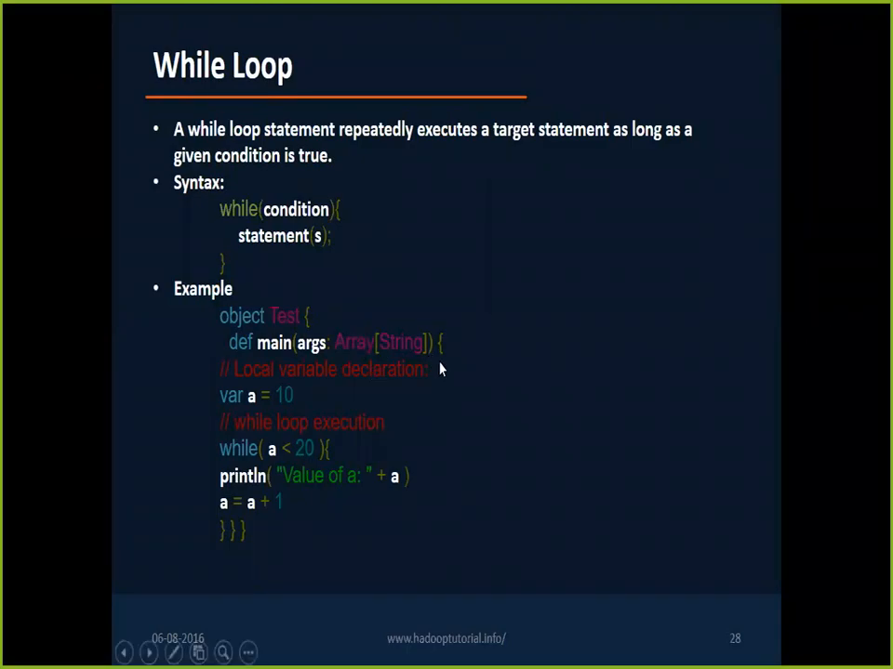
{"action": "mouse_move", "coordinate": [384, 265]}
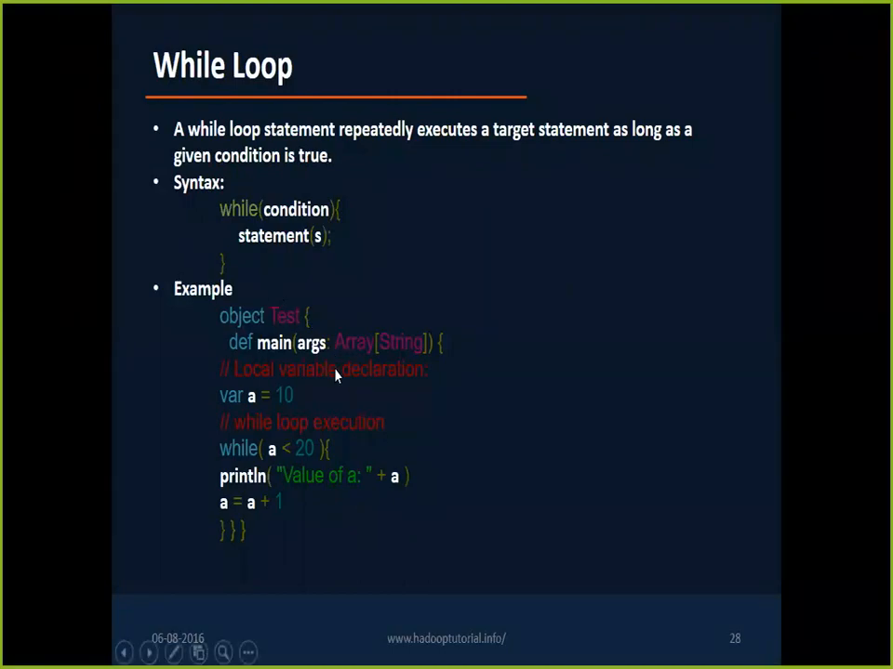
{"action": "mouse_move", "coordinate": [264, 550]}
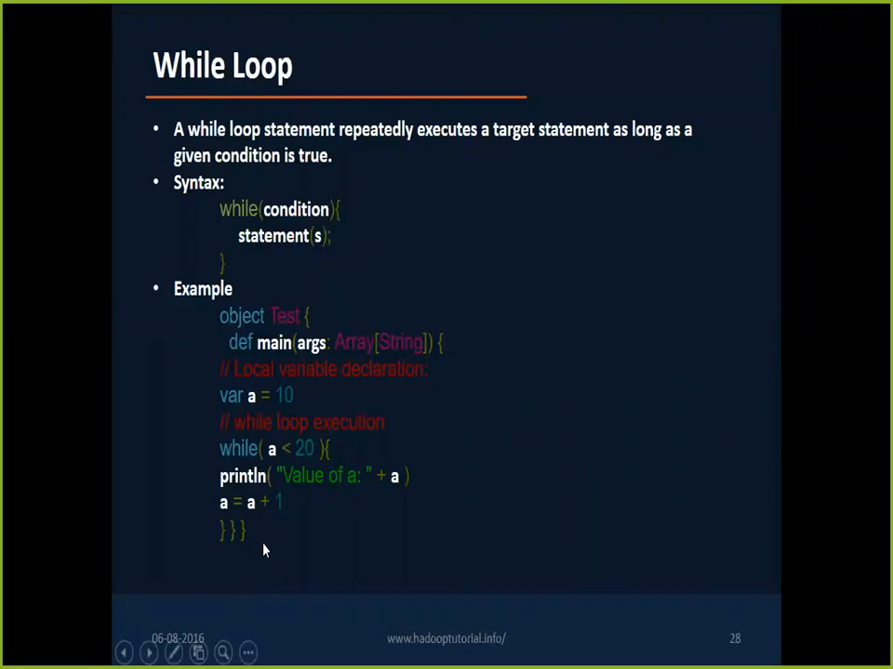
{"action": "mouse_move", "coordinate": [279, 397]}
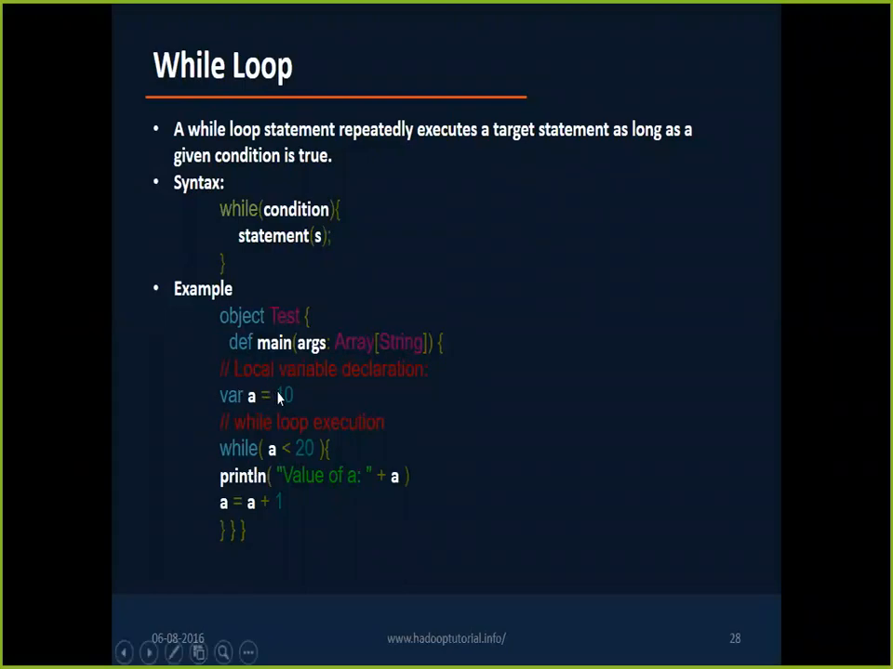
{"action": "mouse_move", "coordinate": [288, 398]}
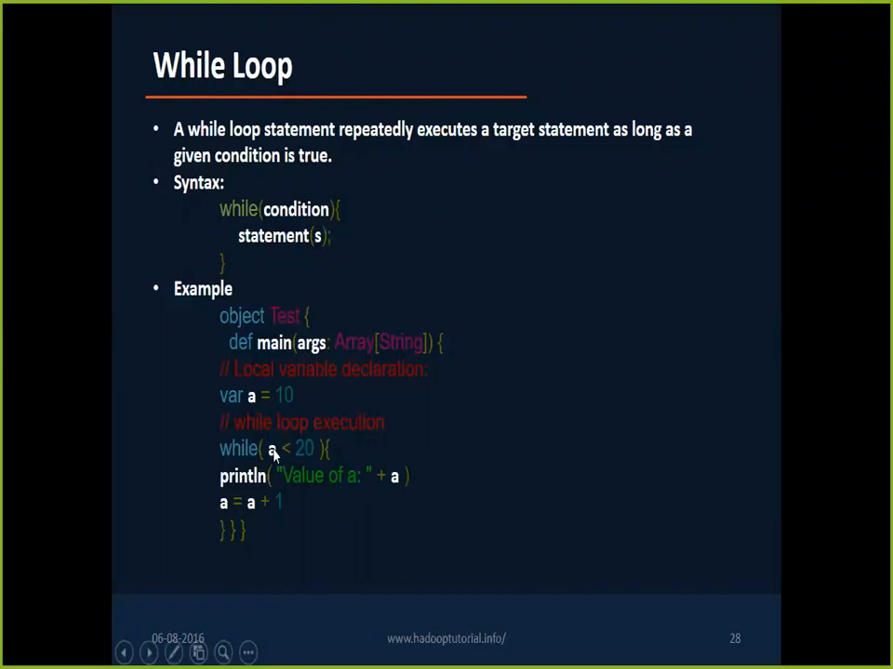
{"action": "mouse_move", "coordinate": [360, 455]}
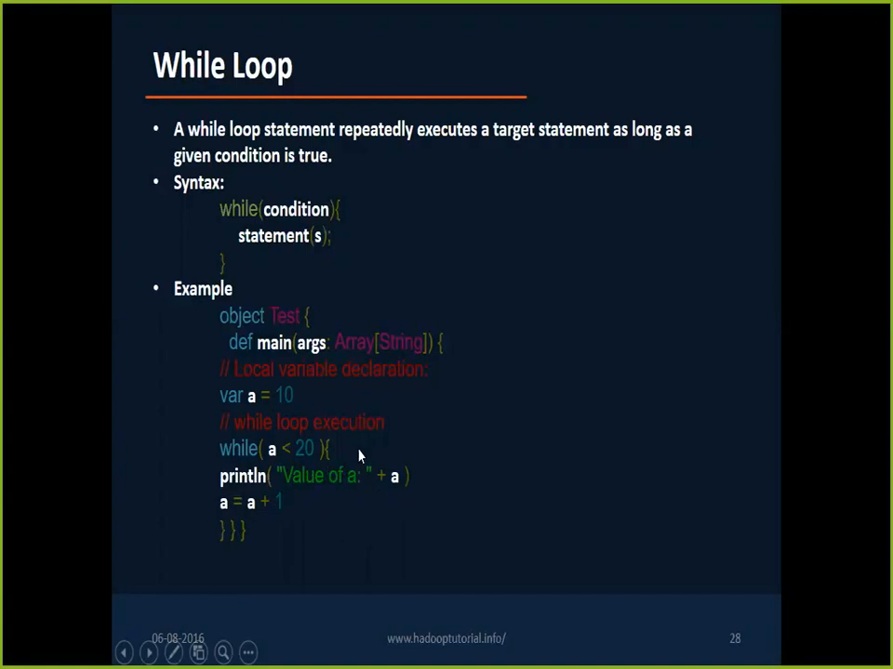
{"action": "mouse_move", "coordinate": [347, 448]}
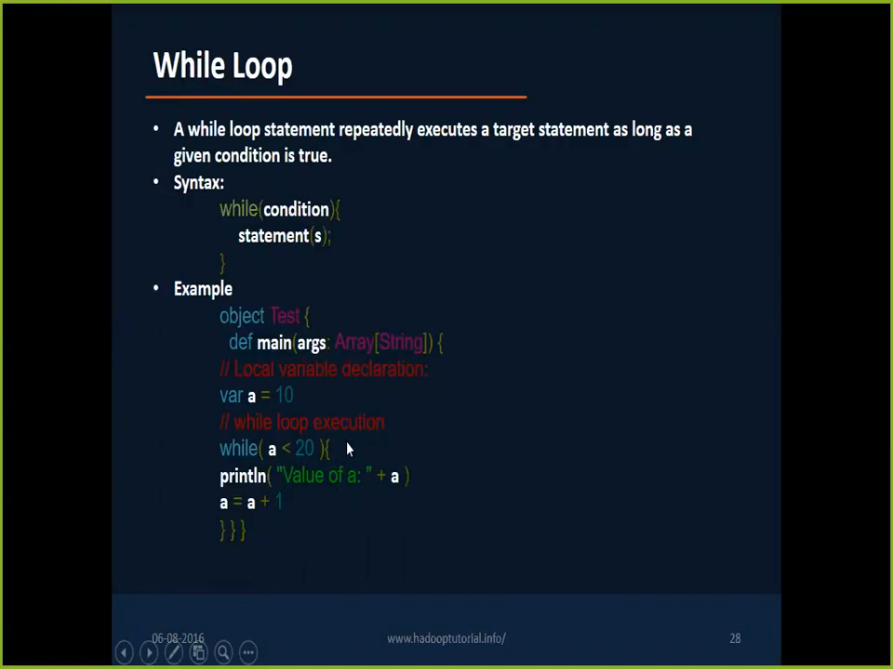
Advance the slide show to slide 30, For Loop
{"action": "left_click", "coordinate": [148, 654]}
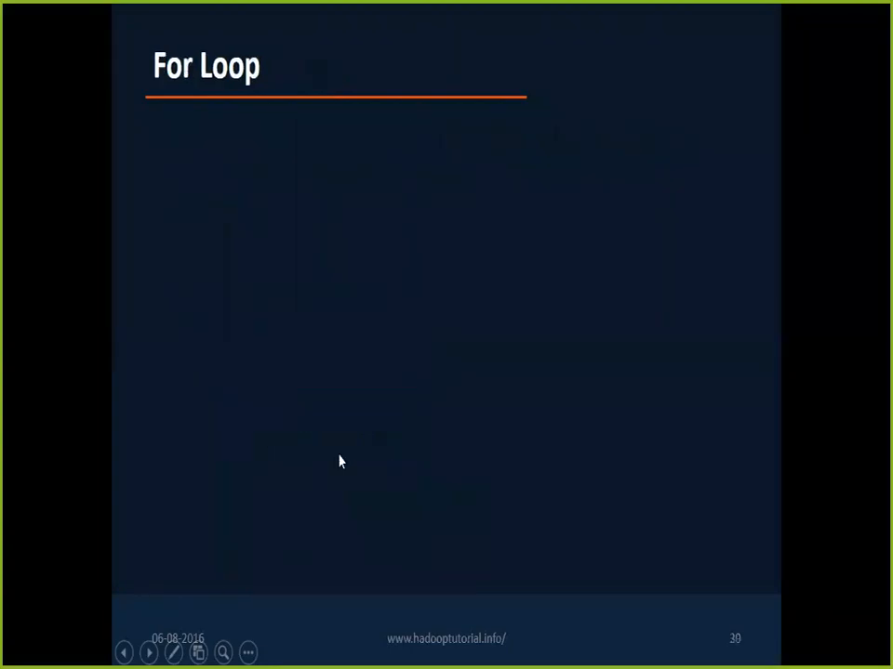
Switch from PowerPoint to the Notepad++ Day 4 notes file
{"action": "key", "text": "alt+tab"}
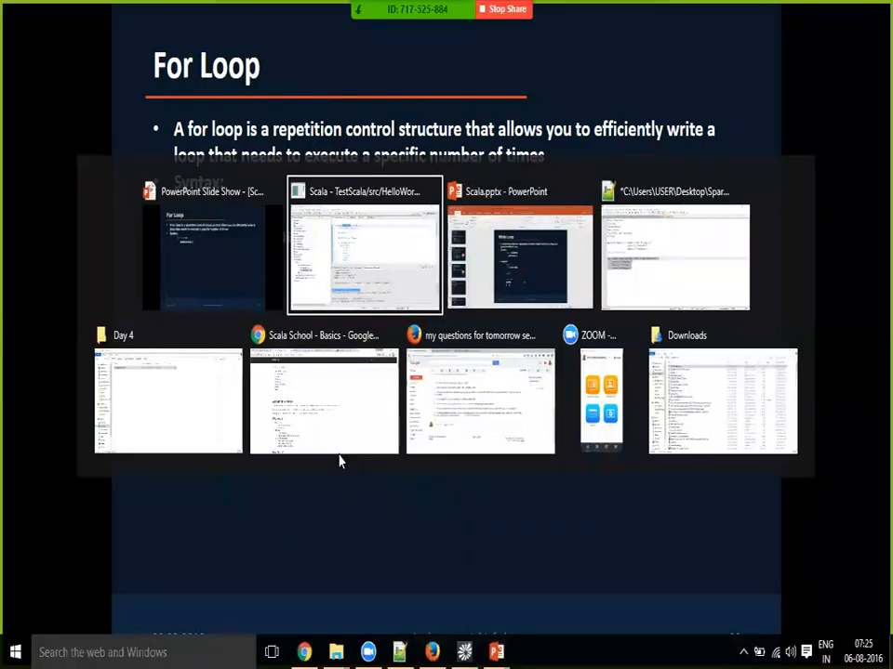
{"action": "left_click", "coordinate": [364, 241]}
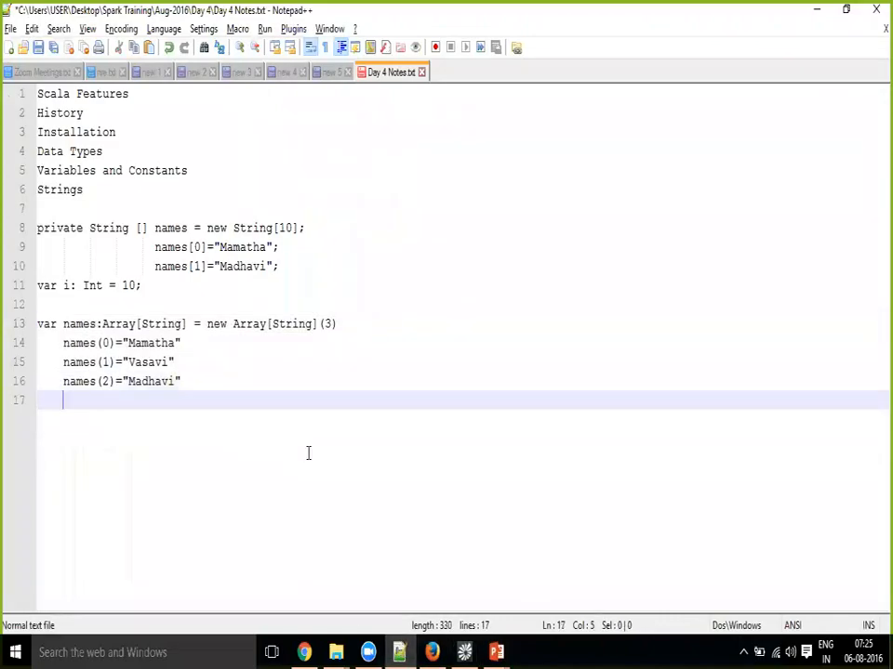
Write 'int i;' and 'for(i=0; i < 20 ; i++)' beneath the names array in the notes
{"action": "type", "text": "for"}
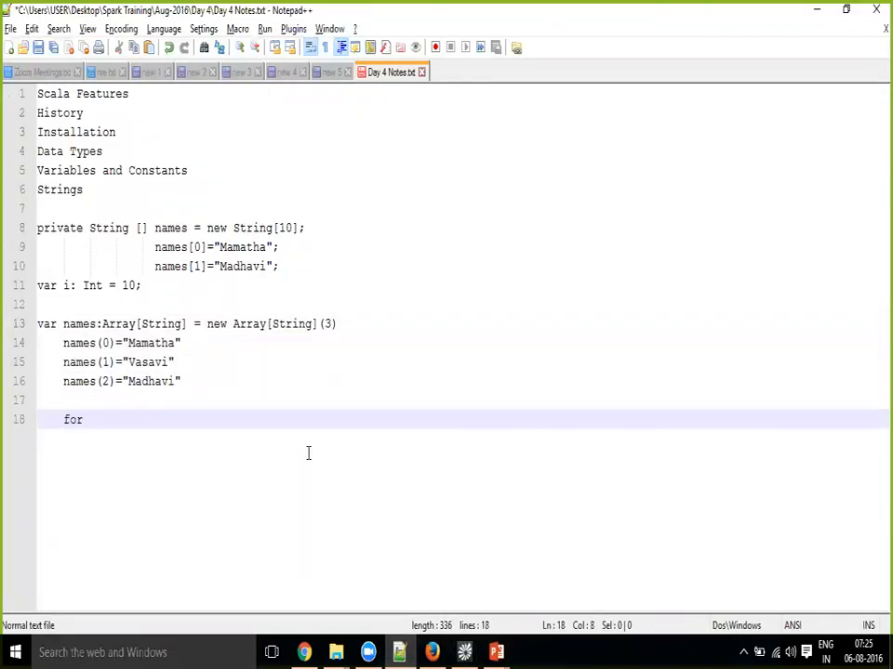
{"action": "type", "text": "()"}
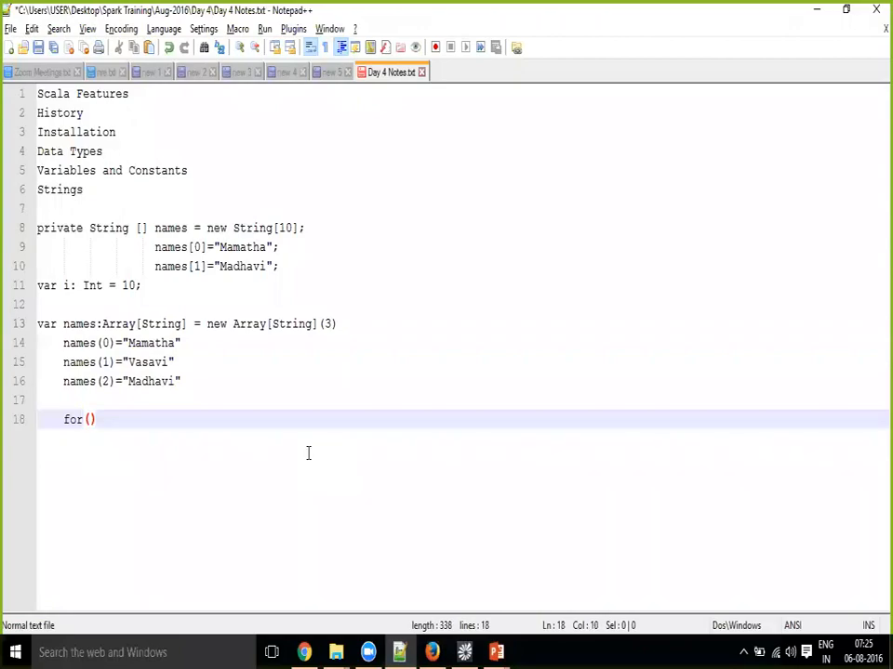
{"action": "type", "text": "int"}
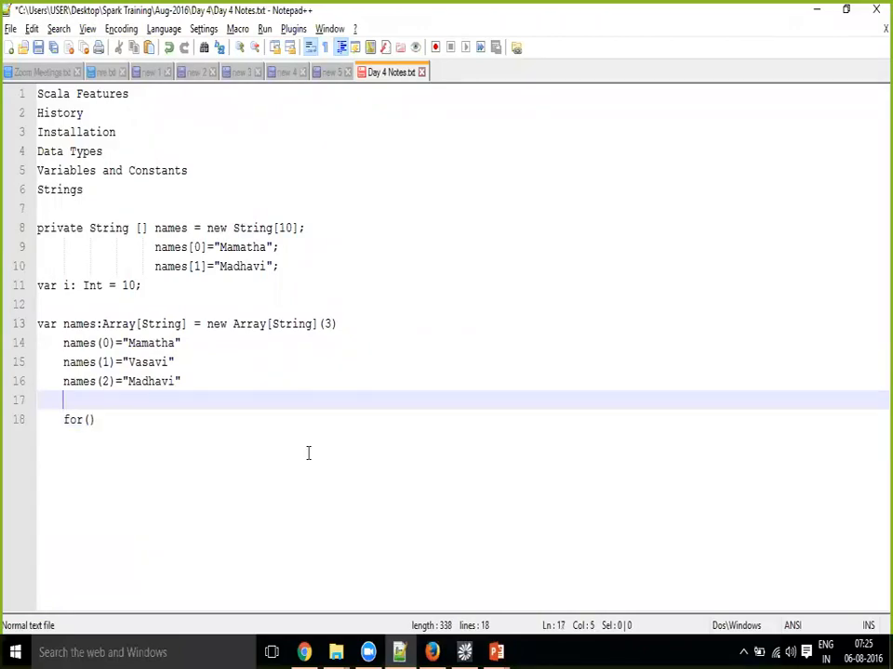
{"action": "type", "text": "int i;"}
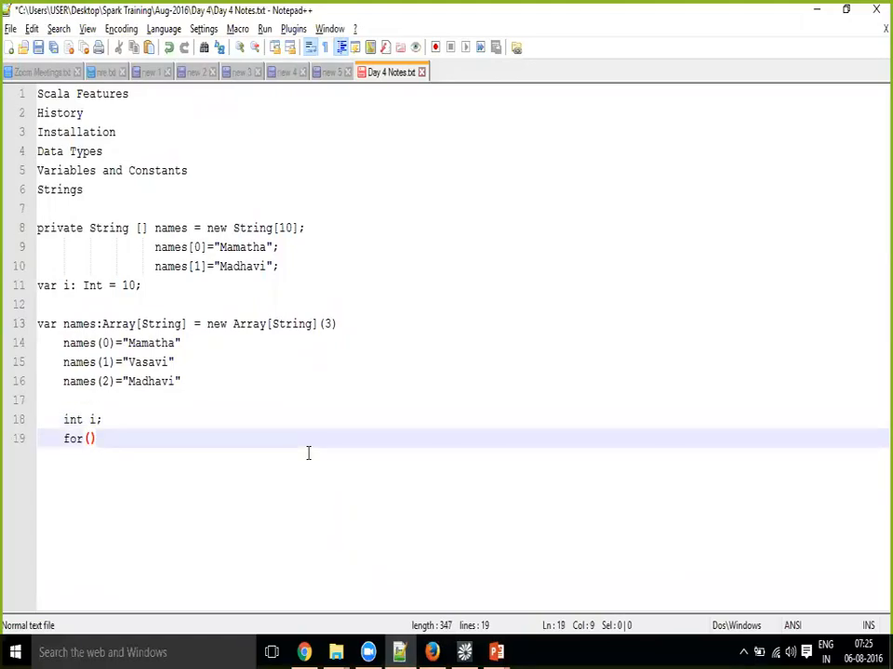
{"action": "type", "text": "i=0; i <"}
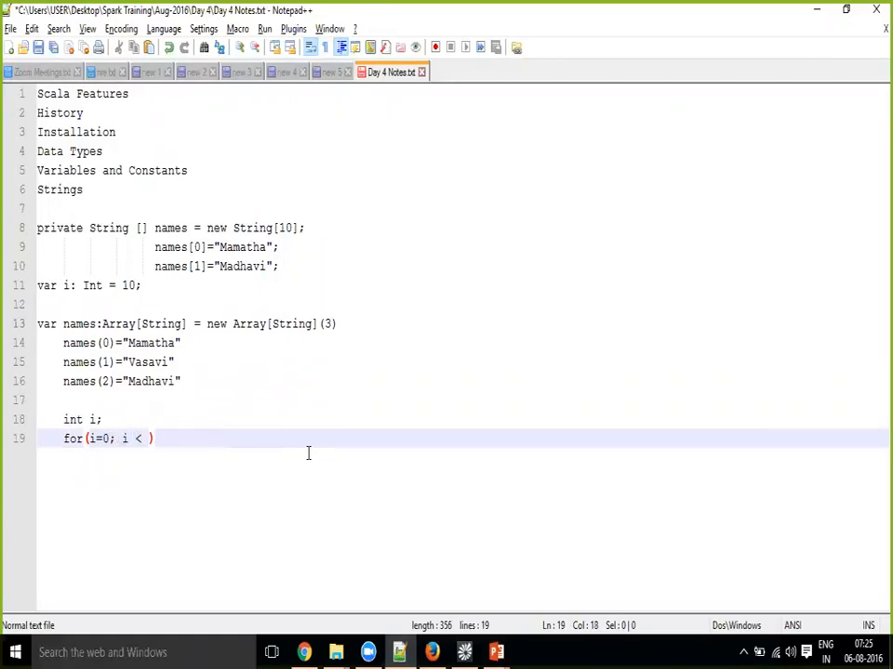
{"action": "type", "text": "20 ;"}
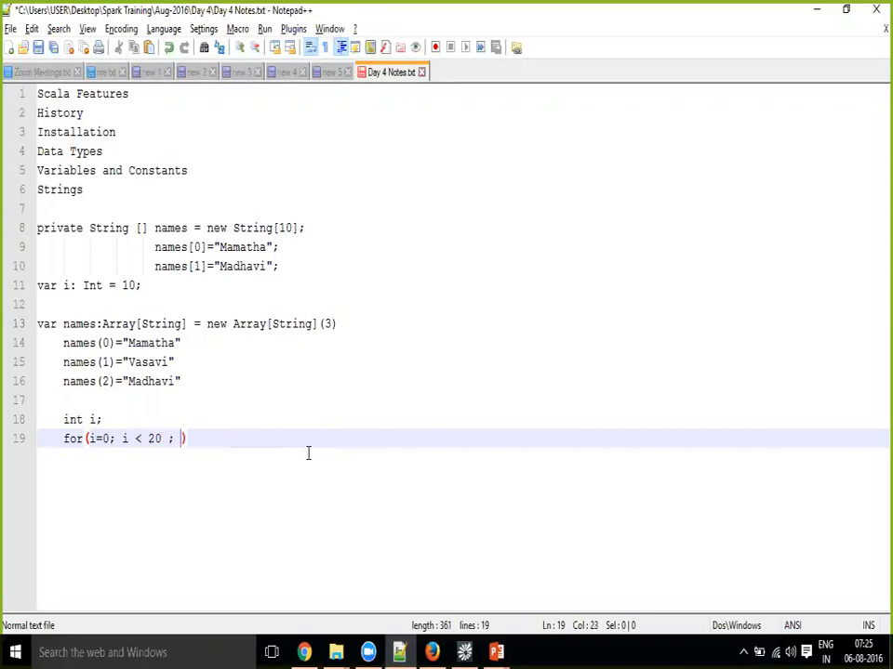
{"action": "type", "text": "i"}
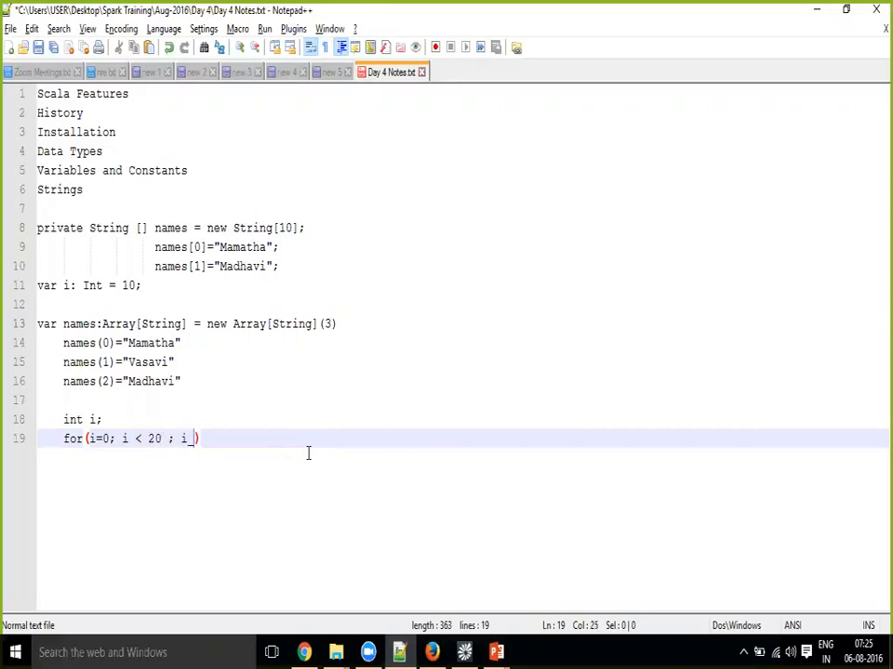
{"action": "type", "text": "++"}
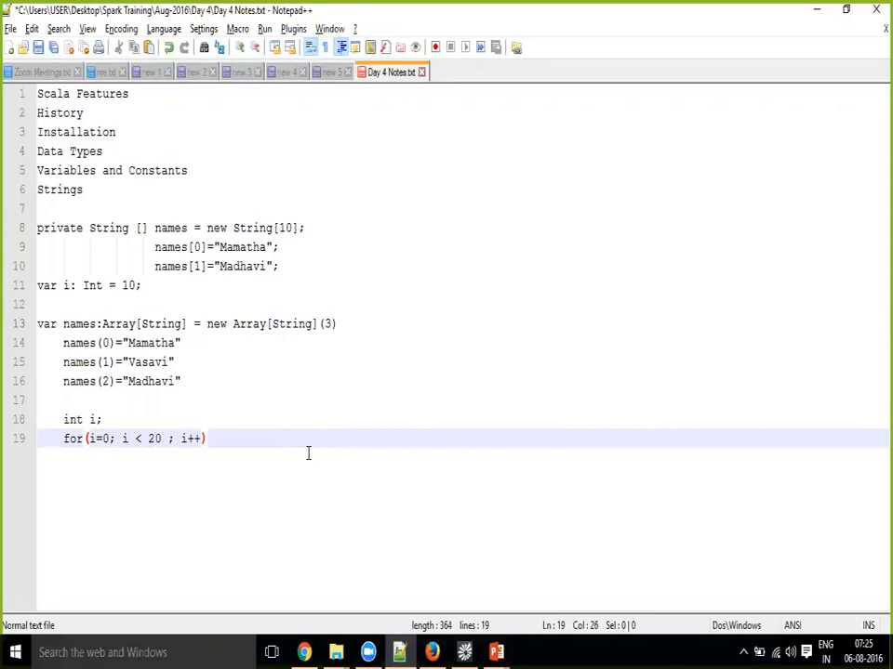
{"action": "left_click", "coordinate": [180, 438]}
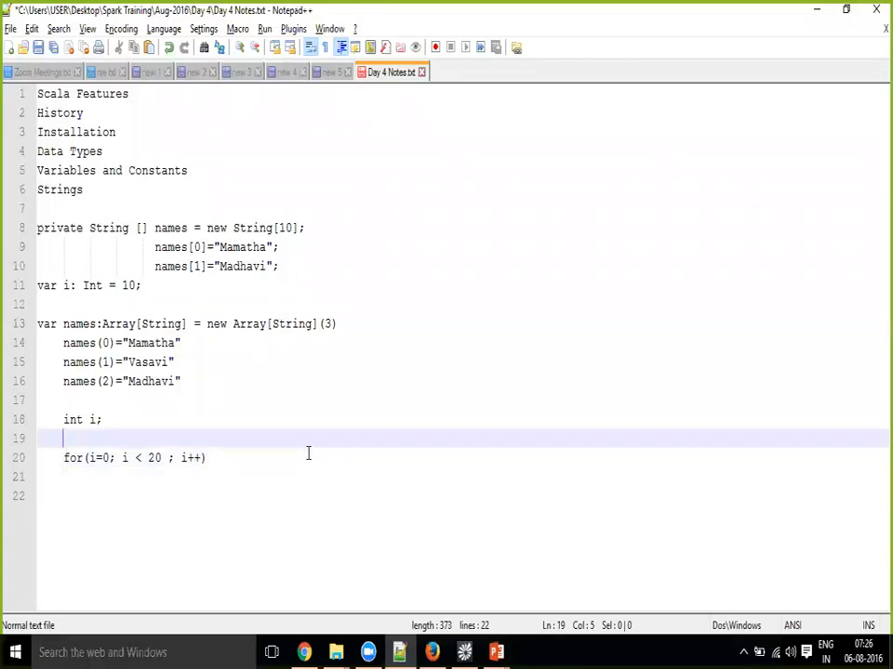
Add a for-each loop header 'for(String name:names){' to the notes
{"action": "key", "text": "enter"}
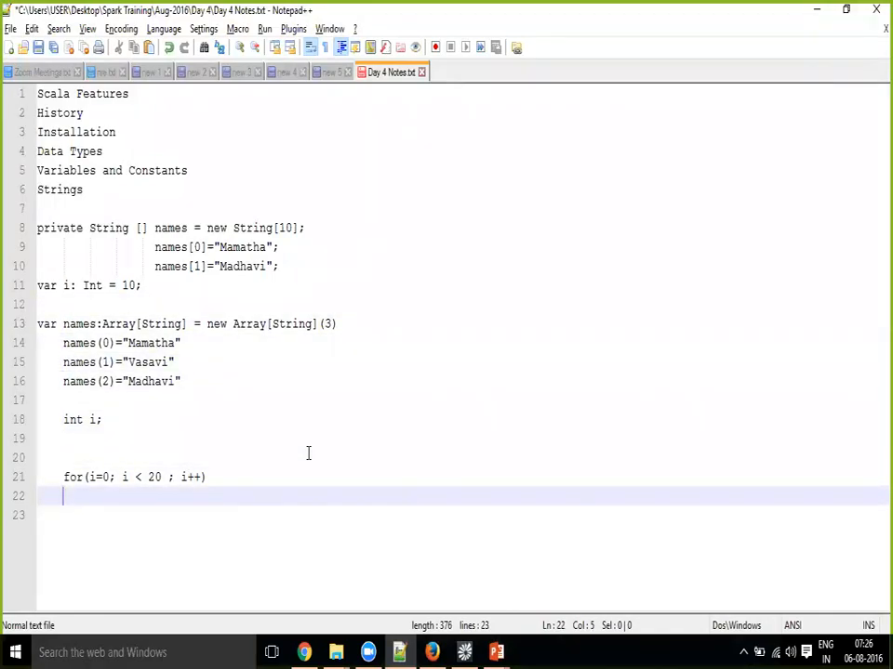
{"action": "type", "text": "for("}
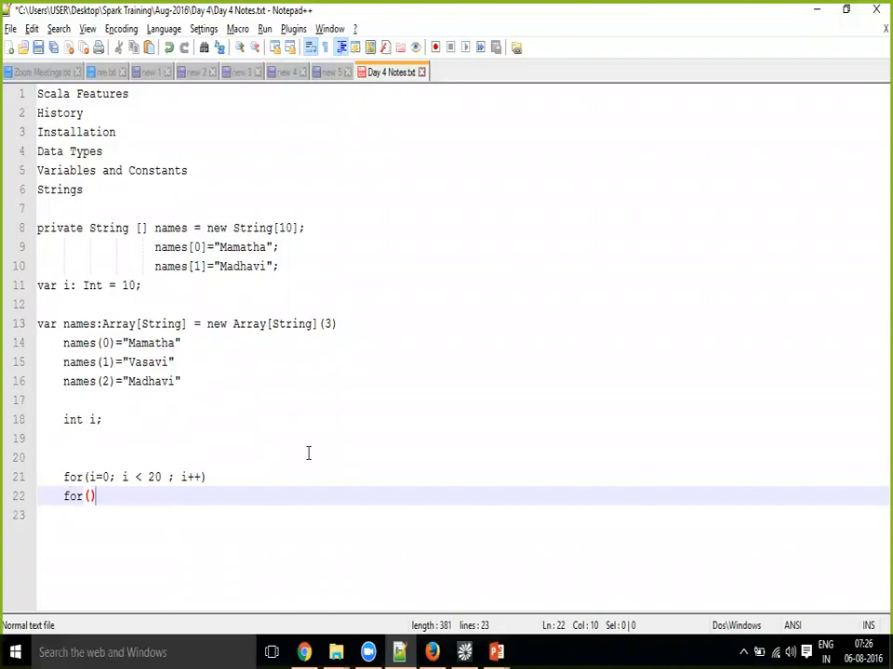
{"action": "type", "text": "String"}
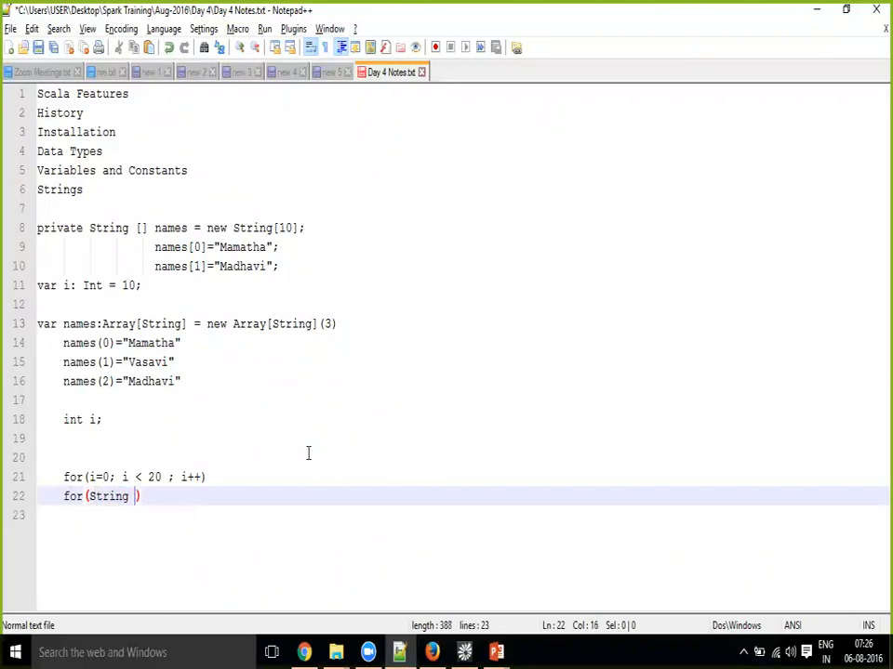
{"action": "type", "text": "name"}
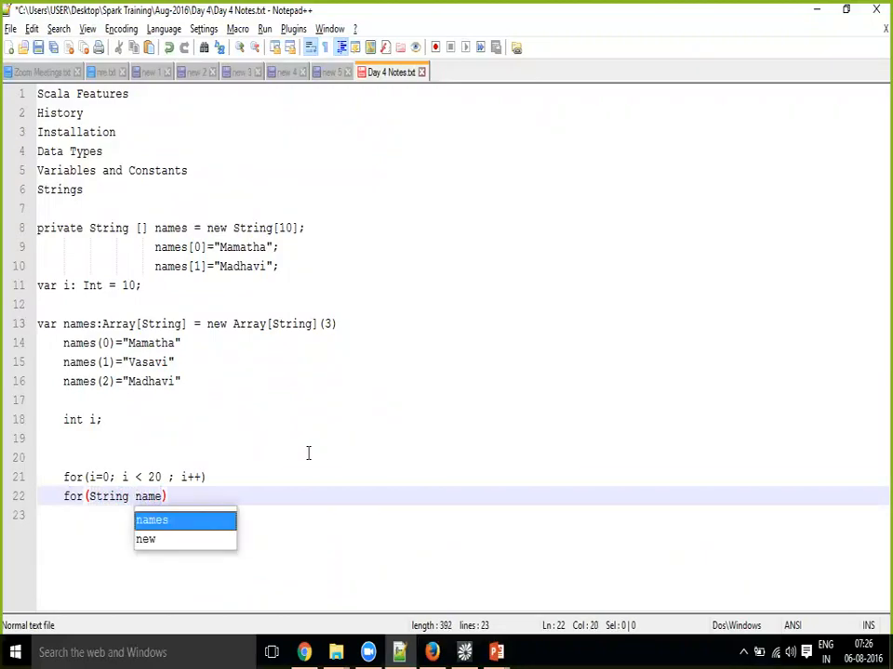
{"action": "type", "text": ":name"}
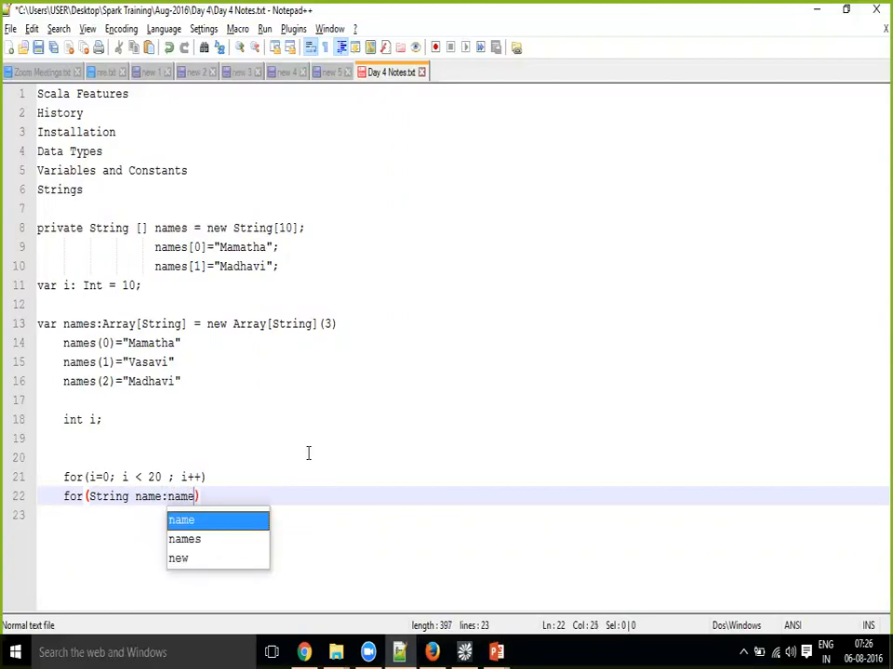
{"action": "double_click", "coordinate": [184, 538]}
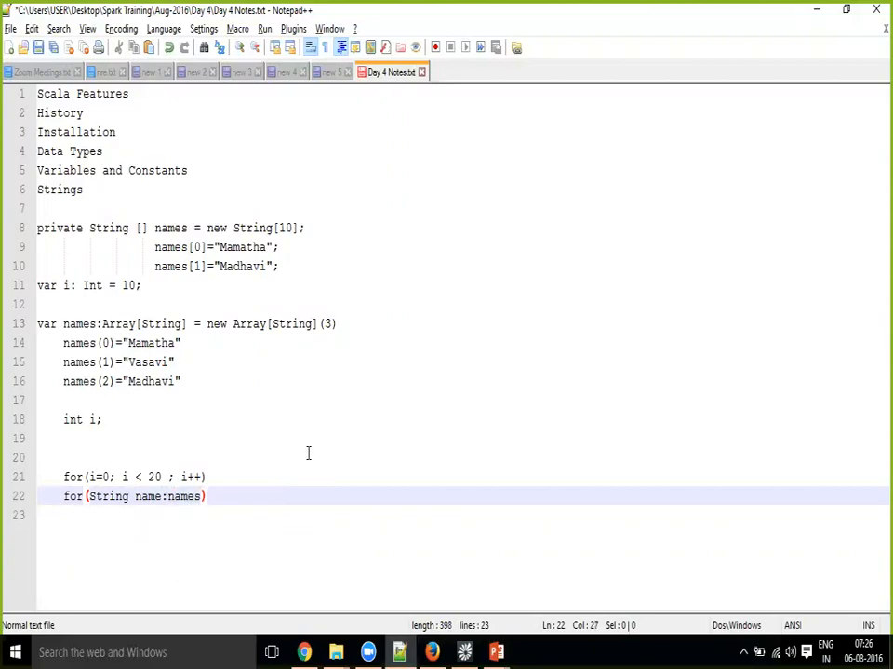
{"action": "type", "text": "{"}
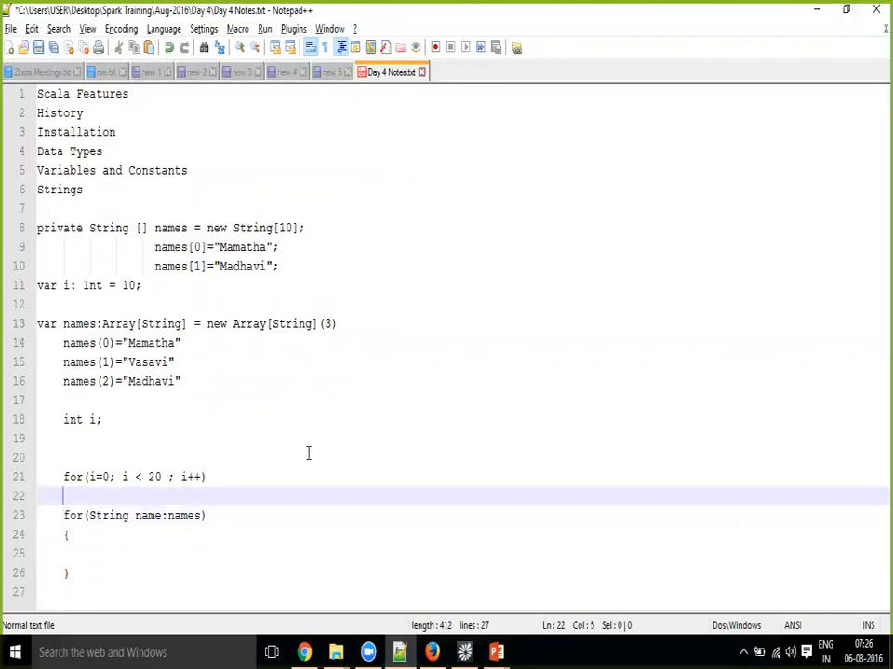
Give the counter loop a body of braces containing println()
{"action": "type", "text": "5"}
{"action": "key", "text": "enter"}
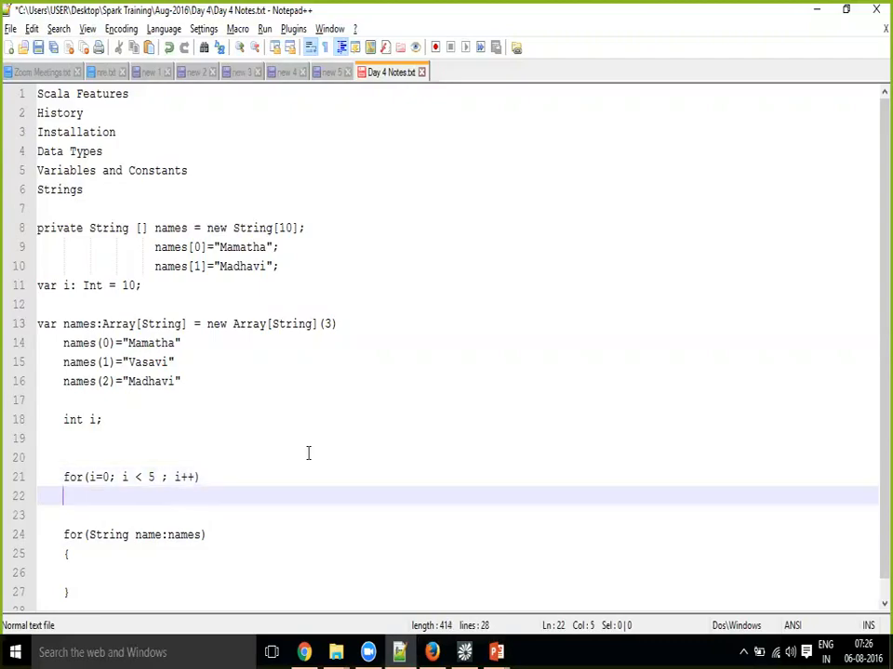
{"action": "type", "text": "{}"}
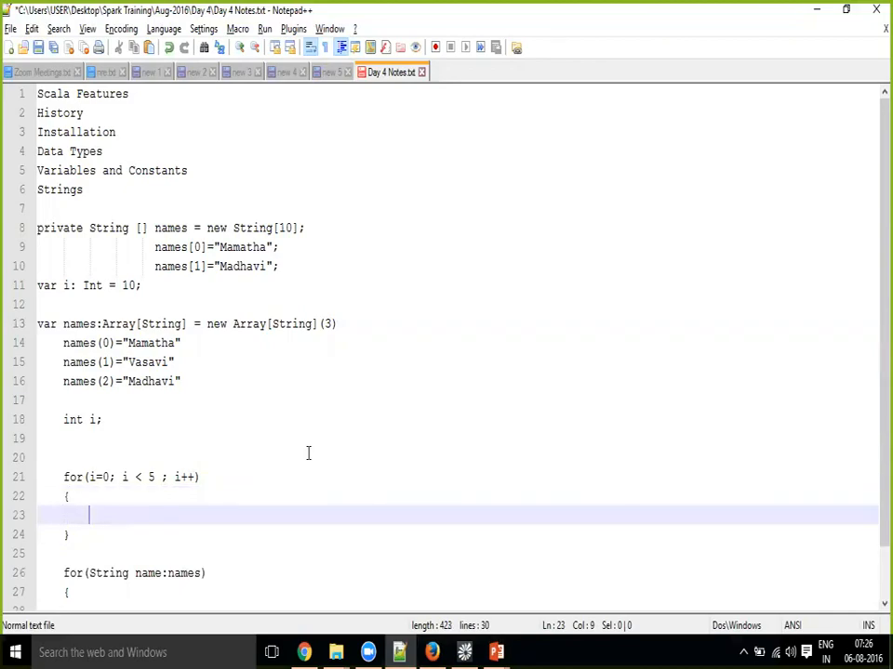
{"action": "type", "text": "println("}
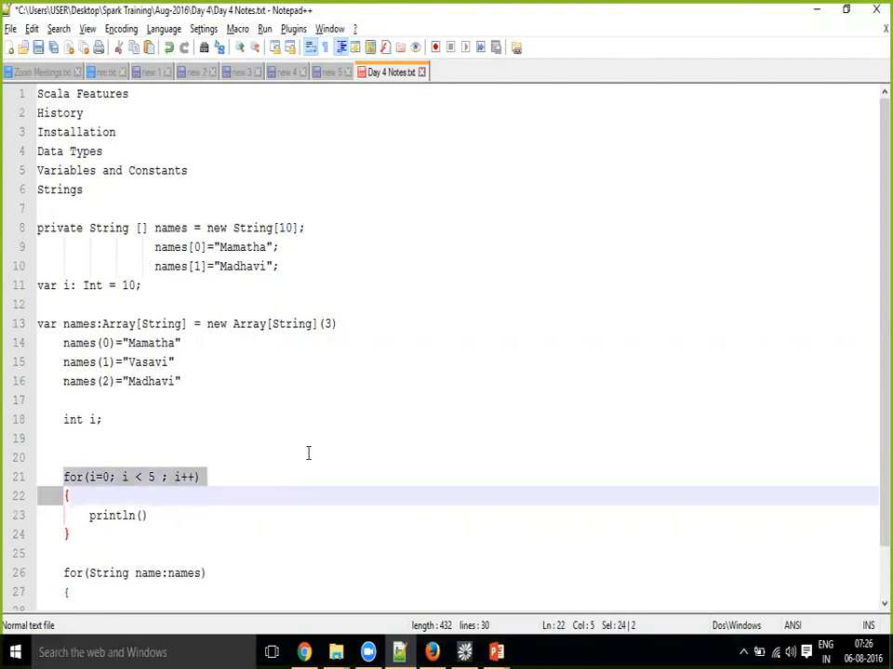
{"action": "scroll", "scroll_direction": "down", "scroll_amount": 3}
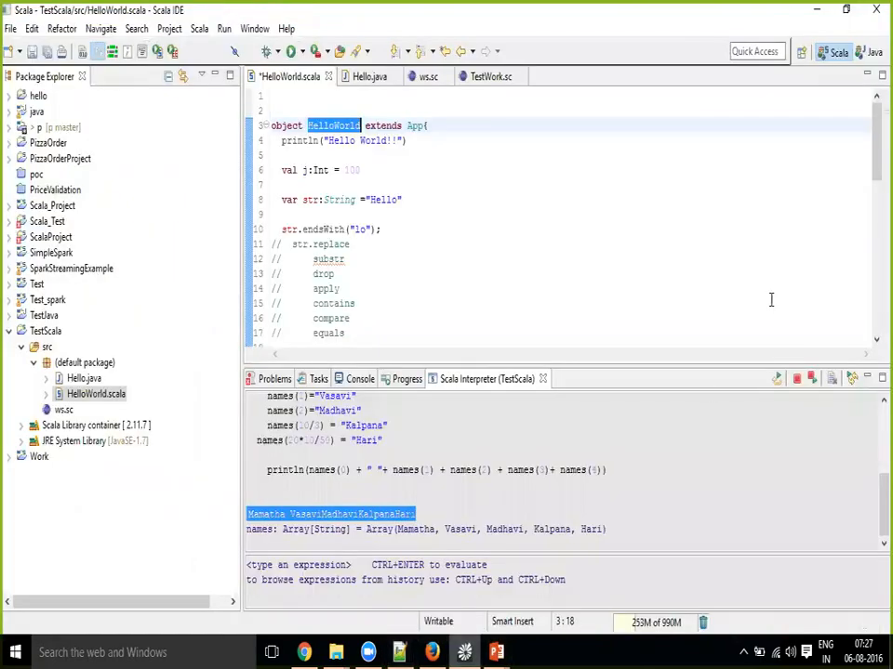
Add 'int i' and the drafted loops to Hello.java, then return to the notes for the array code
{"action": "left_click", "coordinate": [369, 76]}
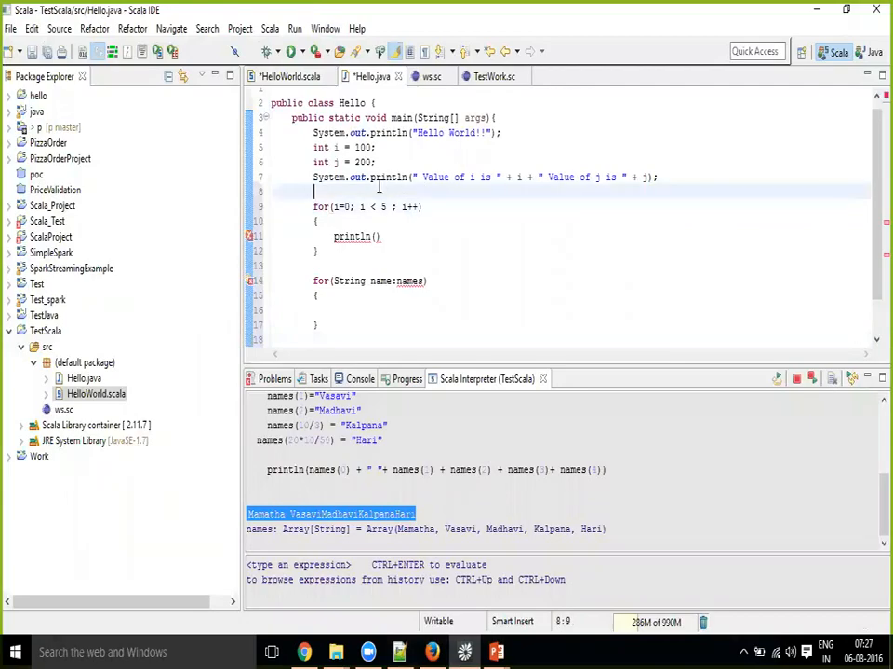
{"action": "type", "text": "int i;"}
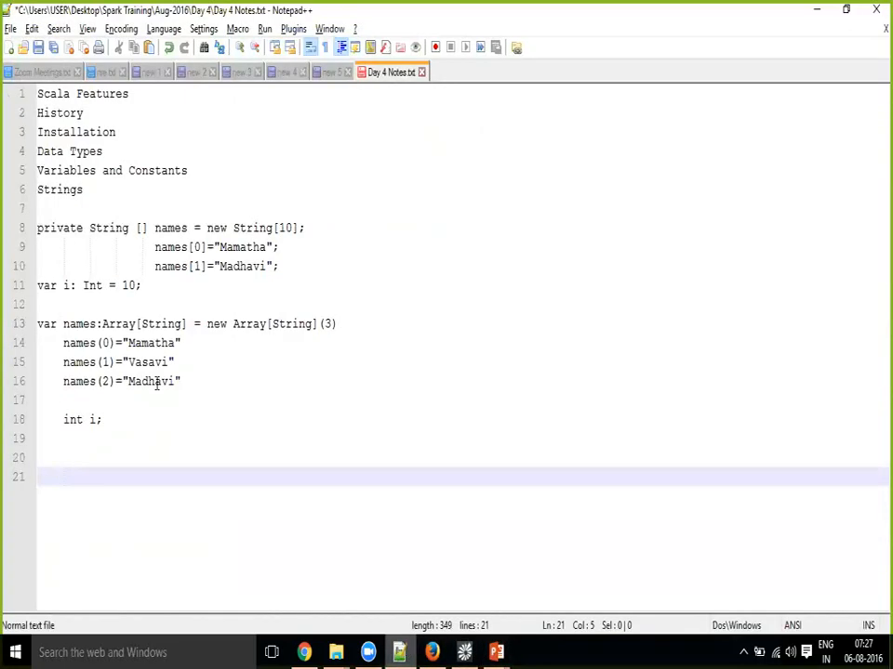
{"action": "left_click", "coordinate": [279, 266]}
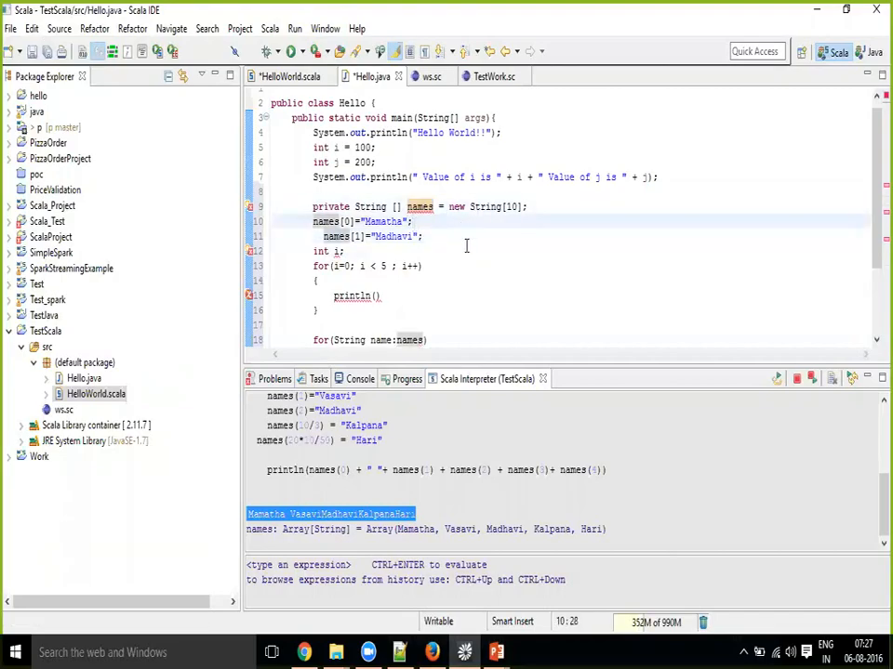
Make Hello.java's counter loop call System.out.println(names[l]) over the pasted array
{"action": "left_click", "coordinate": [321, 236]}
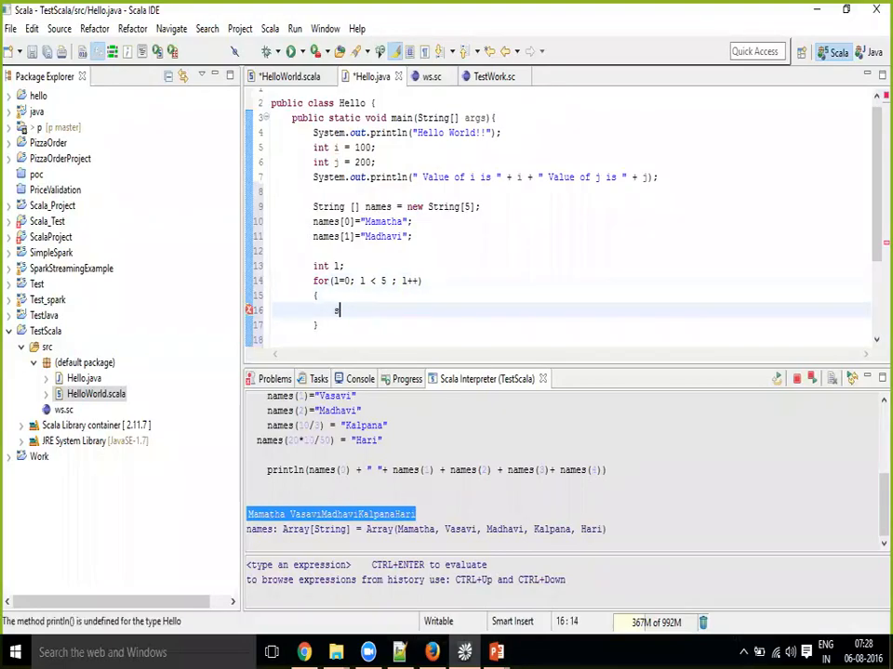
{"action": "type", "text": "sysout."}
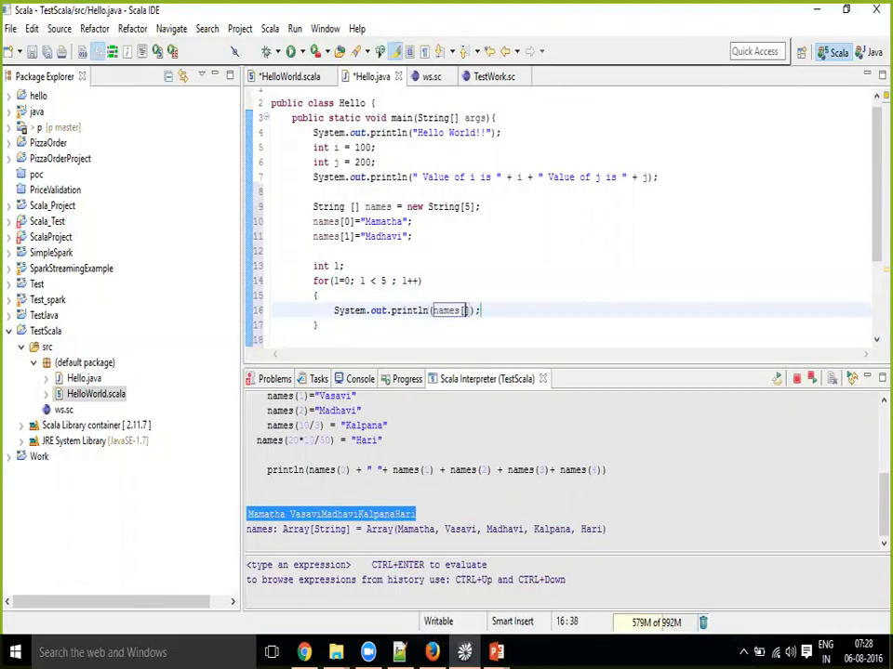
{"action": "type", "text": "1"}
{"action": "type", "text": "for(String name:names"}
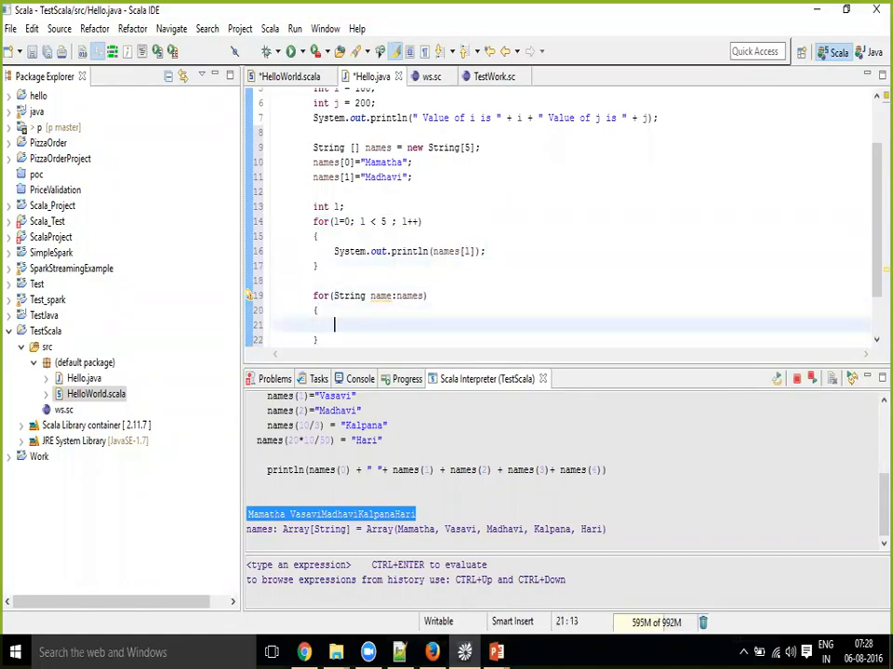
{"action": "type", "text": "System.out.println(names[l]);"}
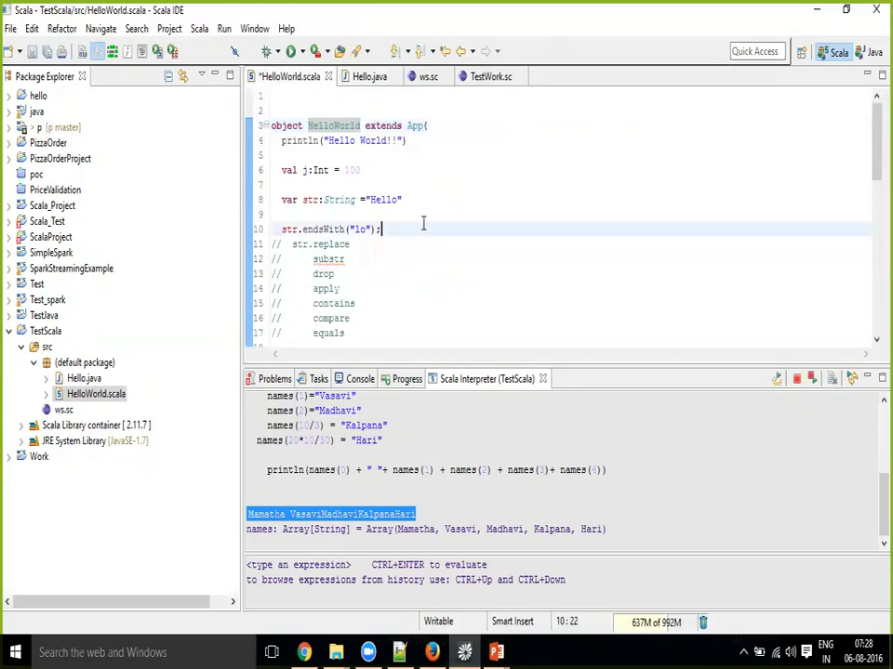
{"action": "scroll", "scroll_direction": "down", "scroll_amount": 3}
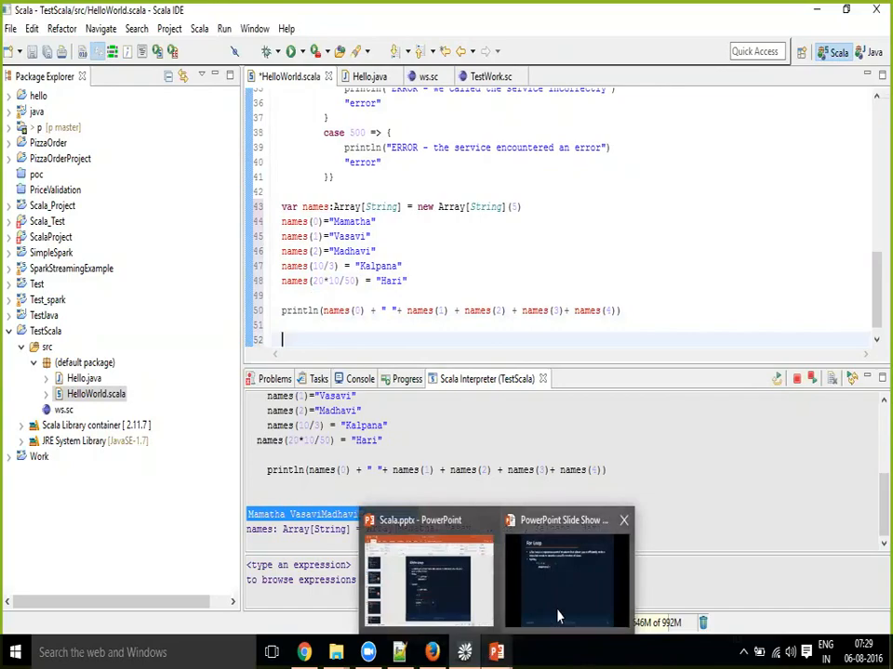
{"action": "left_click", "coordinate": [565, 577]}
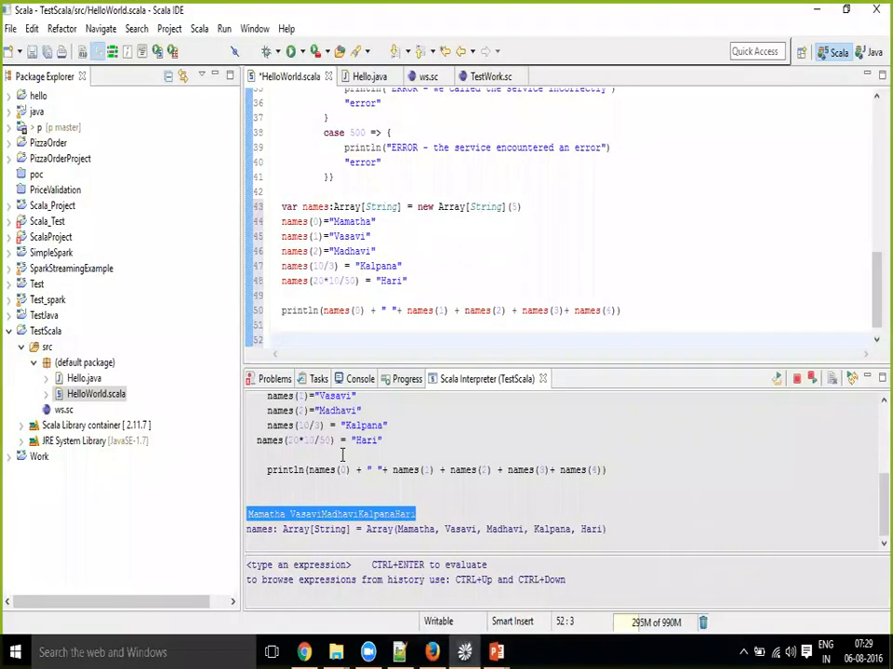
Write 'for(i <- 0 to 4) { println(names(i)) }' at the end of HelloWorld.scala
{"action": "type", "text": "for()"}
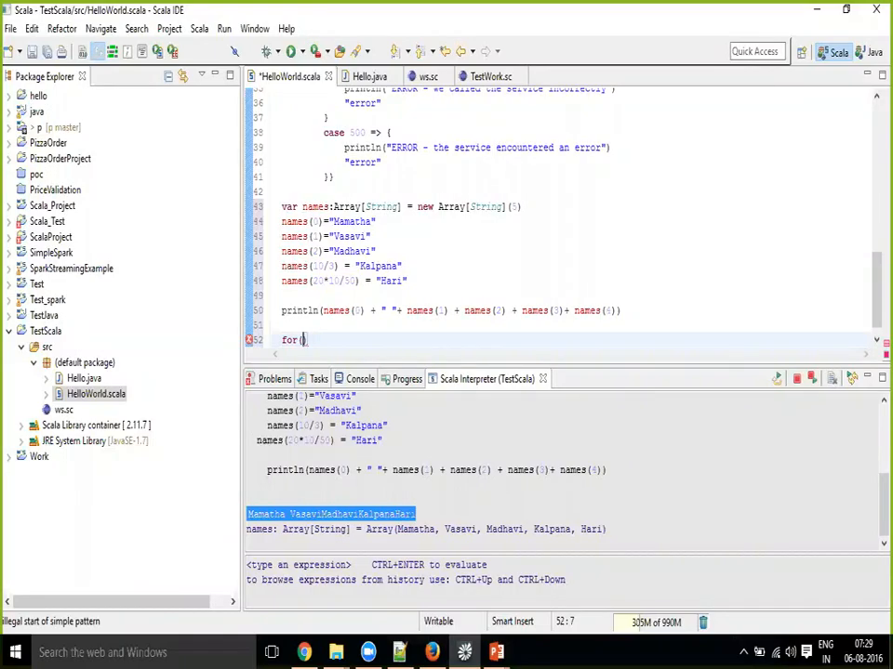
{"action": "type", "text": "i"}
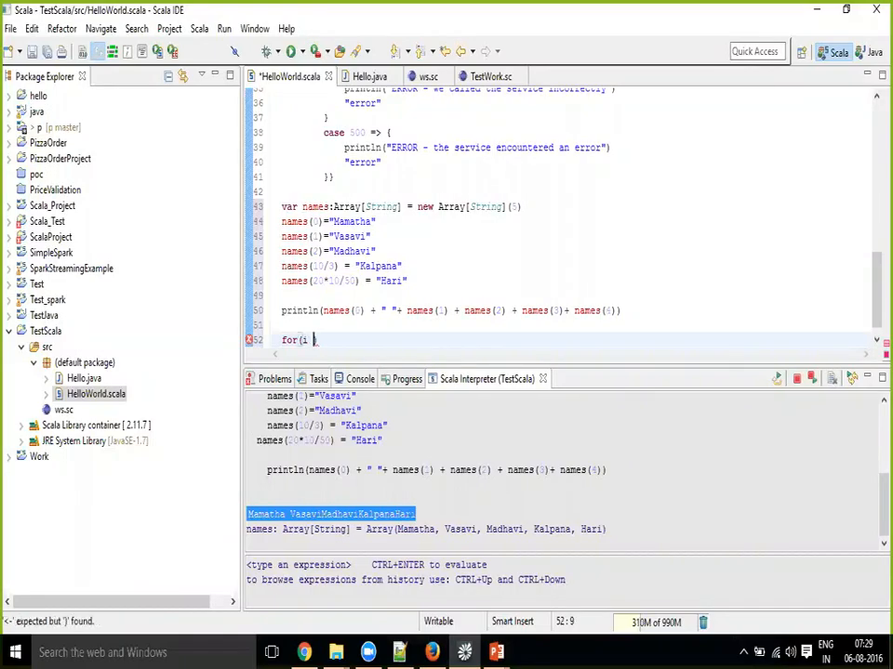
{"action": "type", "text": "<- 0 to 5"}
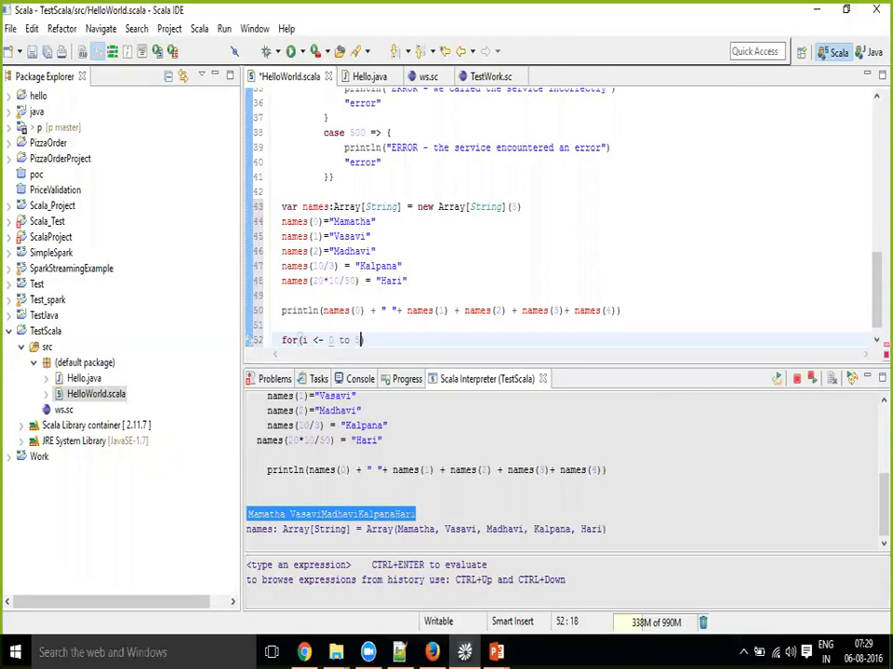
{"action": "type", "text": "4)"}
{"action": "type", "text": "{"}
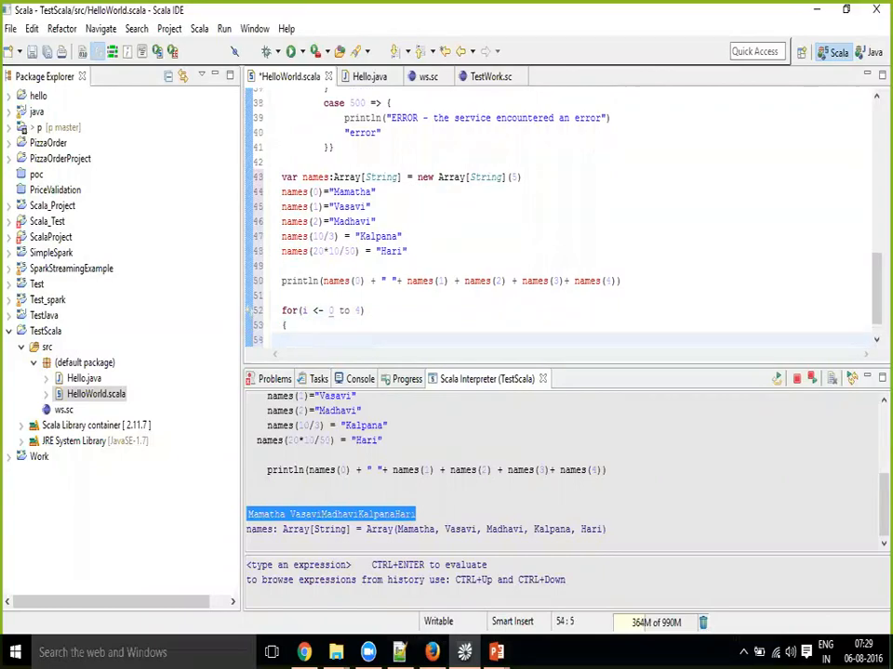
{"action": "type", "text": "println"}
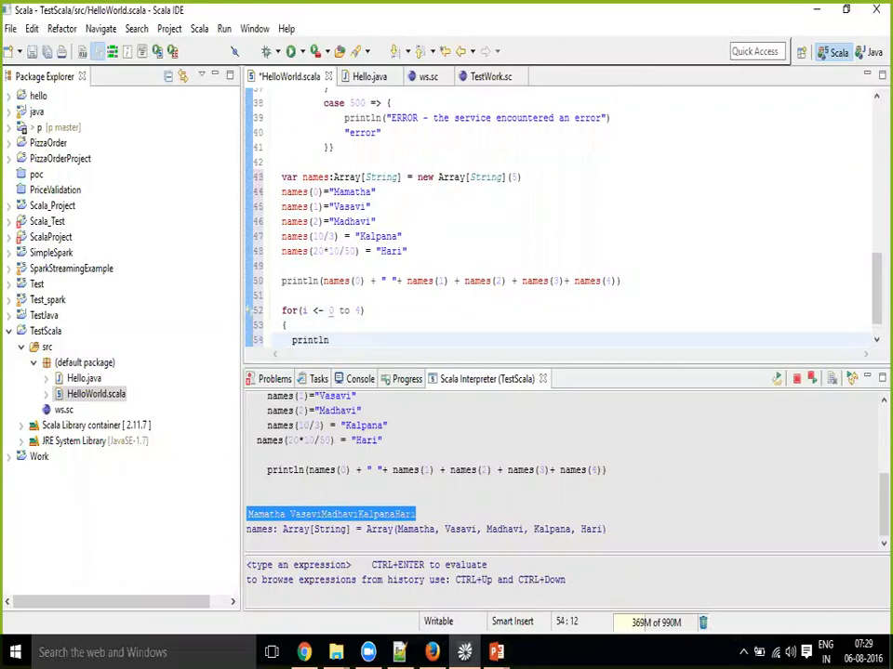
{"action": "type", "text": "names"}
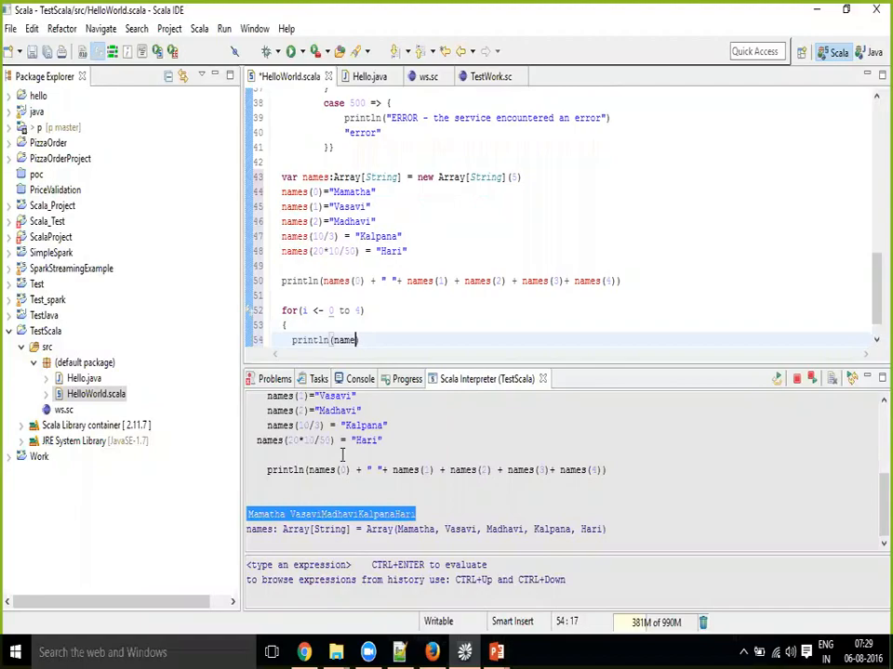
{"action": "type", "text": "()"}
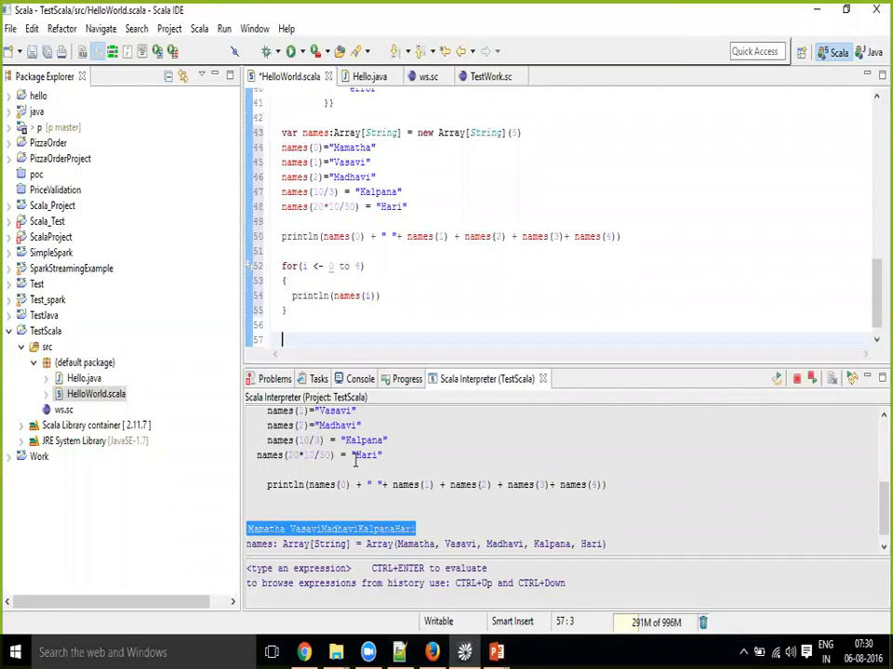
Write 'for (a <- names) { println(a) }' below the index loop
{"action": "type", "text": "for"}
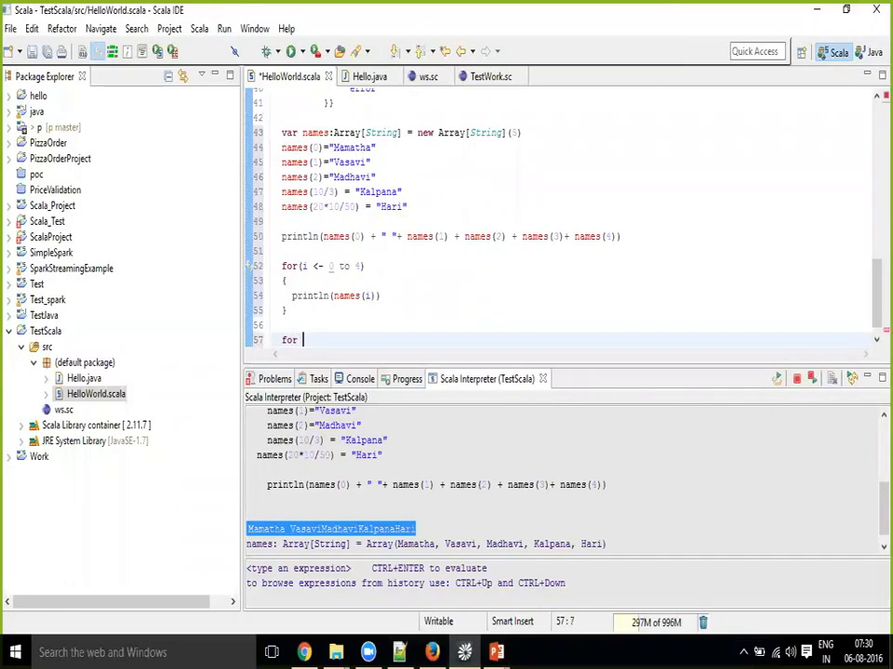
{"action": "type", "text": "()"}
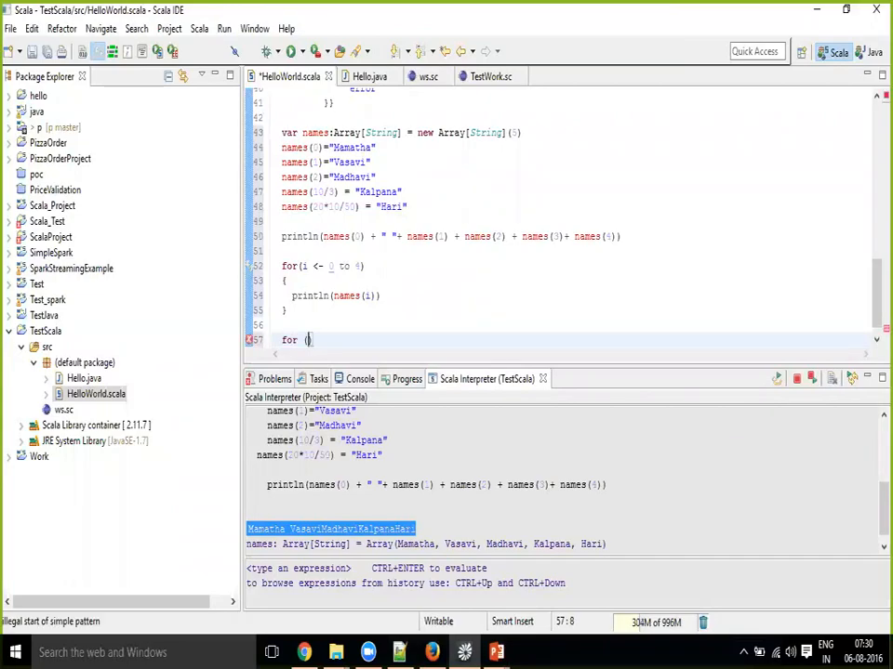
{"action": "type", "text": "a -"}
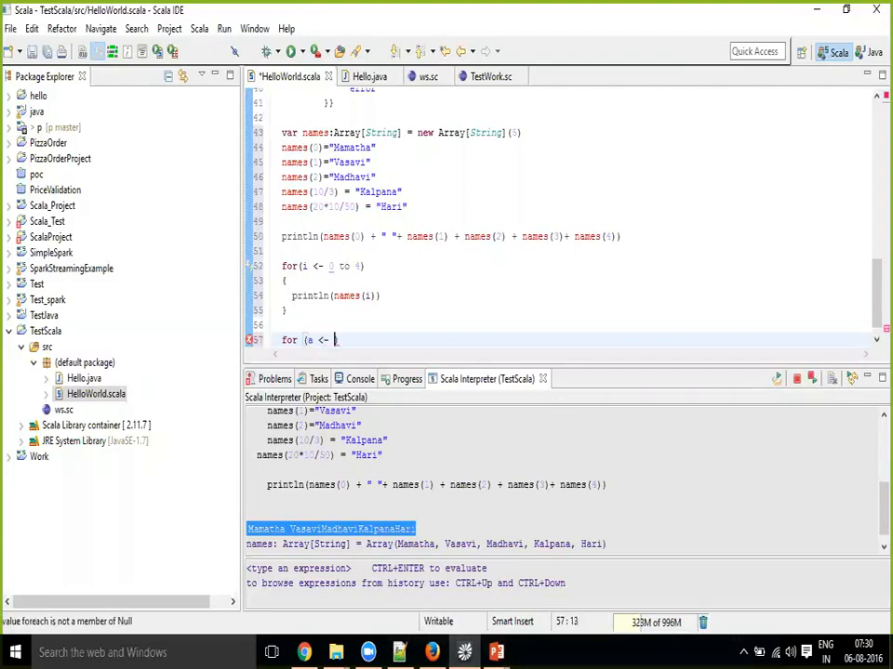
{"action": "type", "text": "names)"}
{"action": "type", "text": "{"}
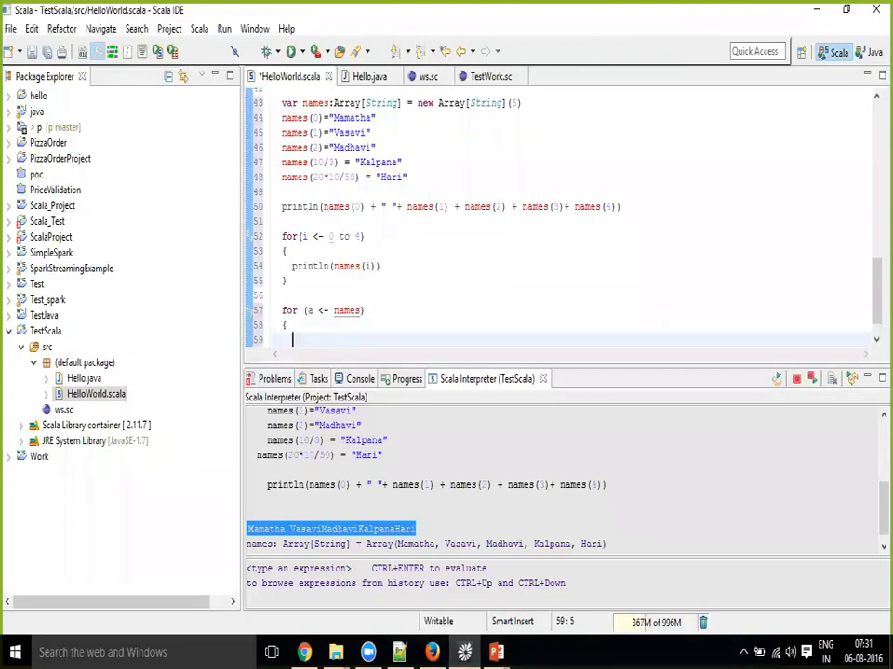
{"action": "type", "text": "println"}
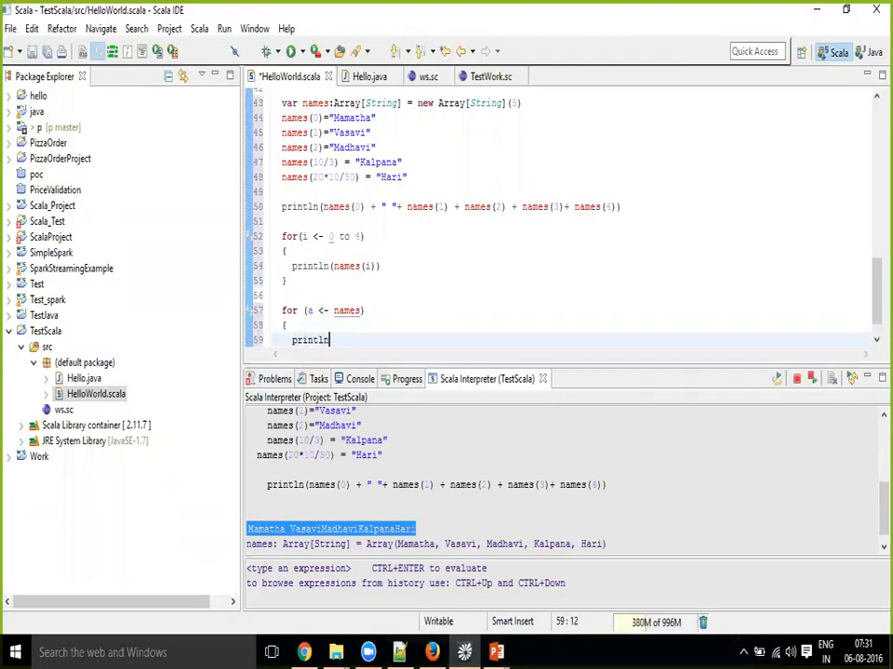
{"action": "type", "text": "(a)"}
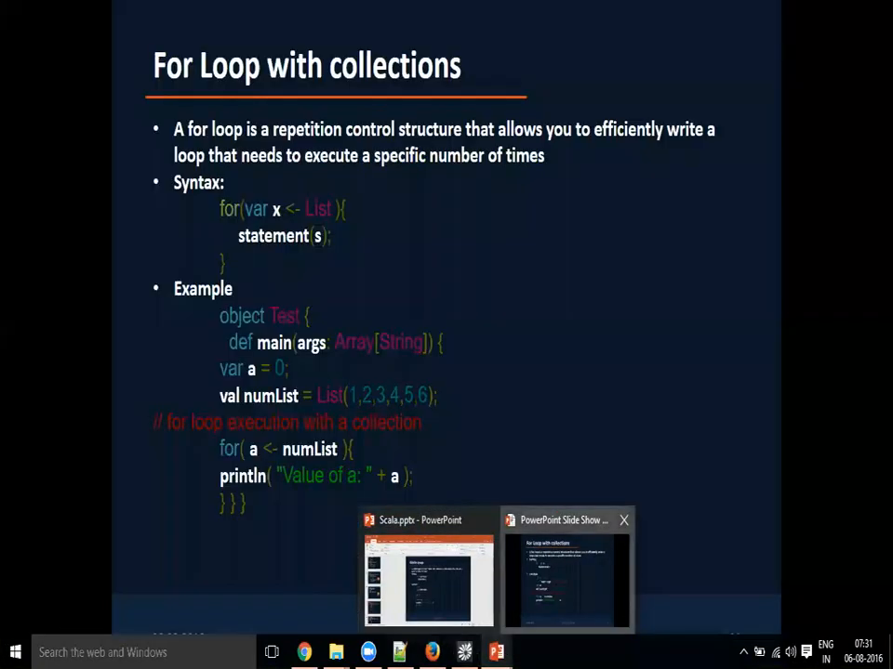
Bring the running PowerPoint slide show back to the front
{"action": "left_click", "coordinate": [565, 572]}
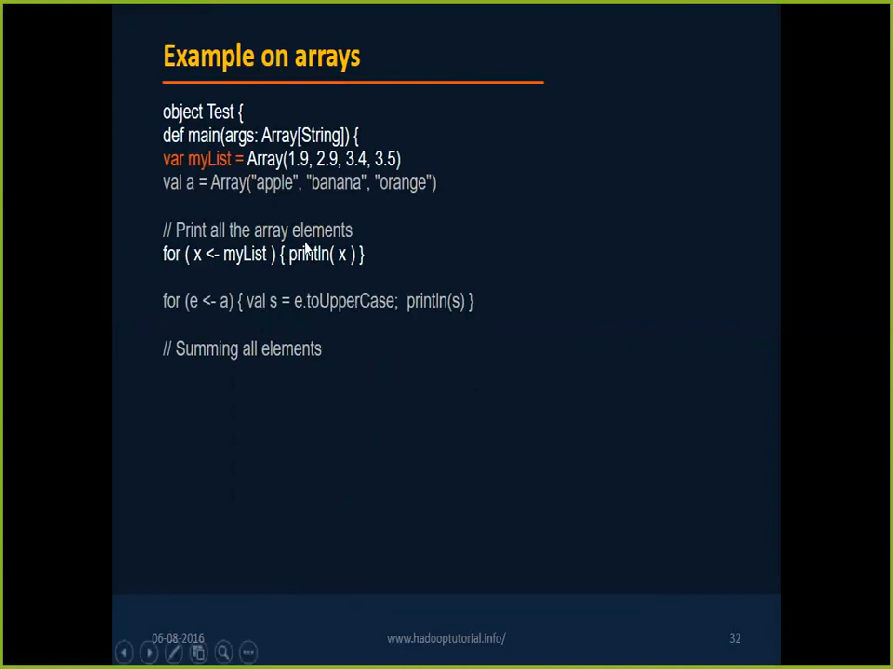
{"action": "mouse_move", "coordinate": [223, 296]}
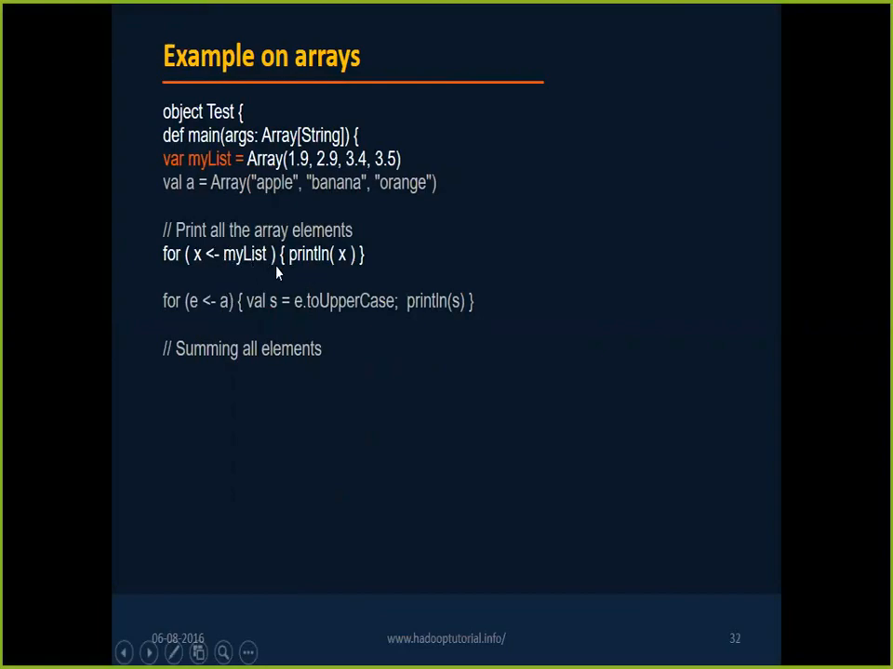
{"action": "mouse_move", "coordinate": [282, 263]}
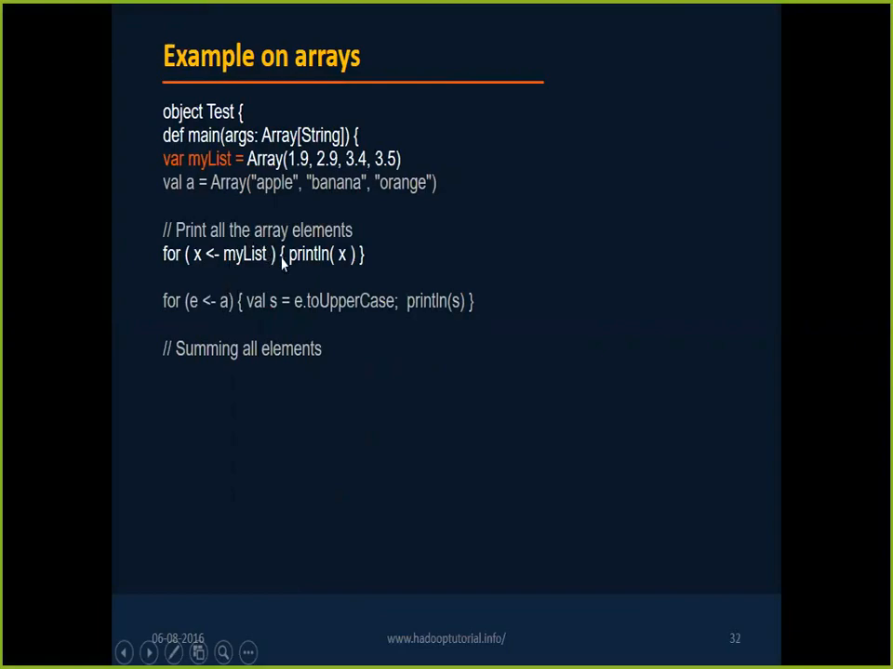
{"action": "mouse_move", "coordinate": [237, 240]}
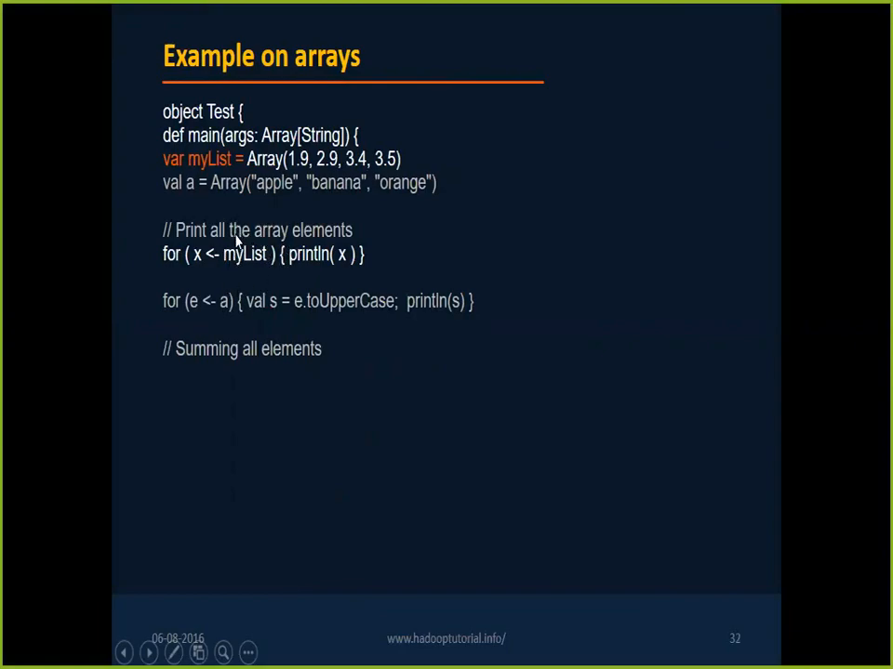
{"action": "mouse_move", "coordinate": [251, 268]}
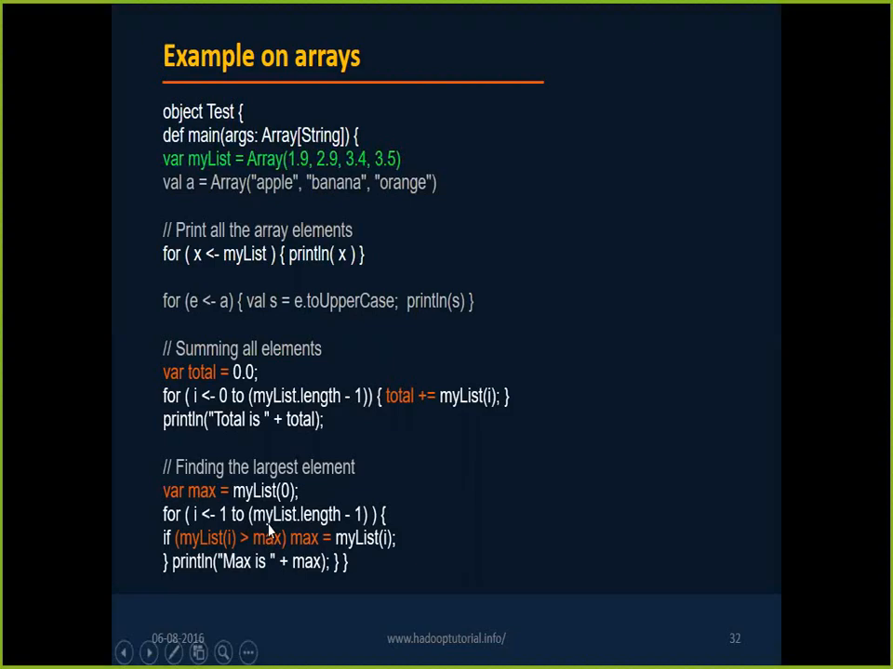
{"action": "mouse_move", "coordinate": [297, 537]}
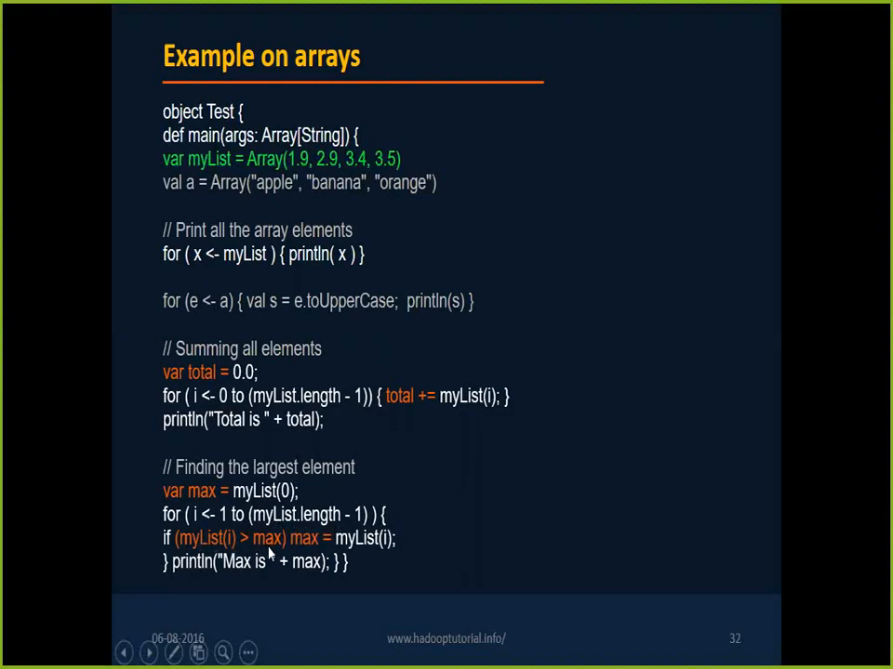
{"action": "mouse_move", "coordinate": [354, 544]}
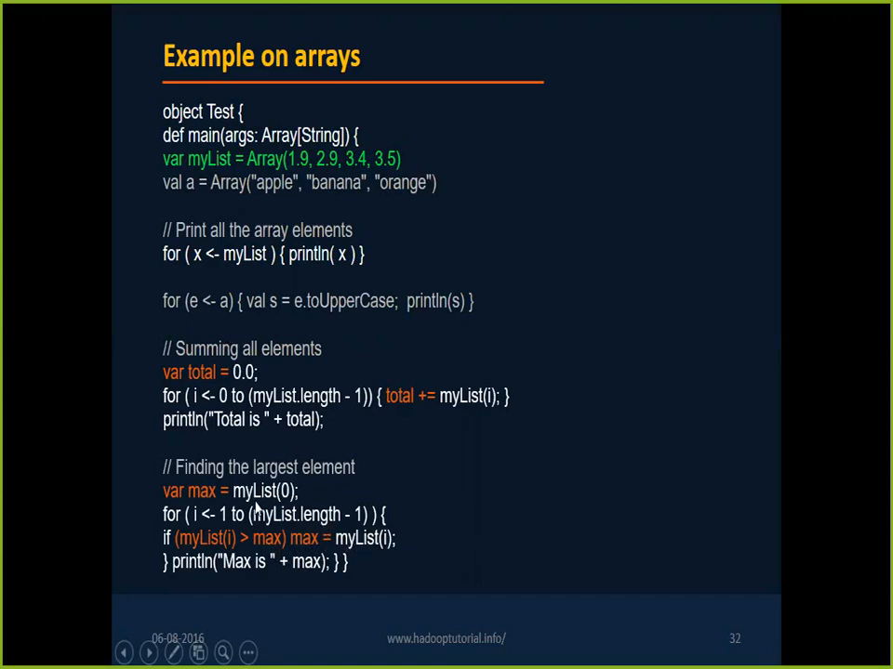
{"action": "mouse_move", "coordinate": [251, 198]}
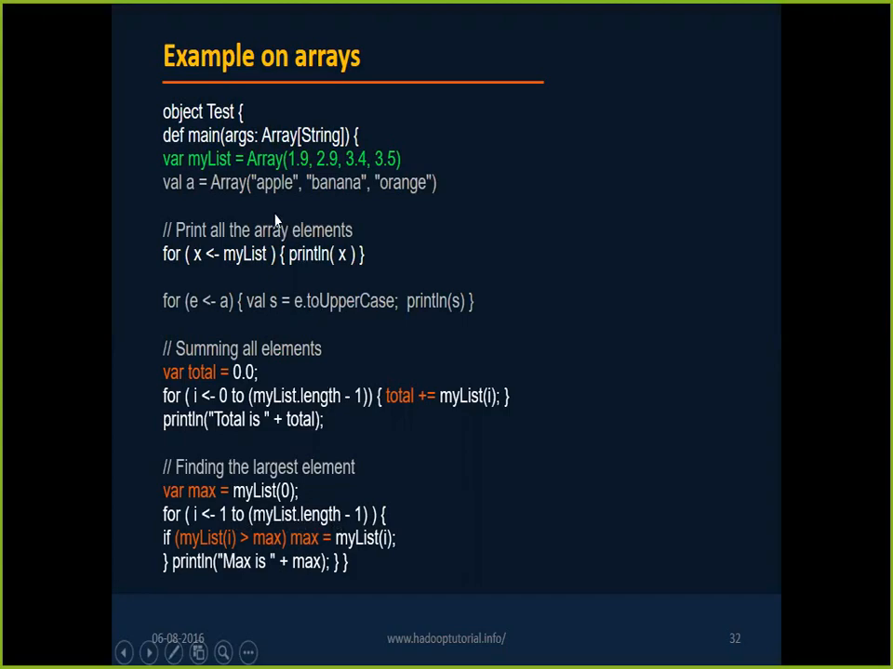
{"action": "mouse_move", "coordinate": [268, 276]}
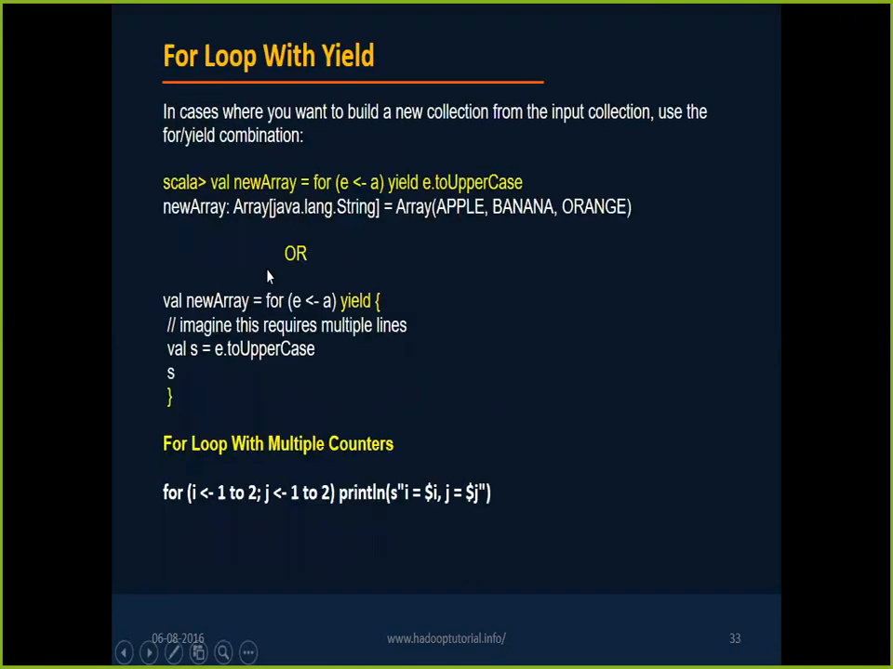
{"action": "mouse_move", "coordinate": [533, 231]}
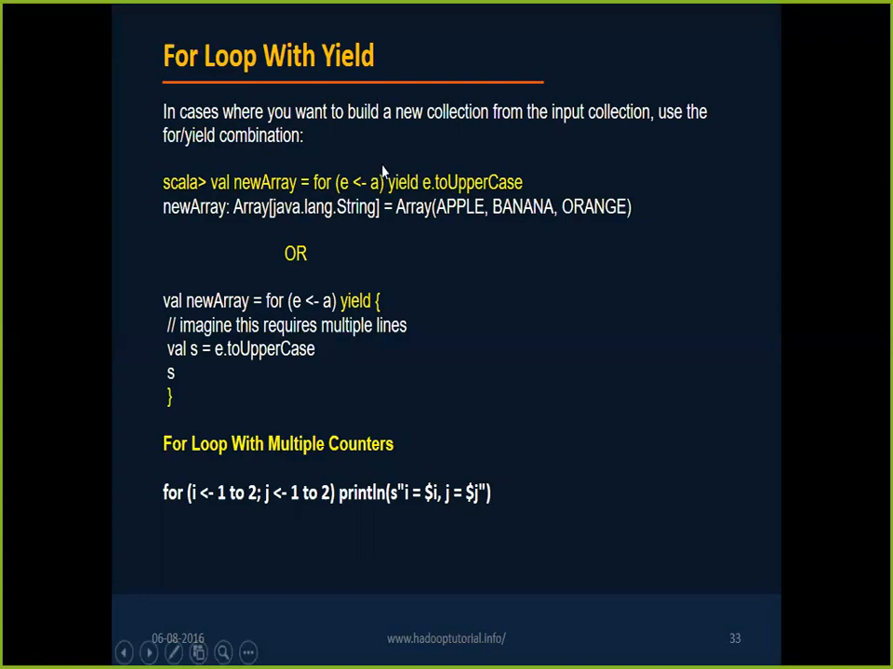
Open the Windows task switcher over the For Loop With Yield slide
{"action": "key", "text": "alt+tab"}
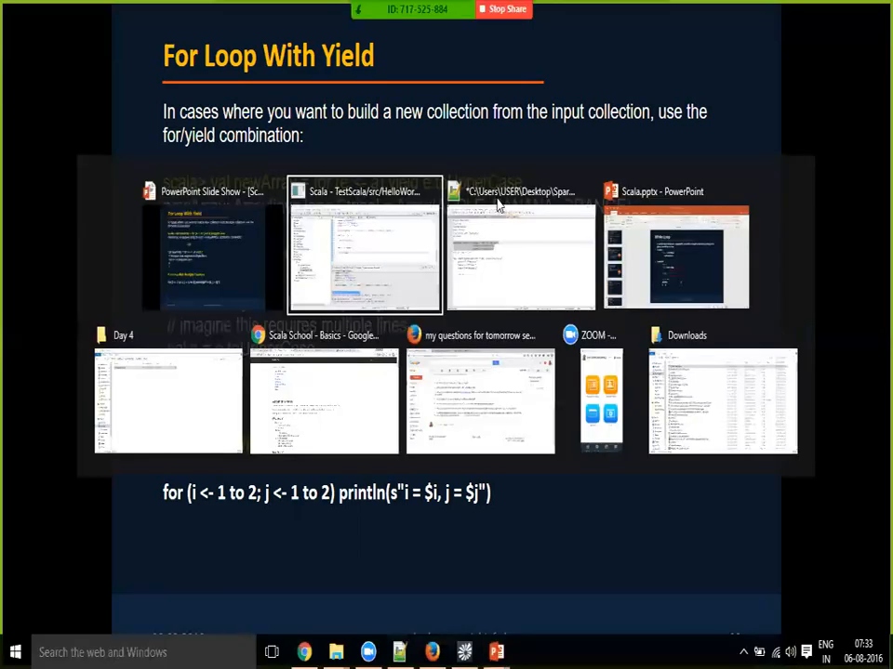
Copy the for (a <- names) loop in HelloWorld.scala and paste a duplicate below it
{"action": "left_click", "coordinate": [363, 242]}
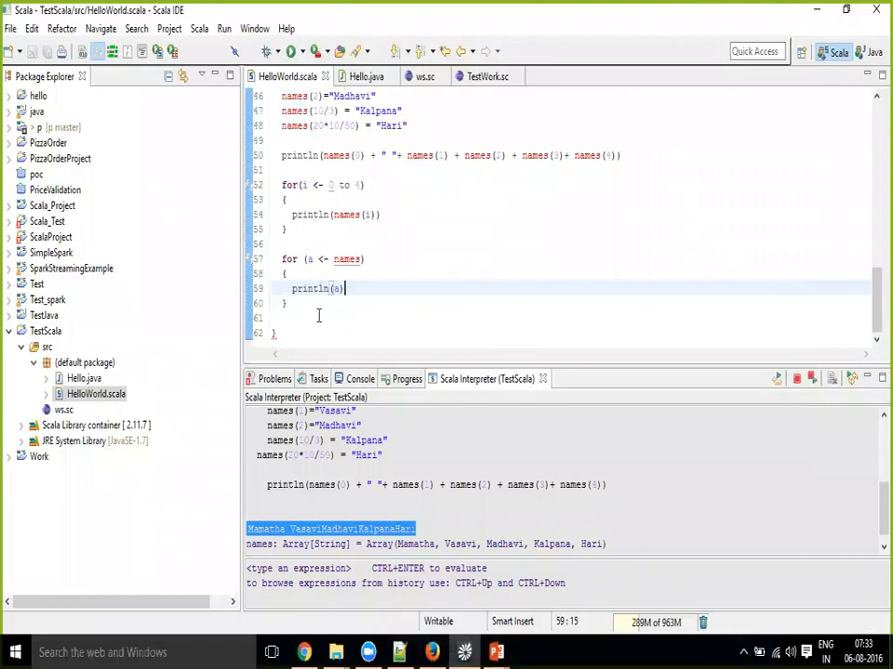
{"action": "left_click", "coordinate": [299, 303]}
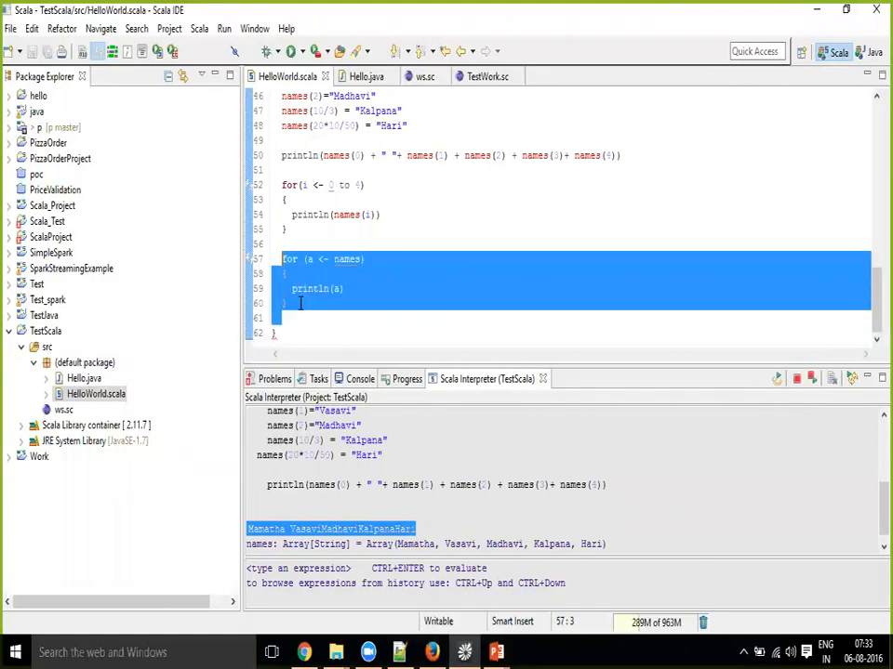
{"action": "left_click", "coordinate": [316, 288]}
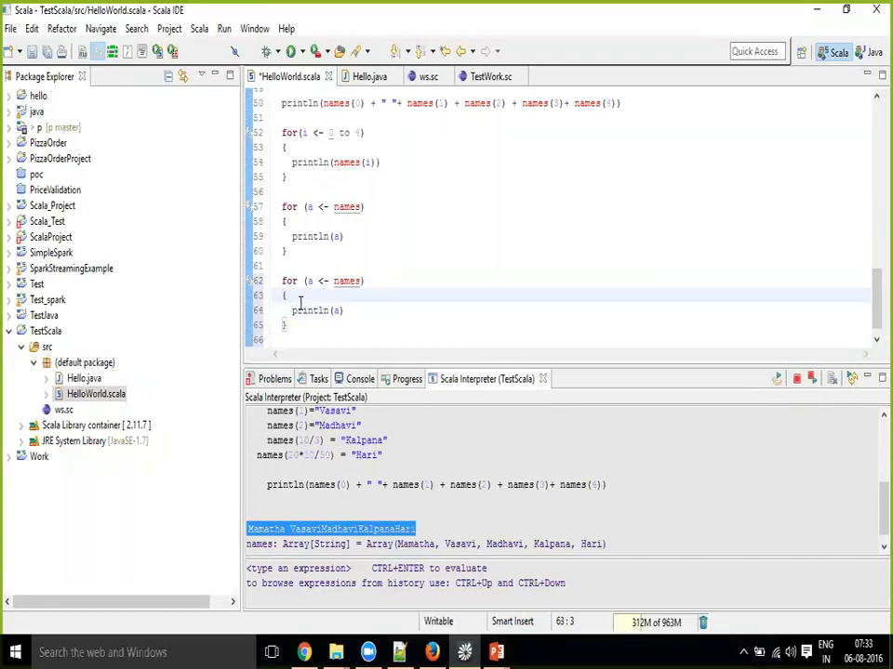
{"action": "left_click", "coordinate": [301, 309]}
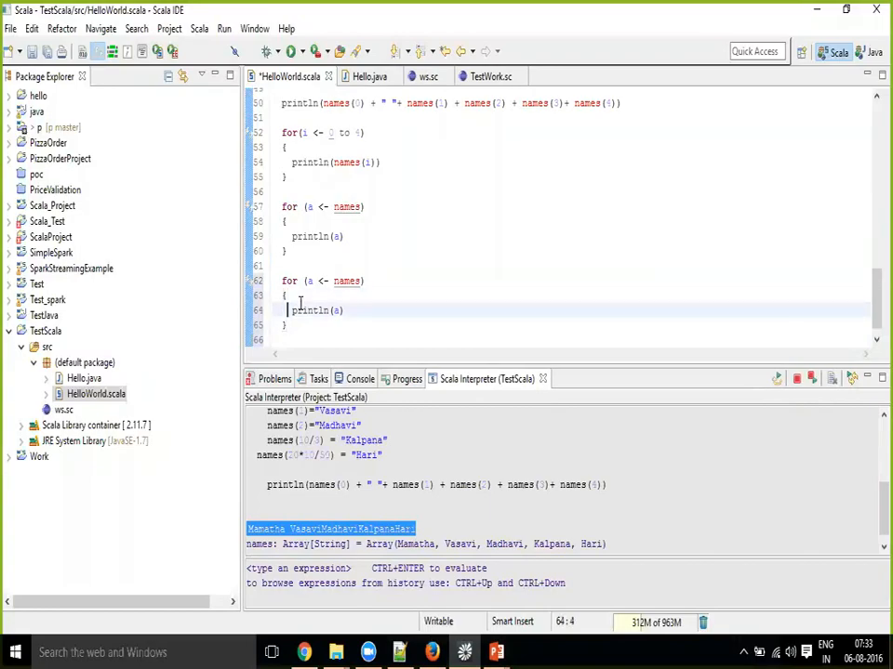
{"action": "left_click", "coordinate": [288, 296]}
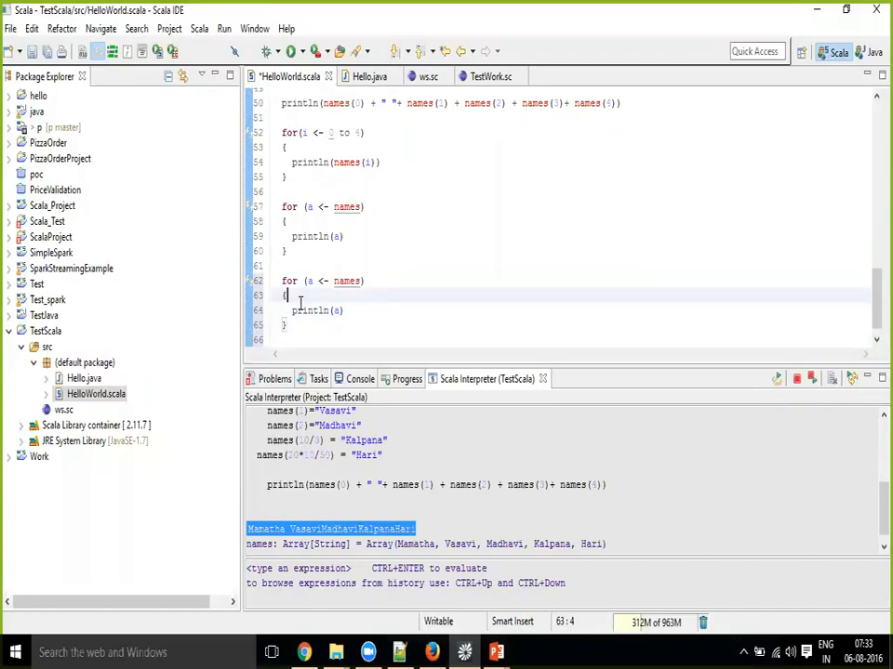
{"action": "left_click", "coordinate": [342, 310]}
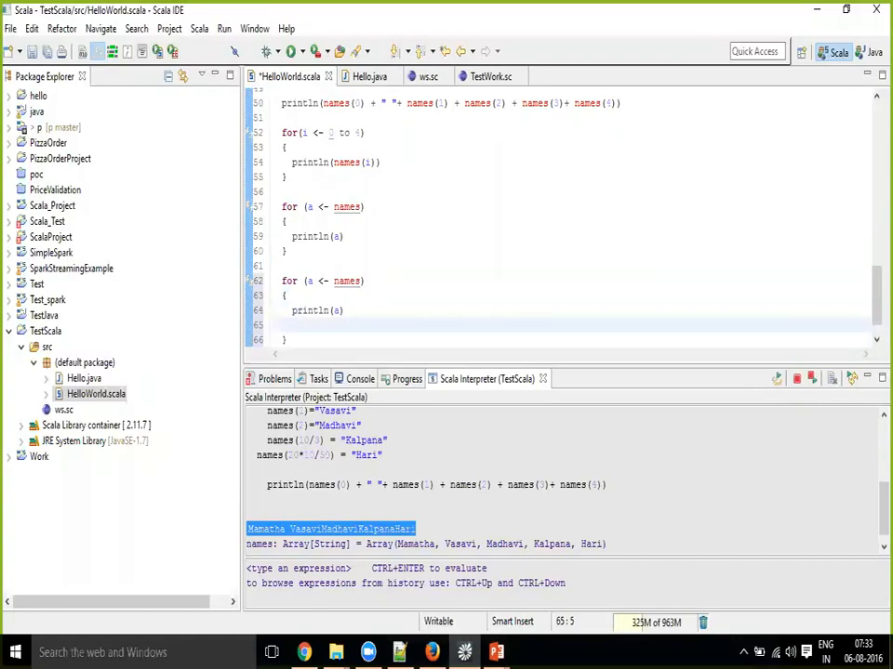
{"action": "left_click", "coordinate": [295, 324]}
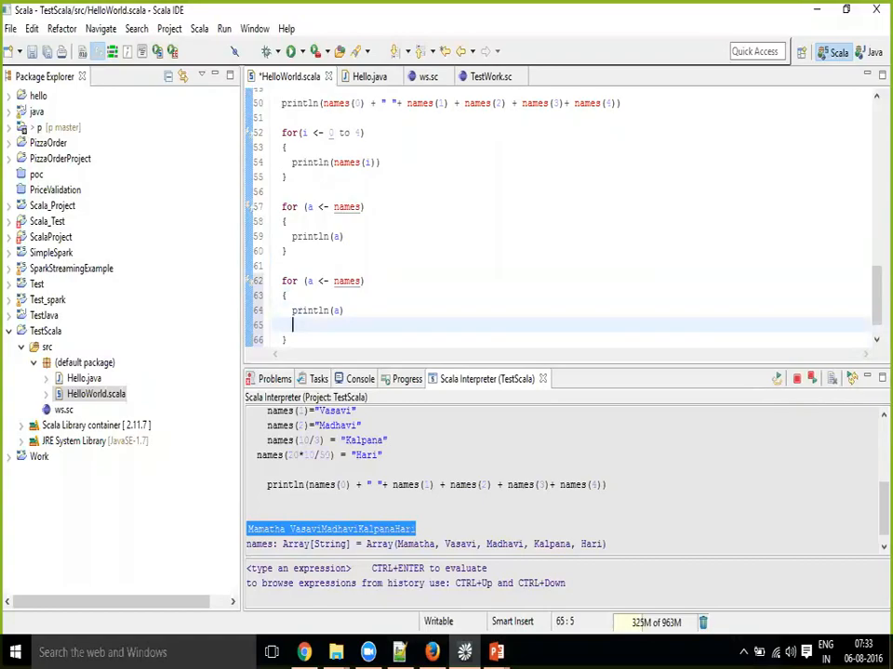
{"action": "type", "text": "a."}
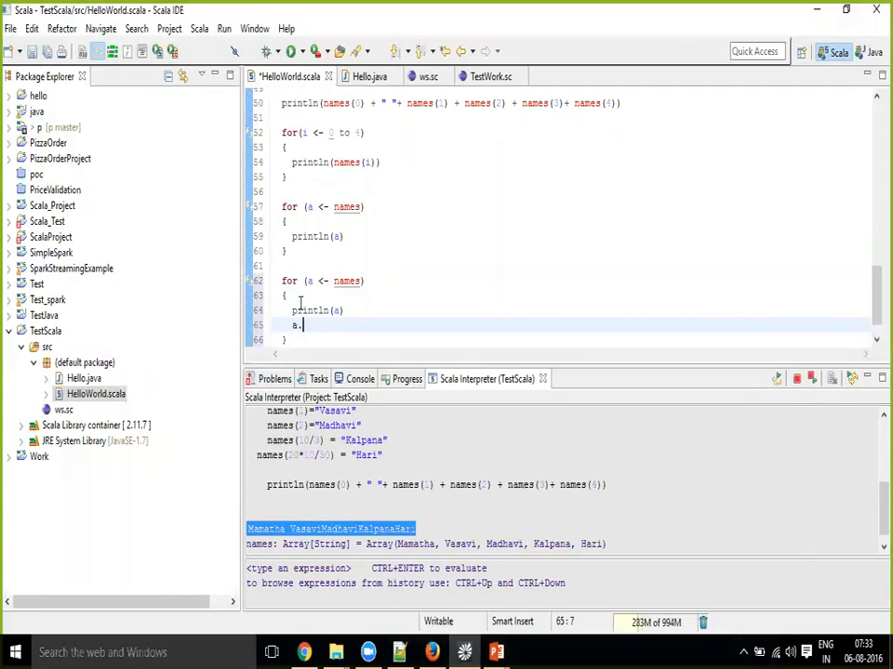
{"action": "type", "text": "t"}
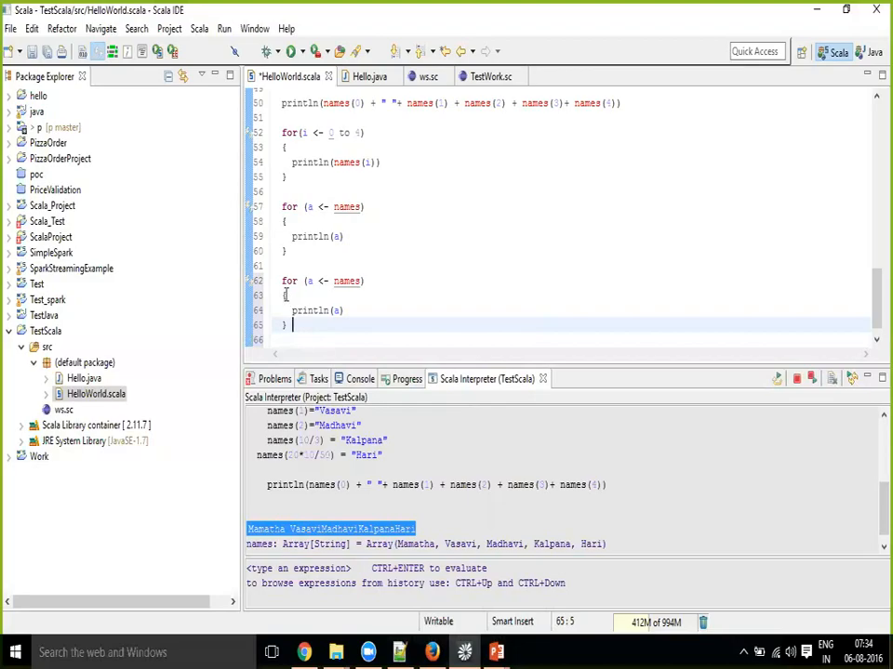
Rewrite the copied loop as var upperNames = for (a <- names) ... yield a.toUpperCase()
{"action": "left_click_drag", "start_coordinate": [286, 296], "coordinate": [285, 325]}
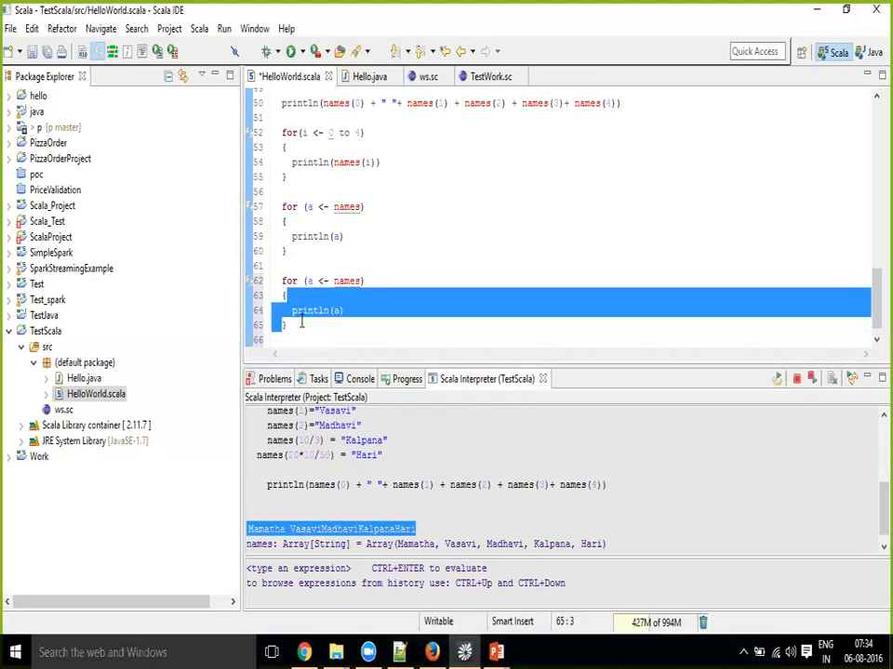
{"action": "left_click", "coordinate": [303, 324]}
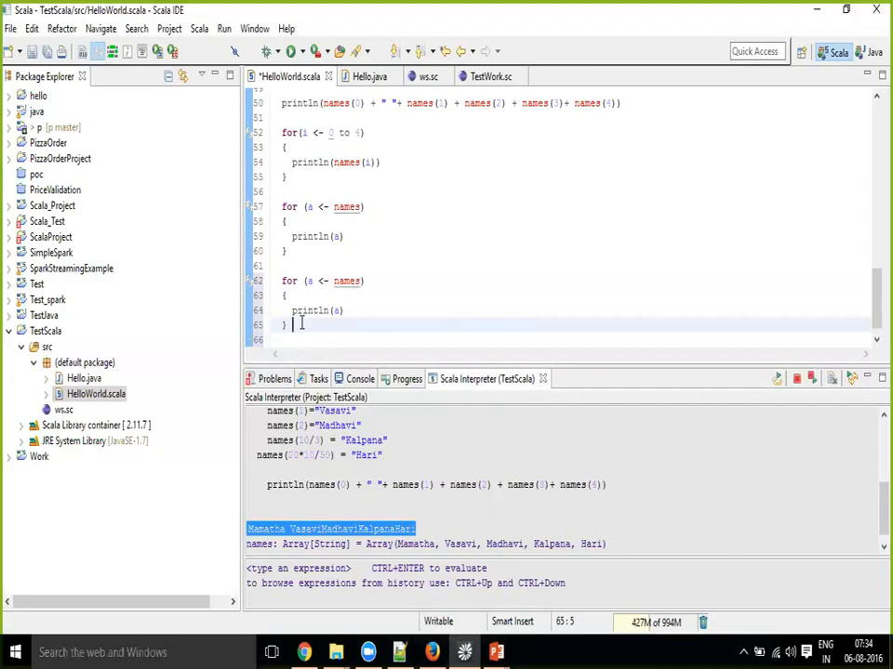
{"action": "type", "text": "yield"}
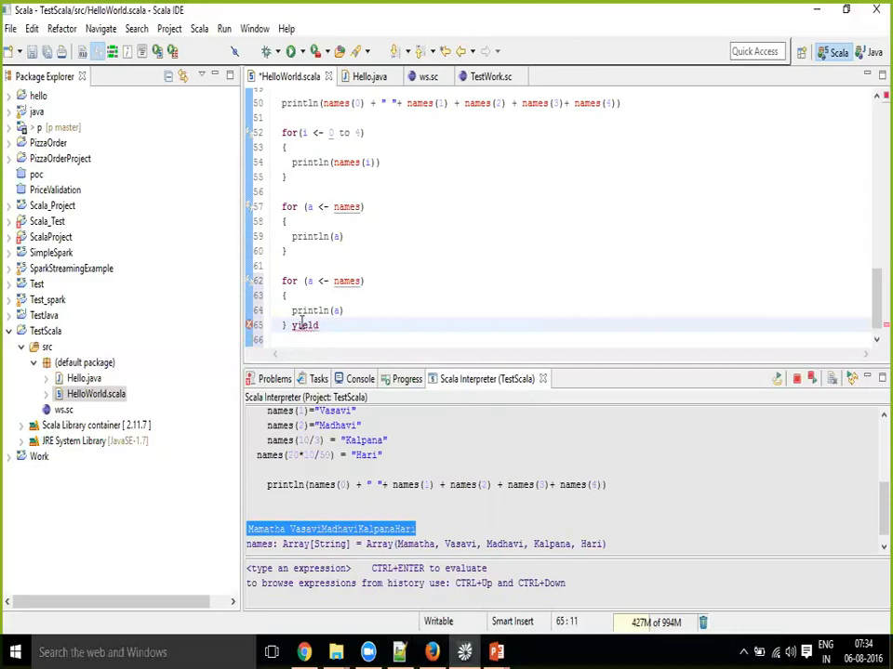
{"action": "type", "text": "a.toUpperCase()"}
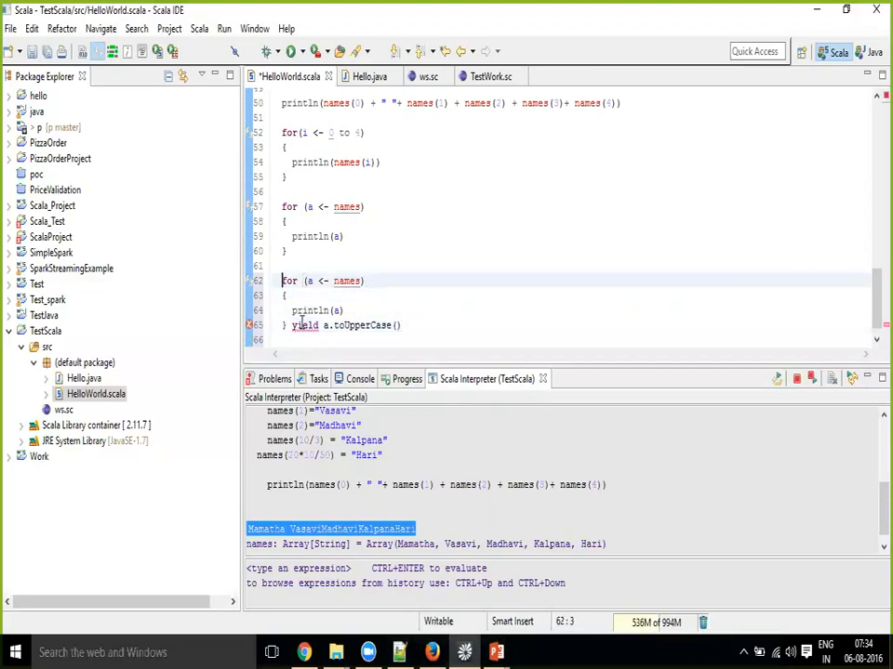
{"action": "type", "text": "var"}
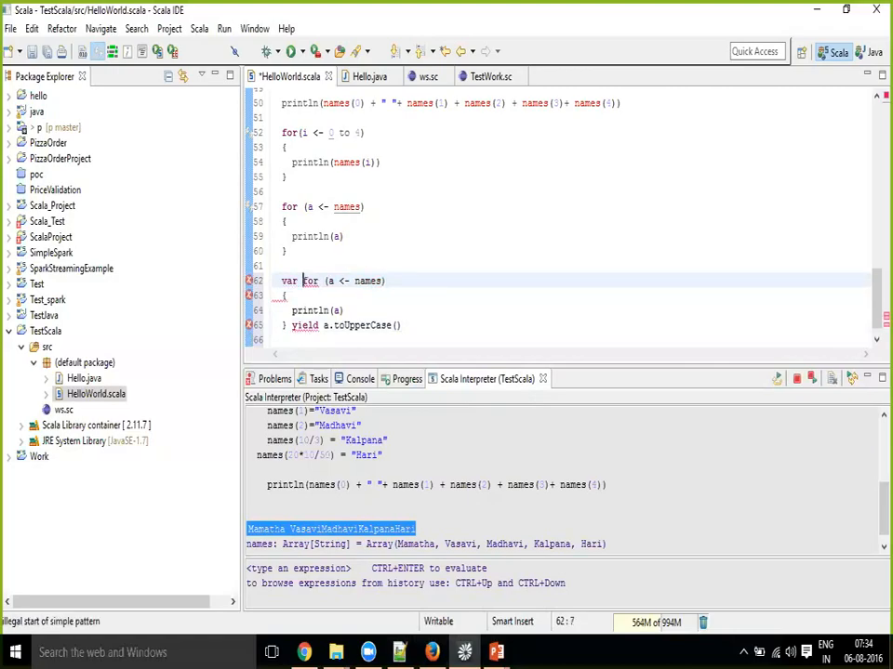
{"action": "type", "text": "upperNames ="}
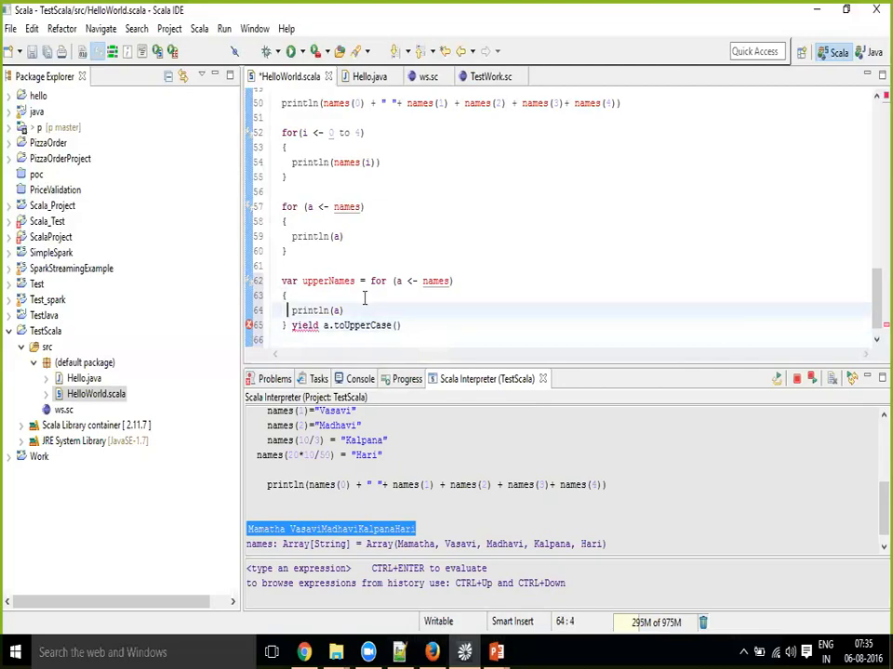
Collapse the upperNames for/yield onto one line and bring up the slide show
{"action": "left_click", "coordinate": [279, 295]}
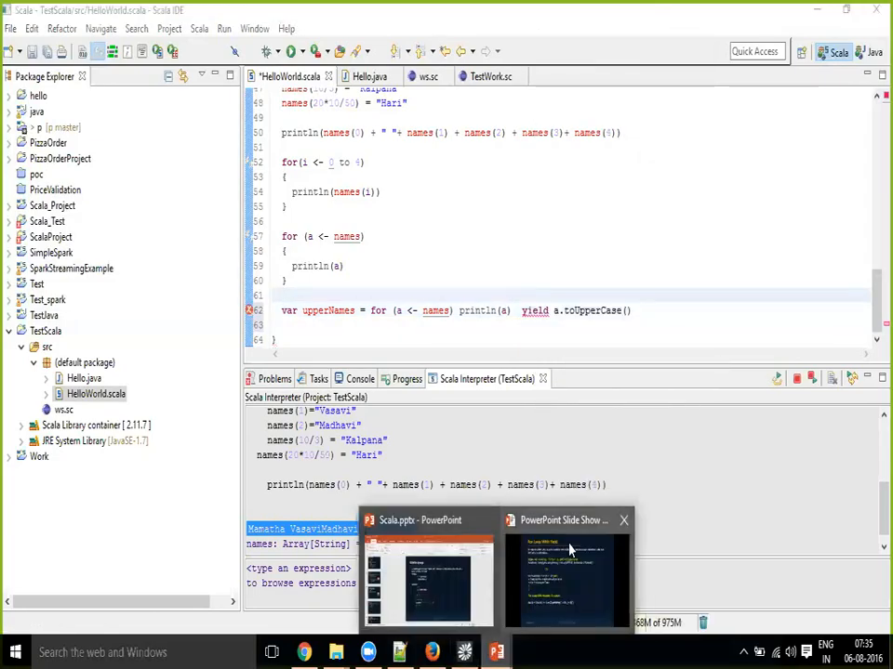
{"action": "left_click", "coordinate": [567, 576]}
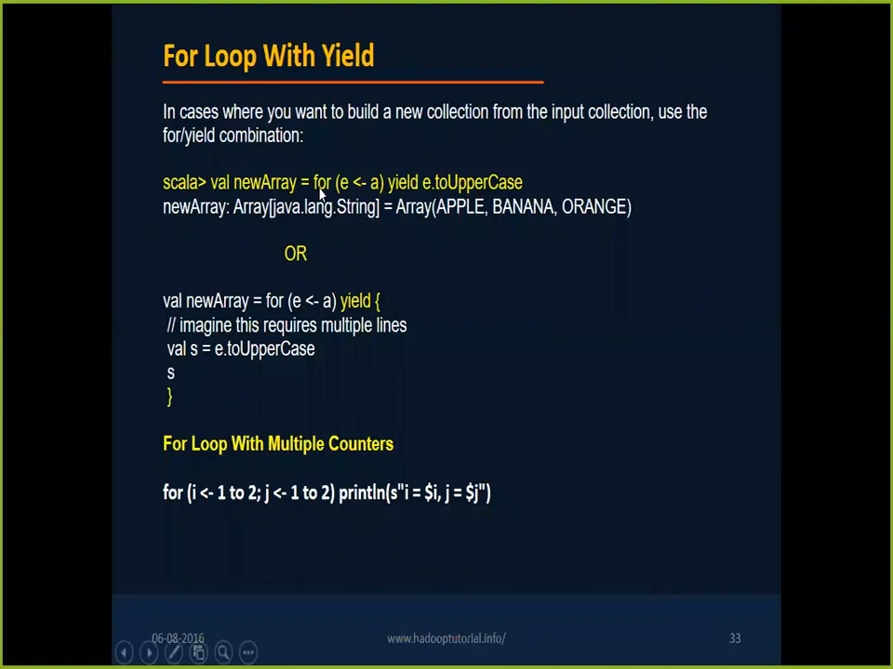
{"action": "mouse_move", "coordinate": [377, 355]}
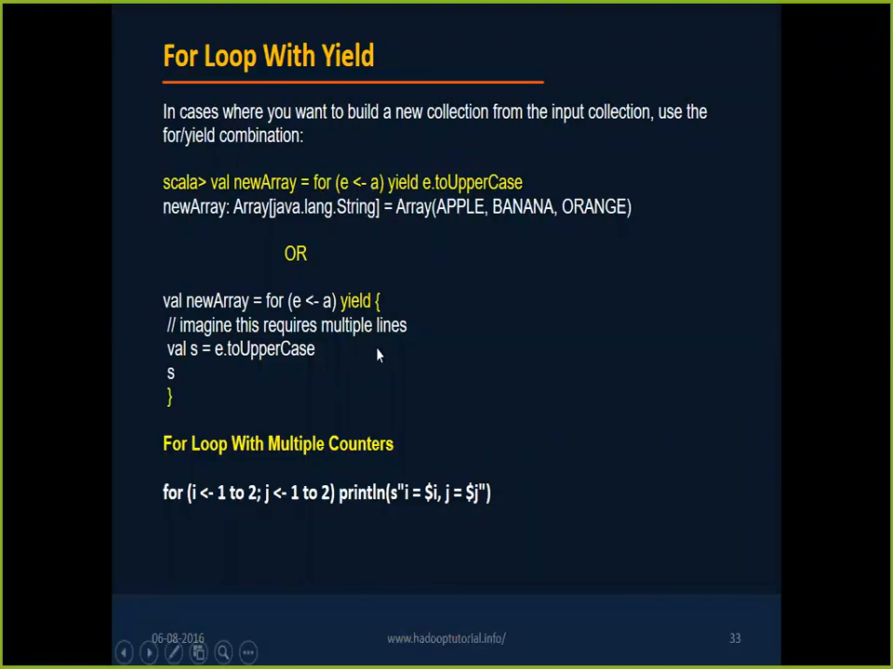
{"action": "mouse_move", "coordinate": [381, 360]}
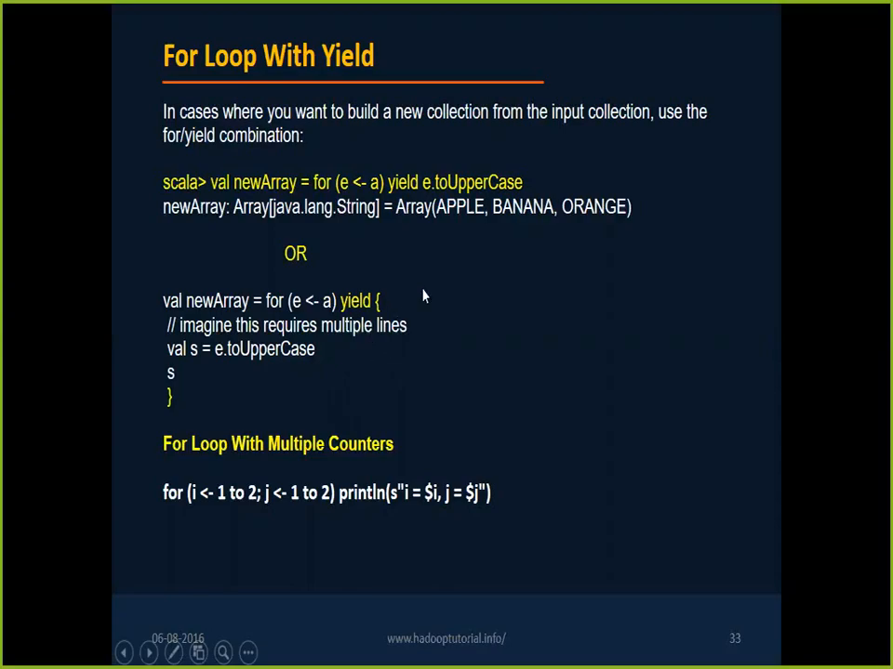
{"action": "mouse_move", "coordinate": [363, 371]}
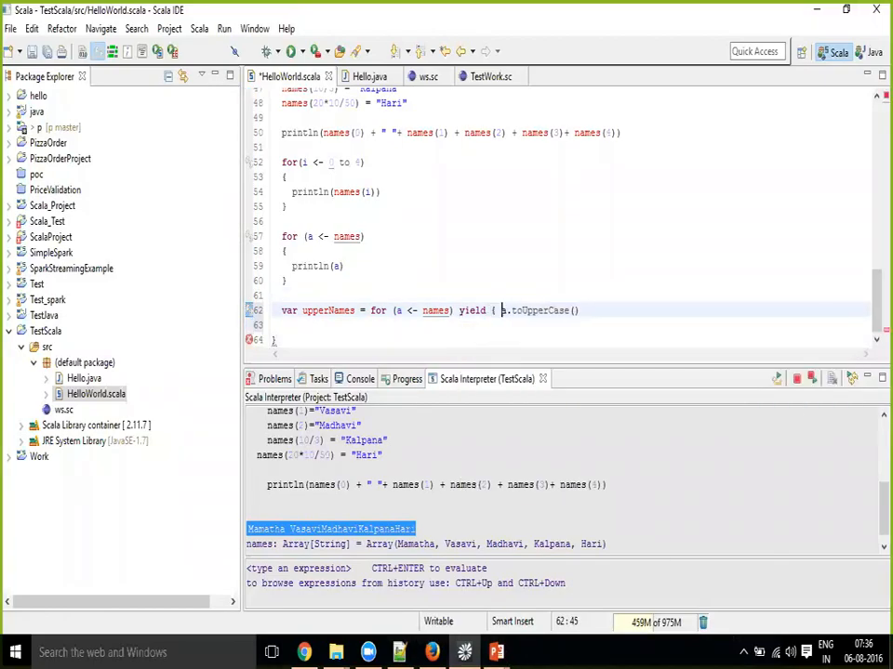
Change the yield to { println(a); a.toUpperCase() } and highlight yield and toUpperCase
{"action": "type", "text": "println(a);"}
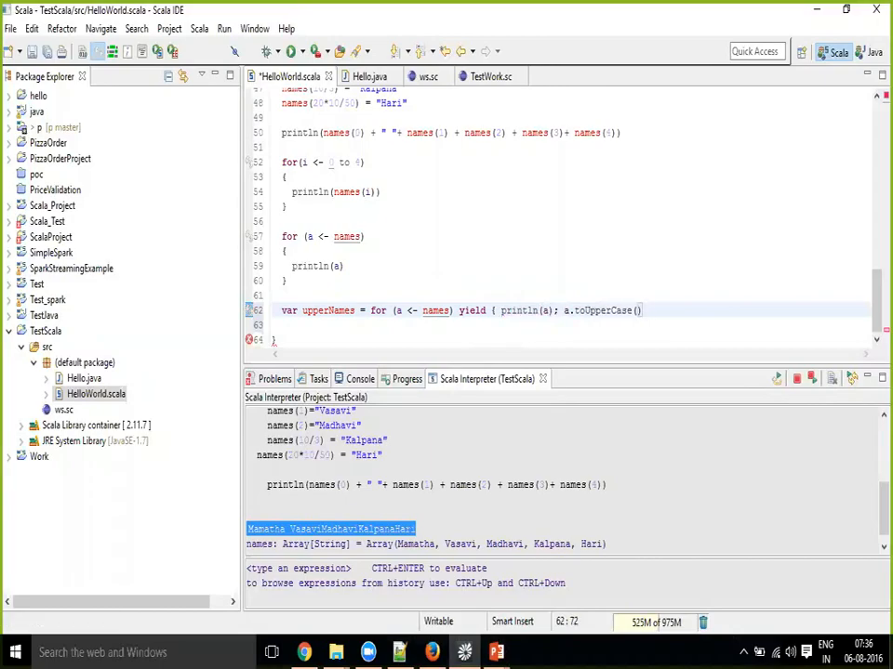
{"action": "type", "text": "}"}
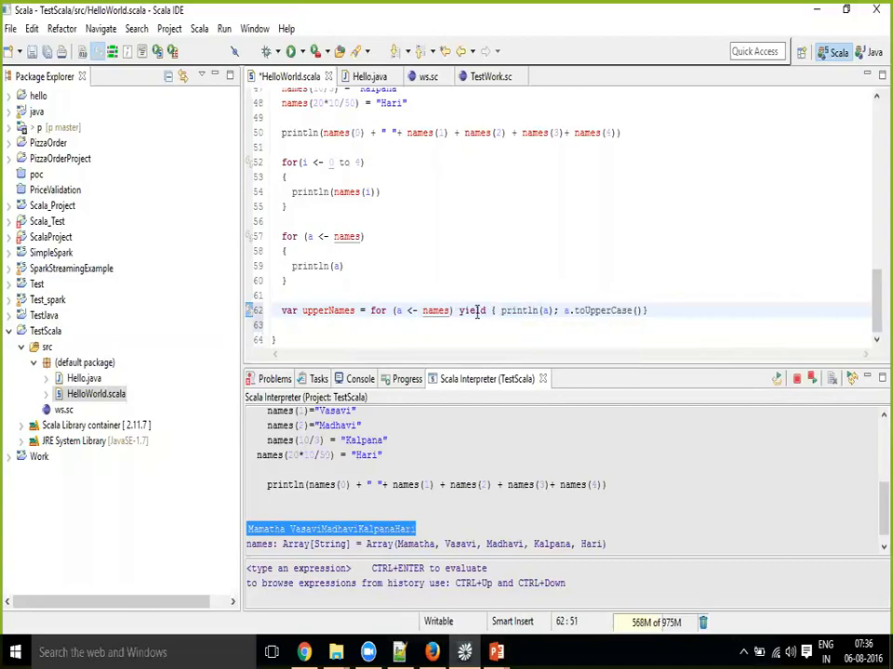
{"action": "double_click", "coordinate": [472, 310]}
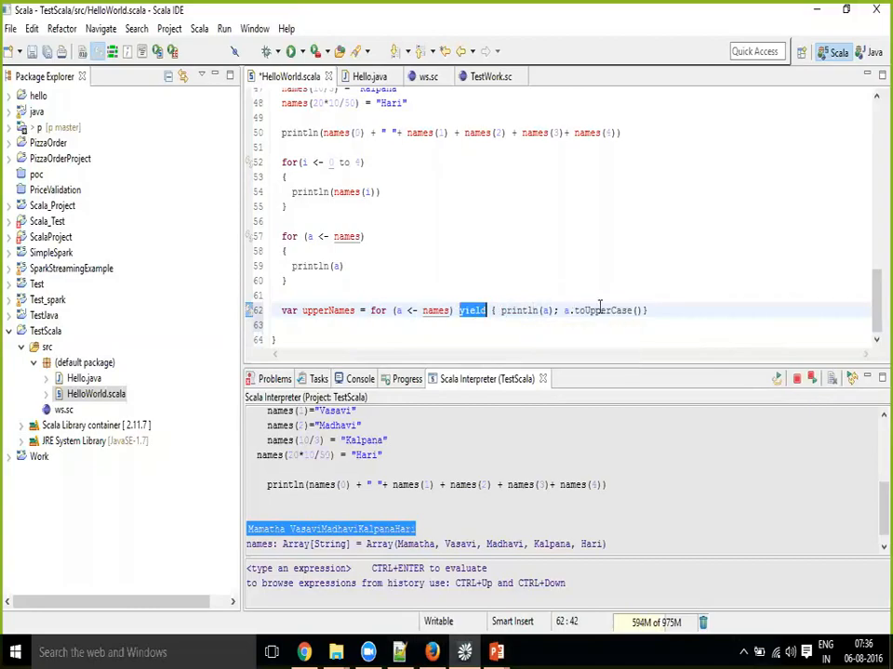
{"action": "left_click", "coordinate": [609, 310]}
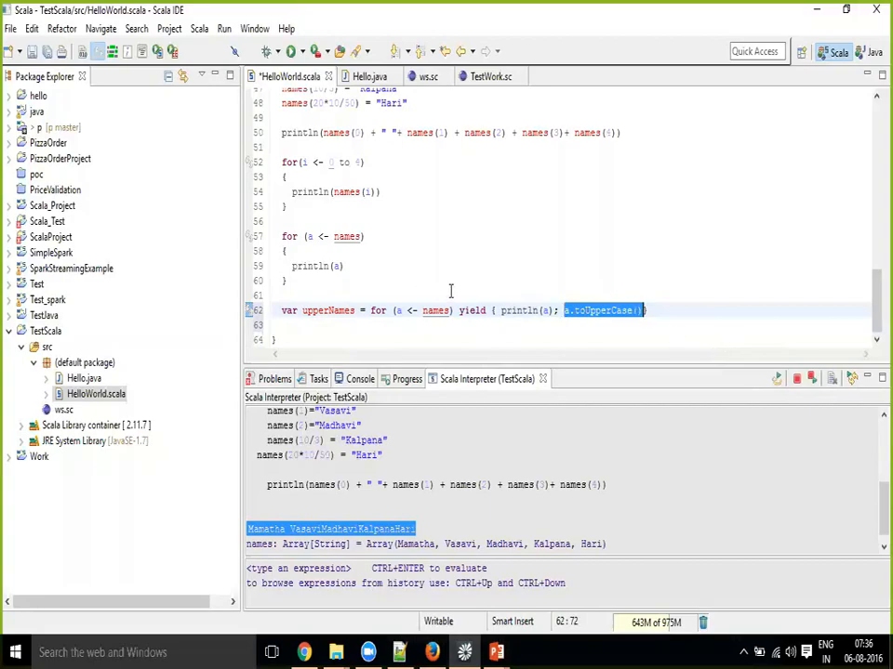
{"action": "mouse_move", "coordinate": [640, 309]}
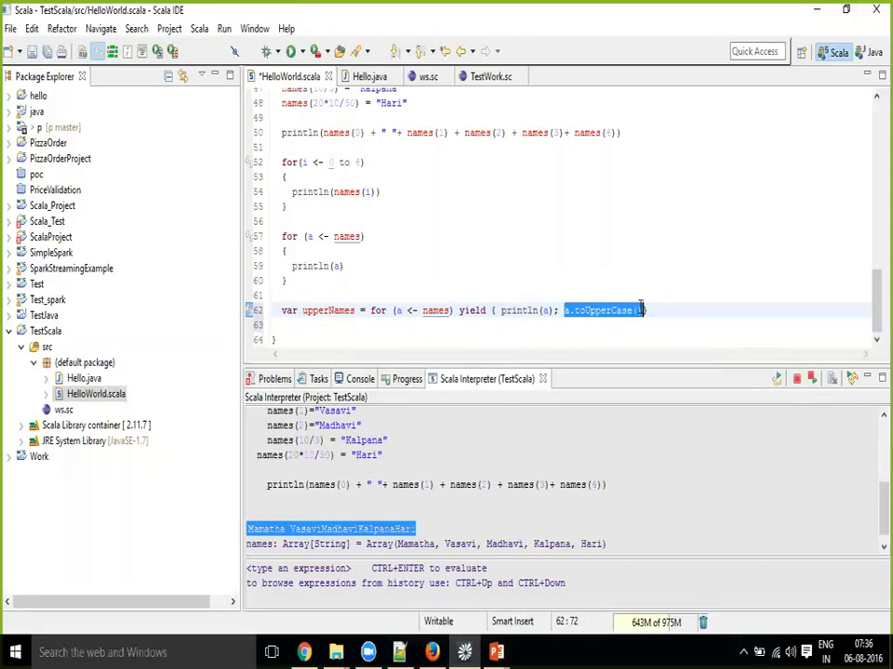
{"action": "mouse_move", "coordinate": [602, 310]}
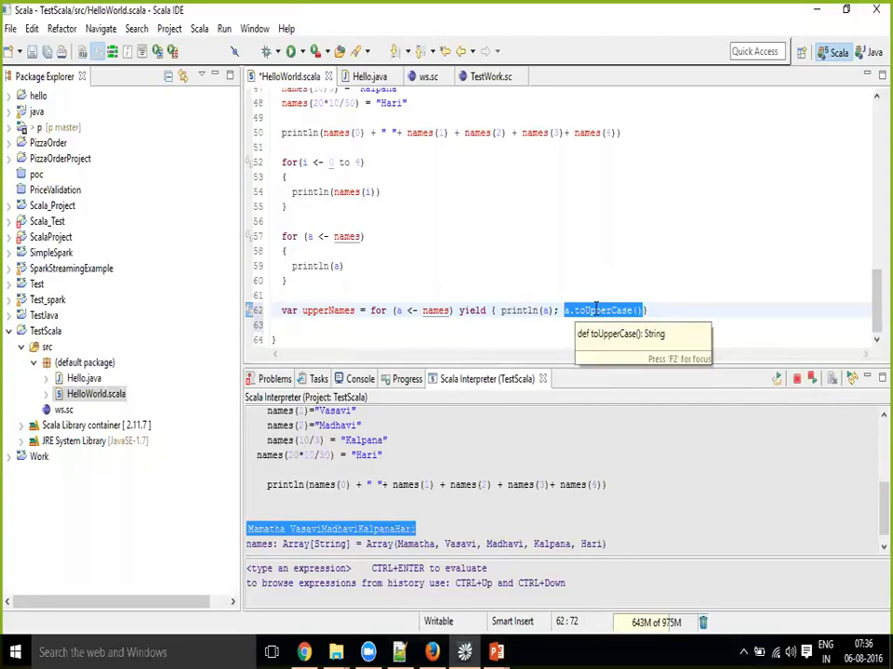
{"action": "mouse_move", "coordinate": [598, 287]}
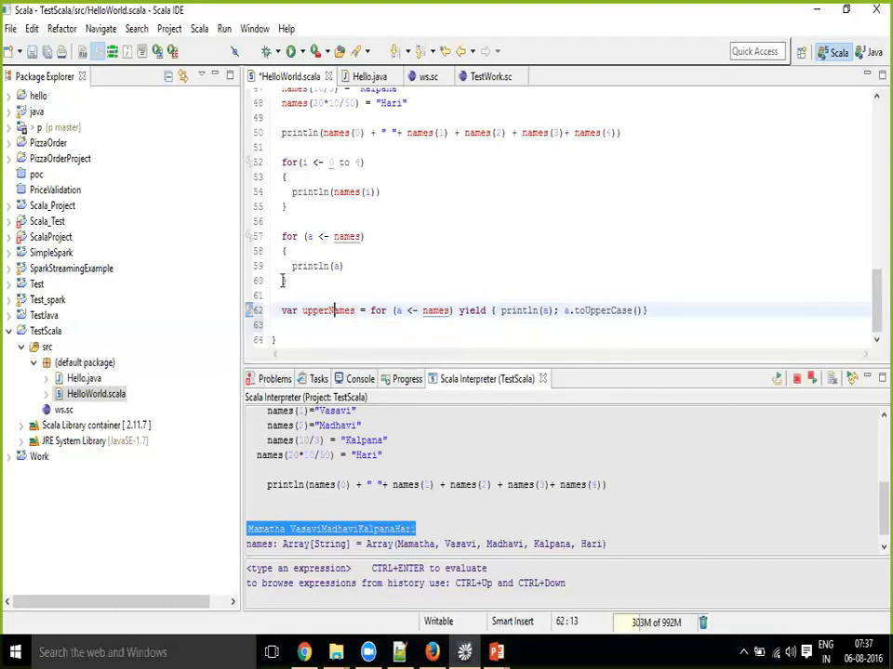
{"action": "mouse_move", "coordinate": [330, 309]}
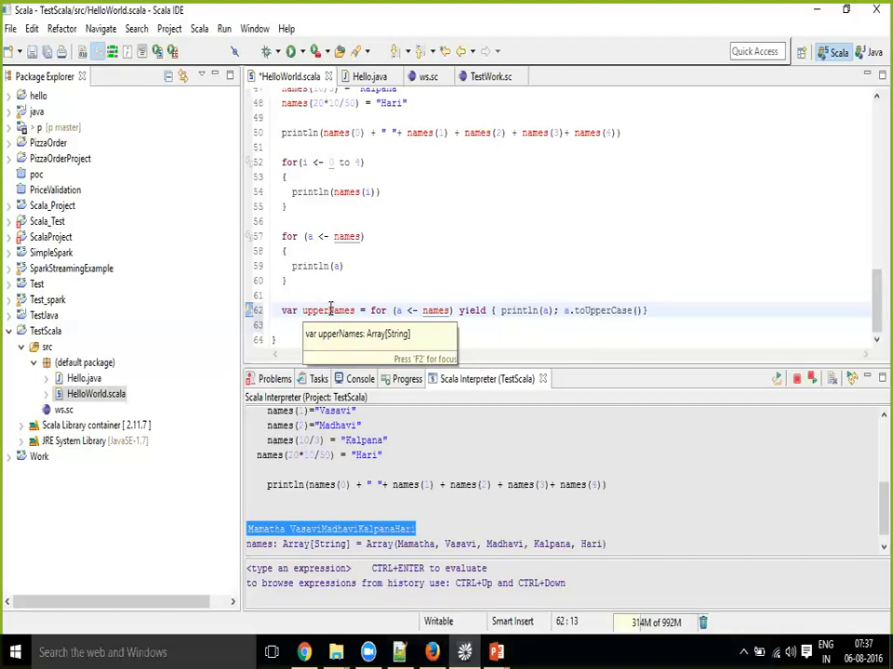
{"action": "mouse_move", "coordinate": [330, 309]}
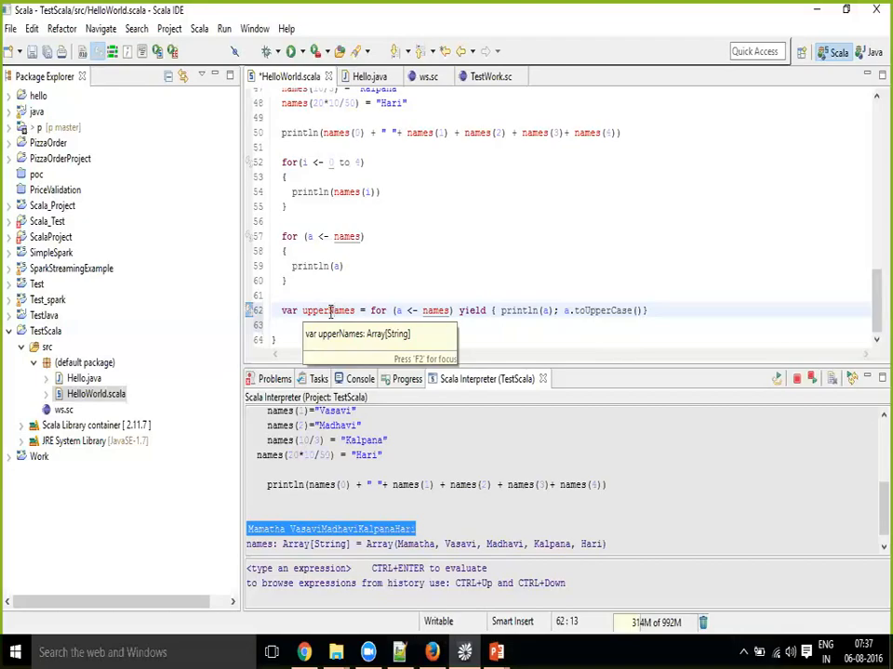
{"action": "mouse_move", "coordinate": [319, 310]}
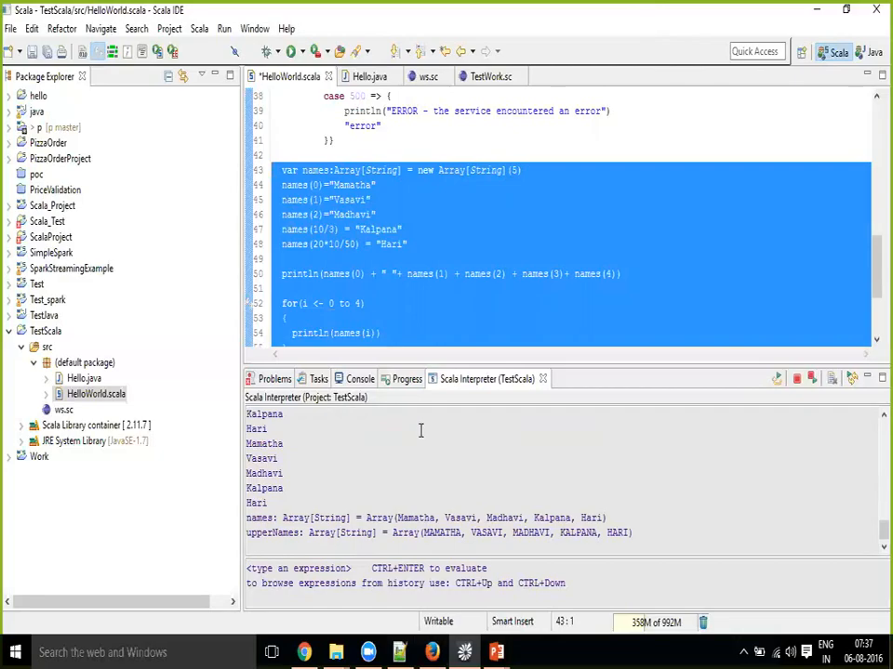
{"action": "mouse_move", "coordinate": [491, 169]}
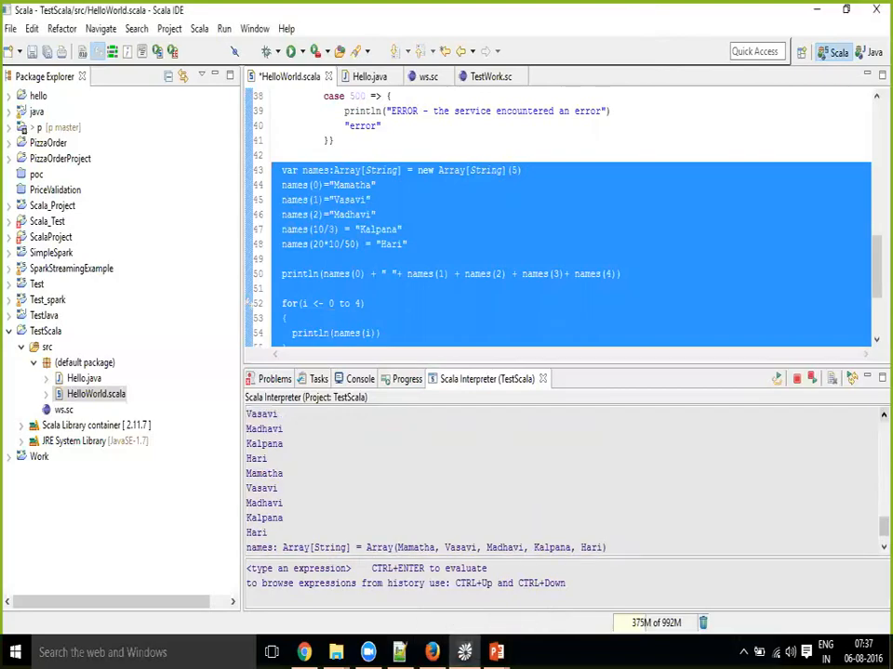
{"action": "left_click", "coordinate": [777, 379]}
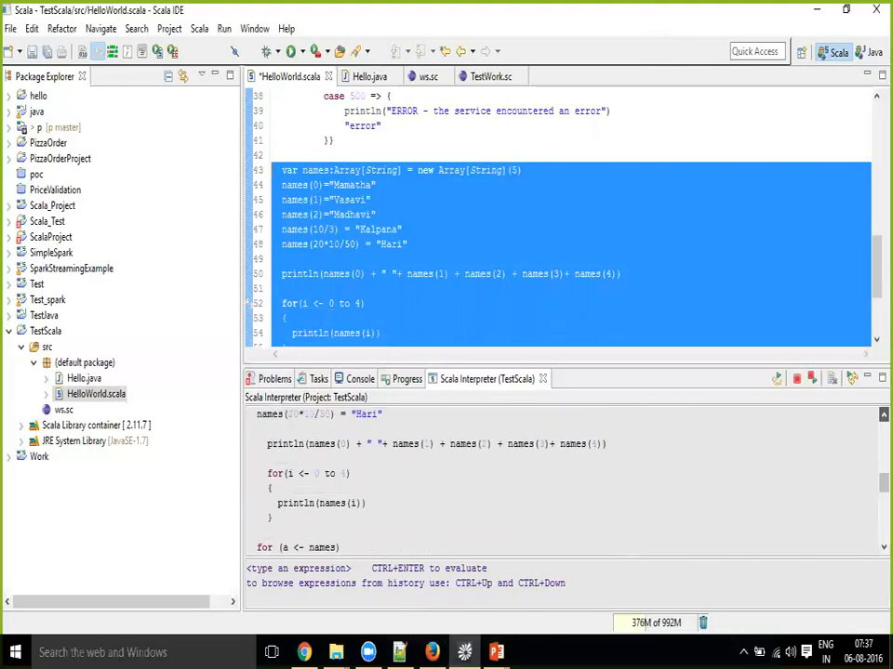
{"action": "scroll", "scroll_direction": "down", "scroll_amount": 3}
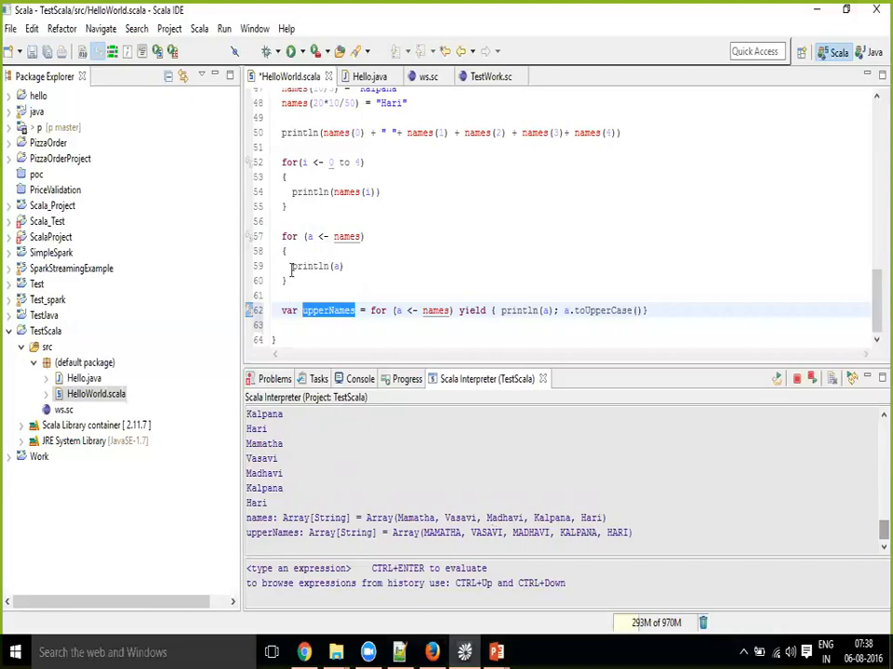
{"action": "mouse_move", "coordinate": [367, 310]}
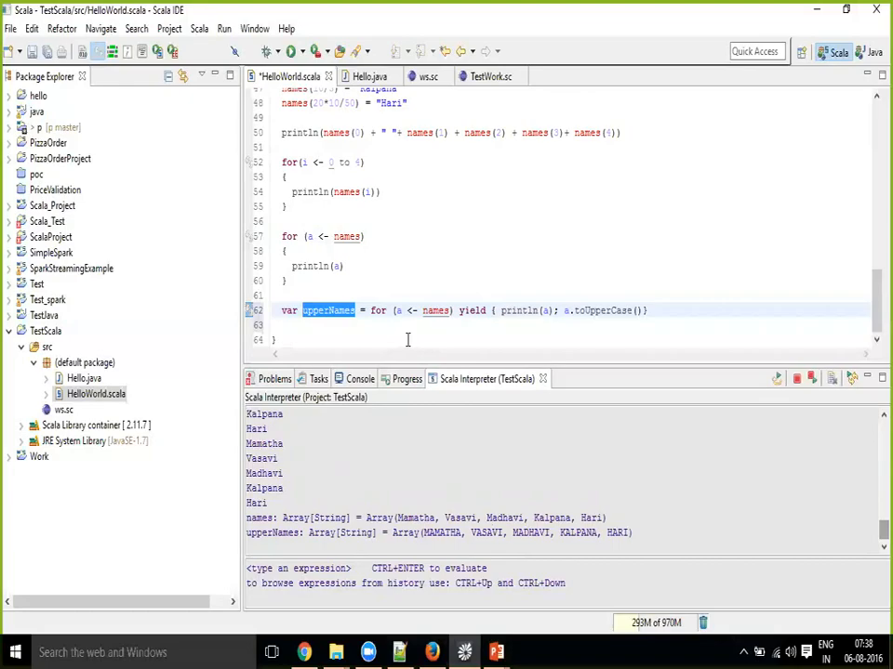
{"action": "mouse_move", "coordinate": [363, 163]}
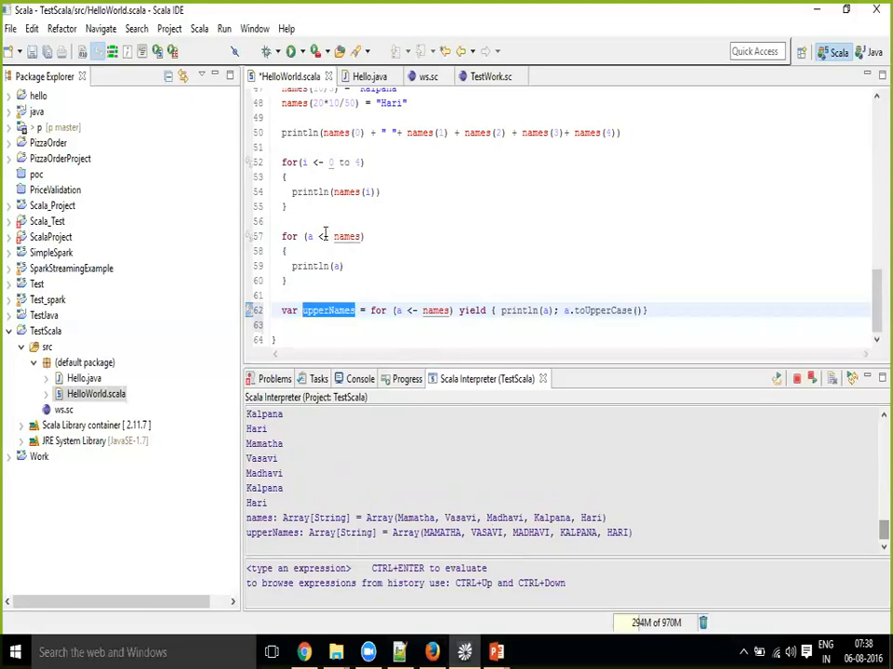
{"action": "mouse_move", "coordinate": [362, 278]}
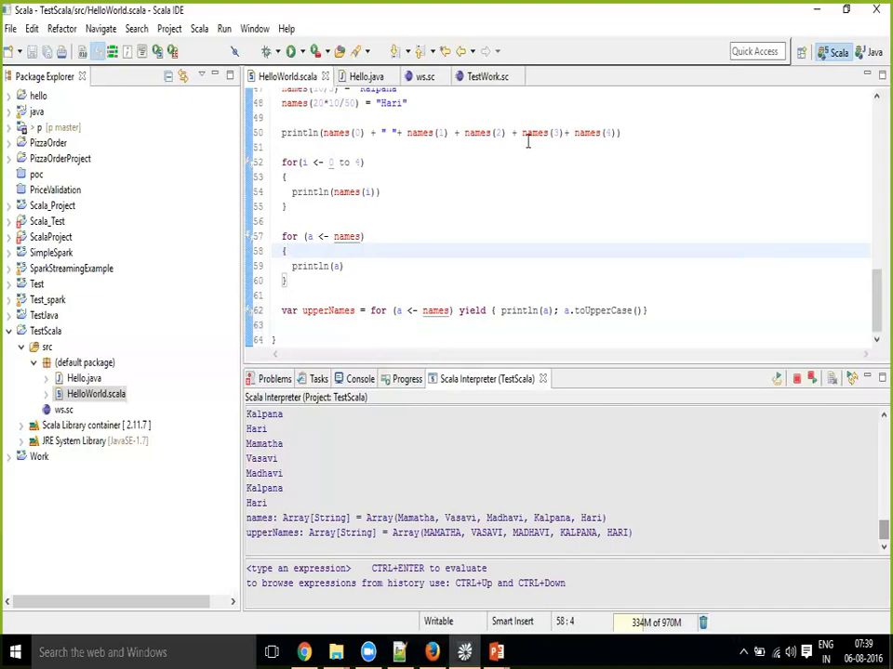
Switch to the Hello.java editor with its Java for loops
{"action": "left_click", "coordinate": [366, 76]}
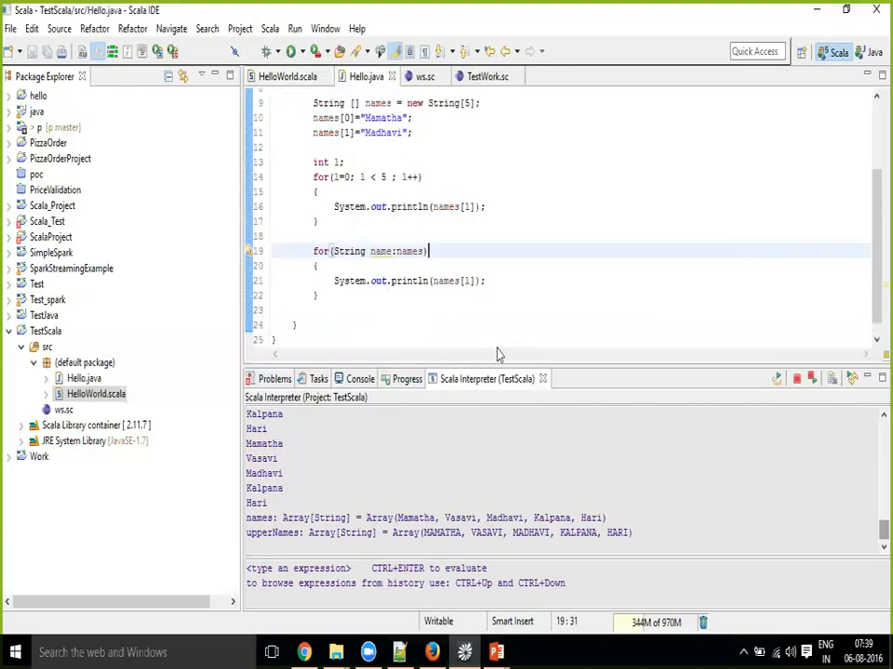
{"action": "left_click", "coordinate": [402, 310]}
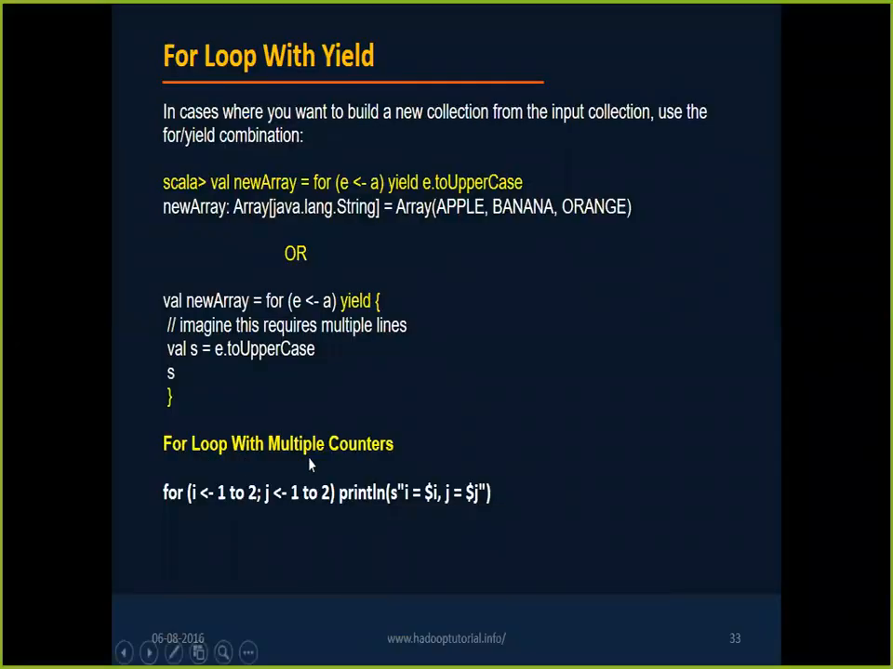
{"action": "mouse_move", "coordinate": [286, 453]}
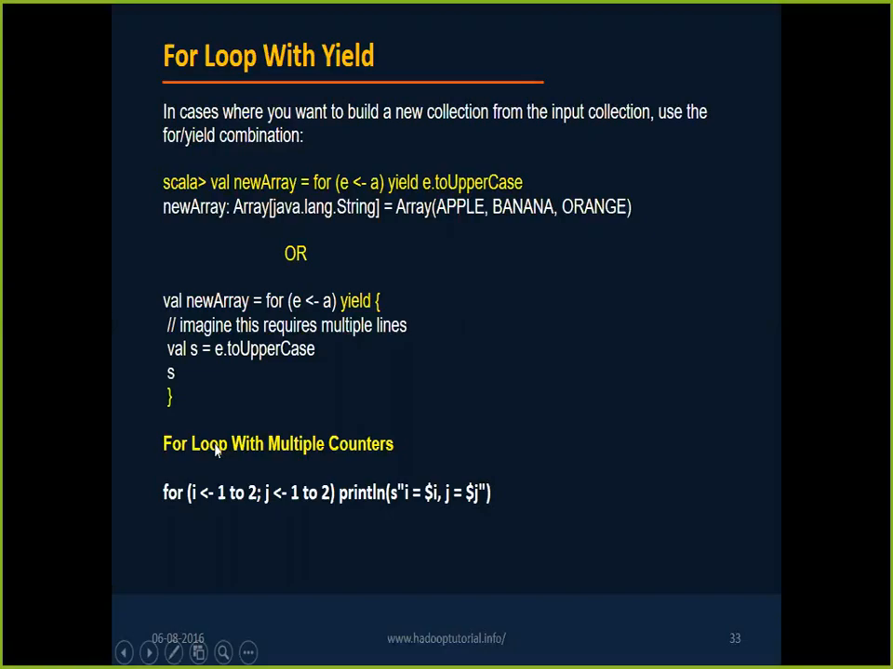
{"action": "mouse_move", "coordinate": [344, 428]}
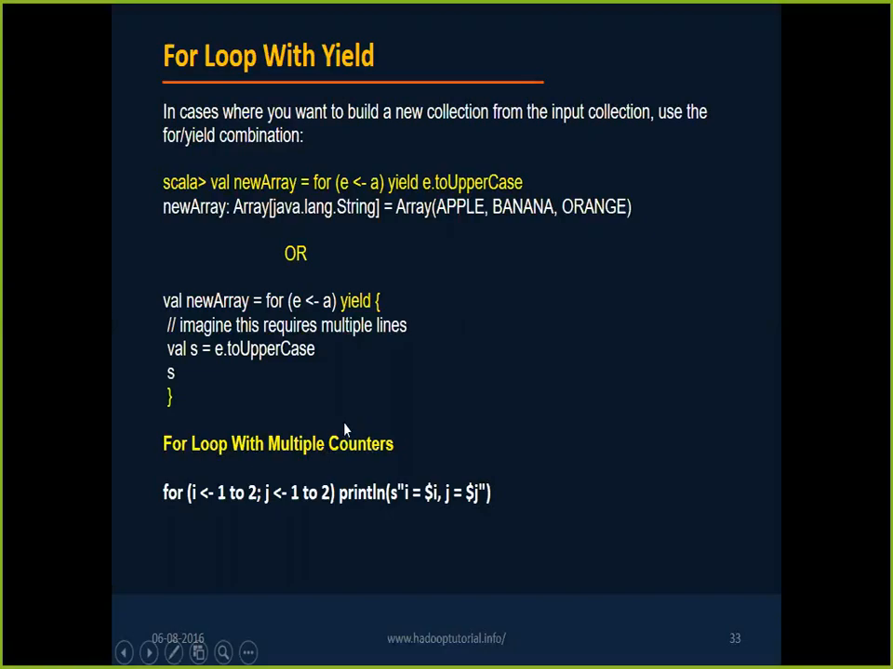
{"action": "mouse_move", "coordinate": [276, 502]}
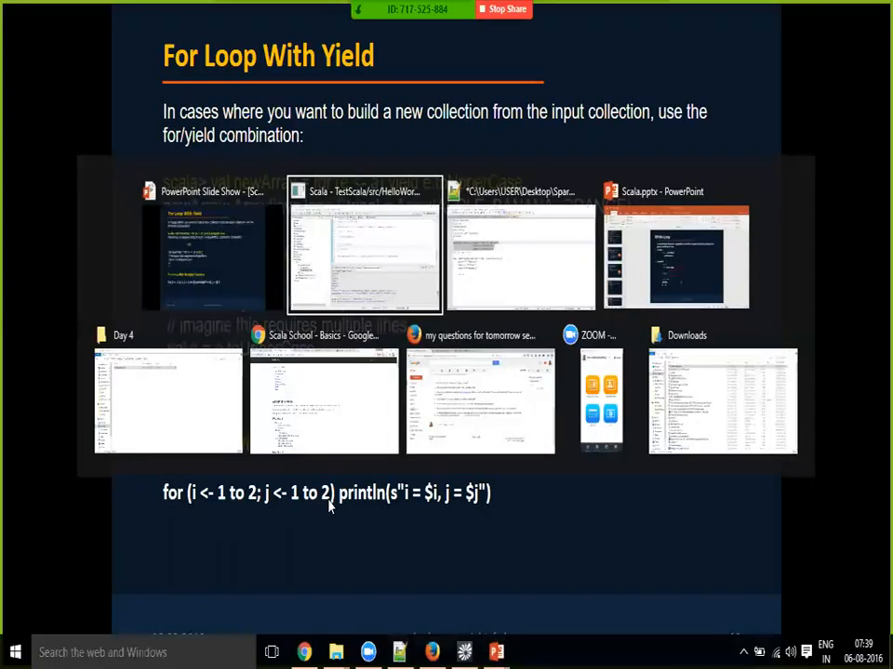
Return from the multiple-counters slide to the Scala IDE window
{"action": "left_click", "coordinate": [364, 241]}
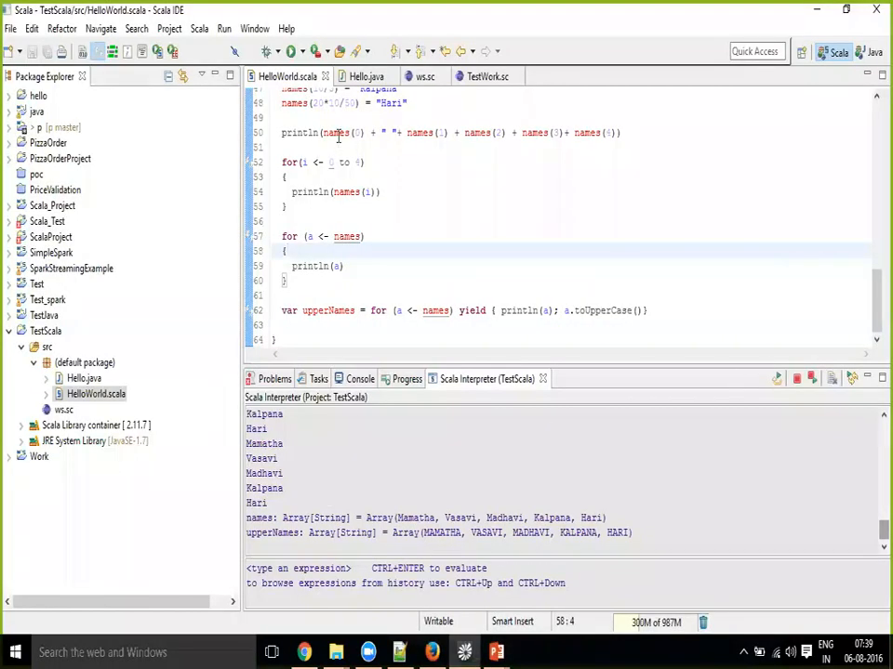
In Hello.java, add an inner for (int k=0; k<5; k++) loop
{"action": "left_click", "coordinate": [365, 76]}
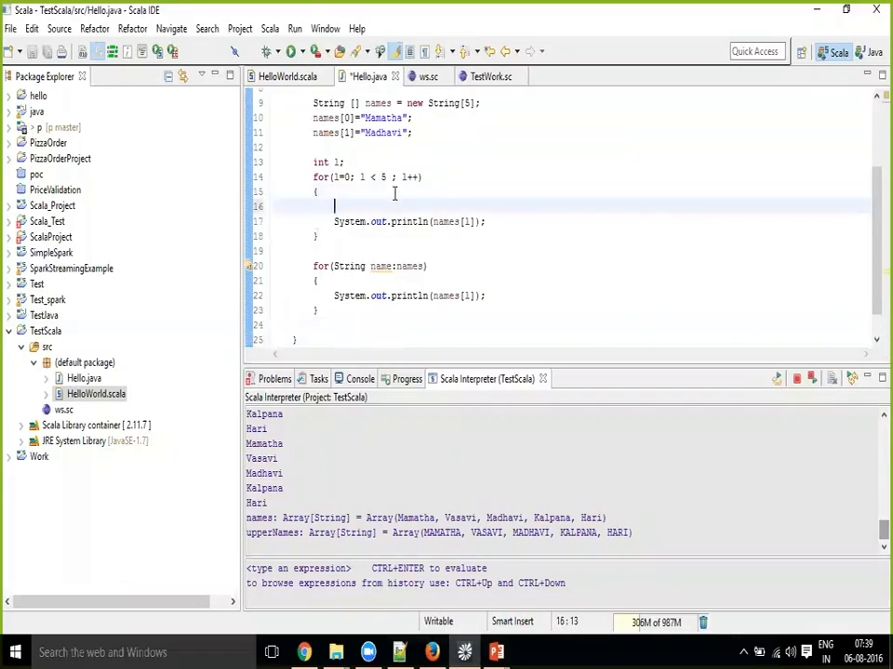
{"action": "type", "text": "for"}
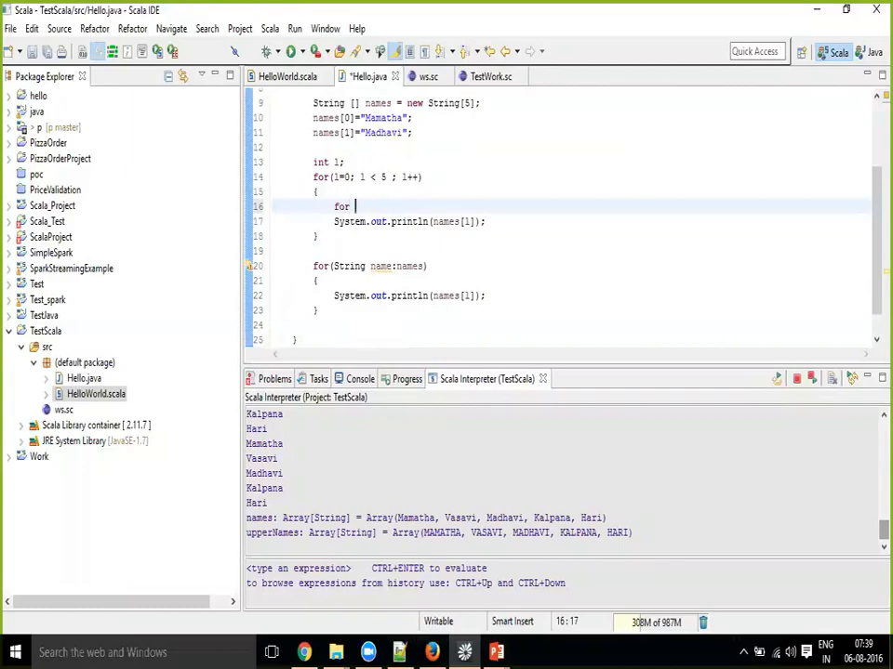
{"action": "type", "text": "()"}
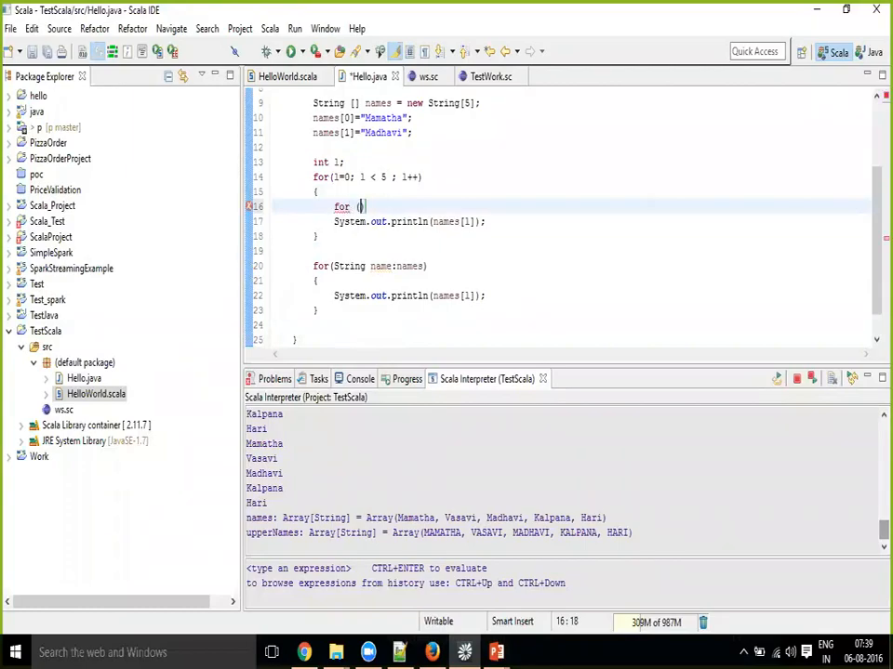
{"action": "type", "text": "in"}
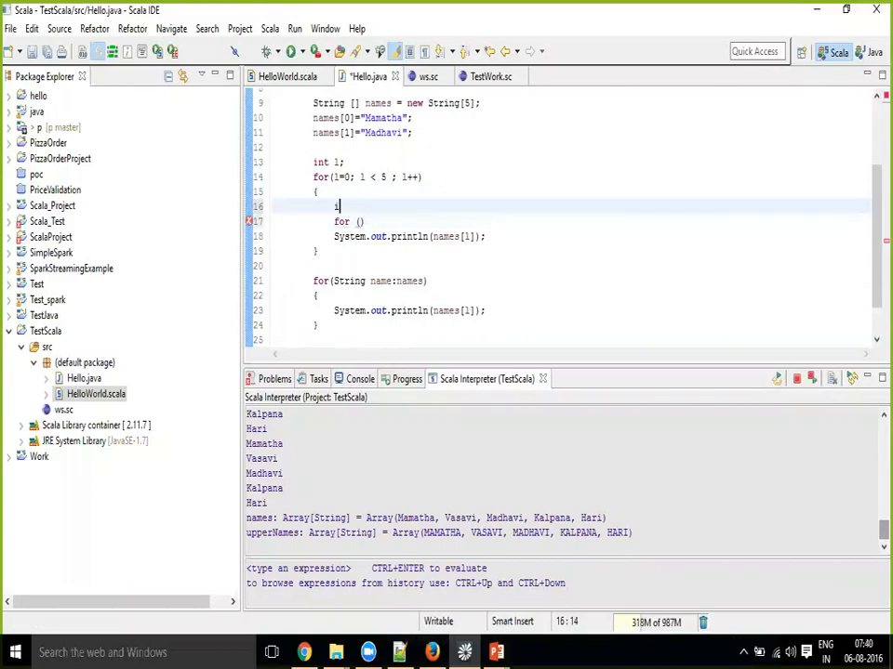
{"action": "type", "text": "nt k"}
{"action": "left_click", "coordinate": [600, 221]}
{"action": "type", "text": "k=0"}
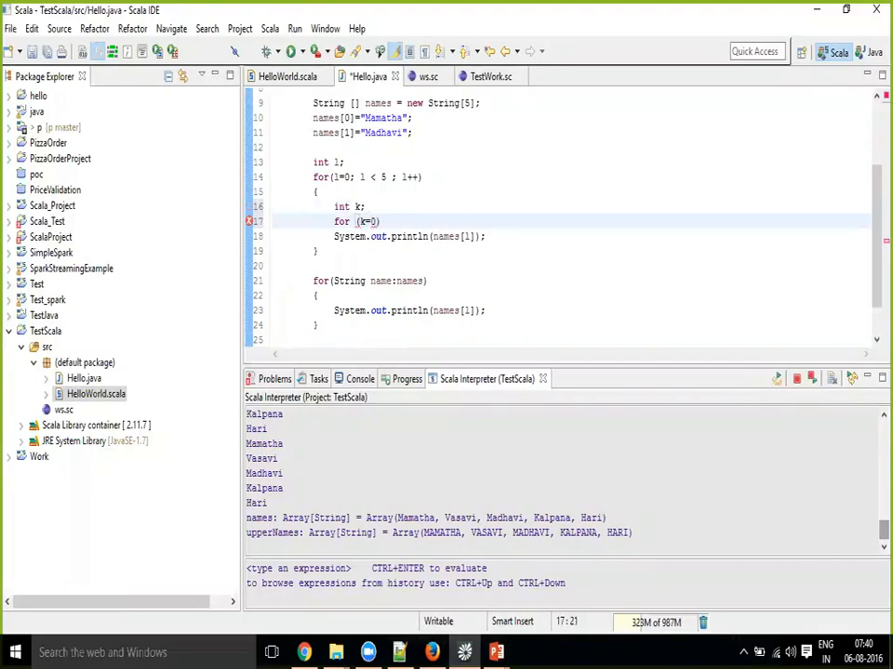
{"action": "type", "text": "; k <"}
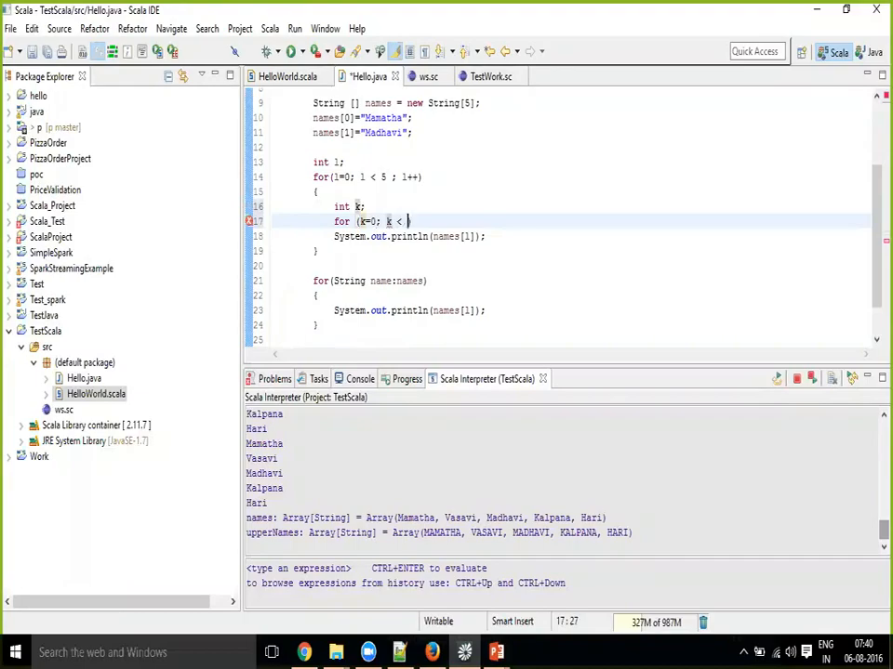
{"action": "type", "text": "5 ;"}
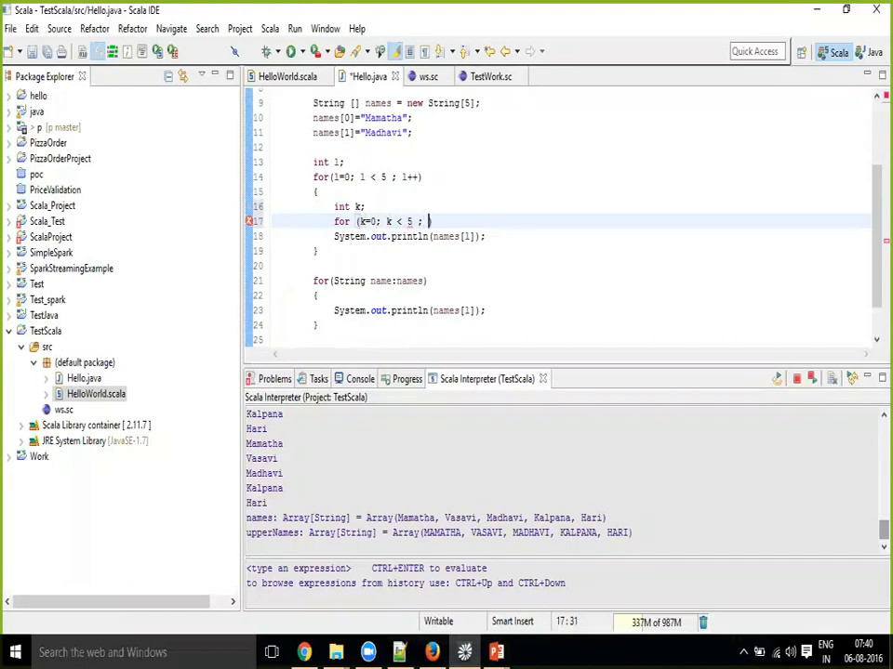
{"action": "type", "text": "k++)"}
{"action": "type", "text": "{"}
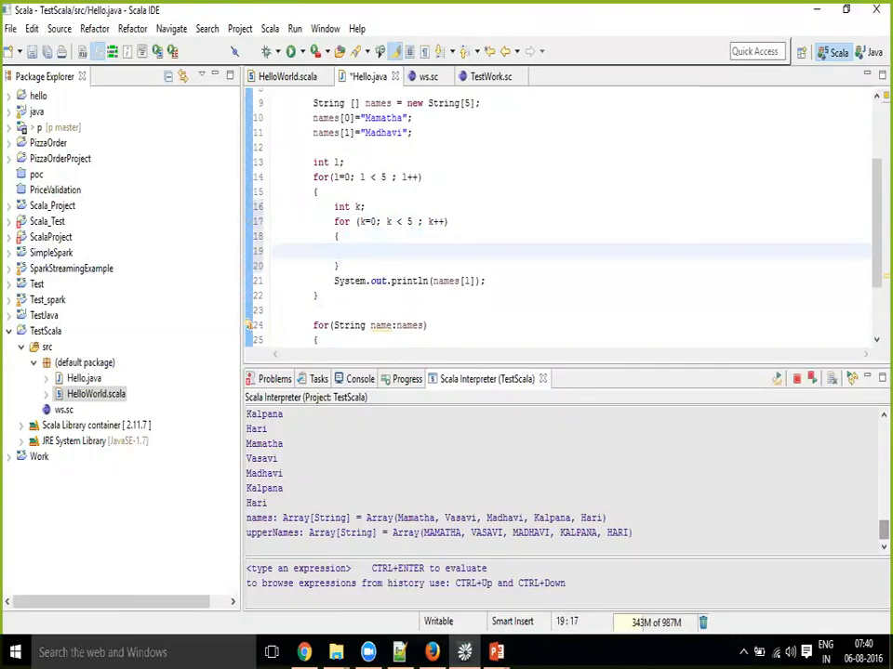
Print the l and k counters inside the inner loop
{"action": "type", "text": "println(\"*\");"}
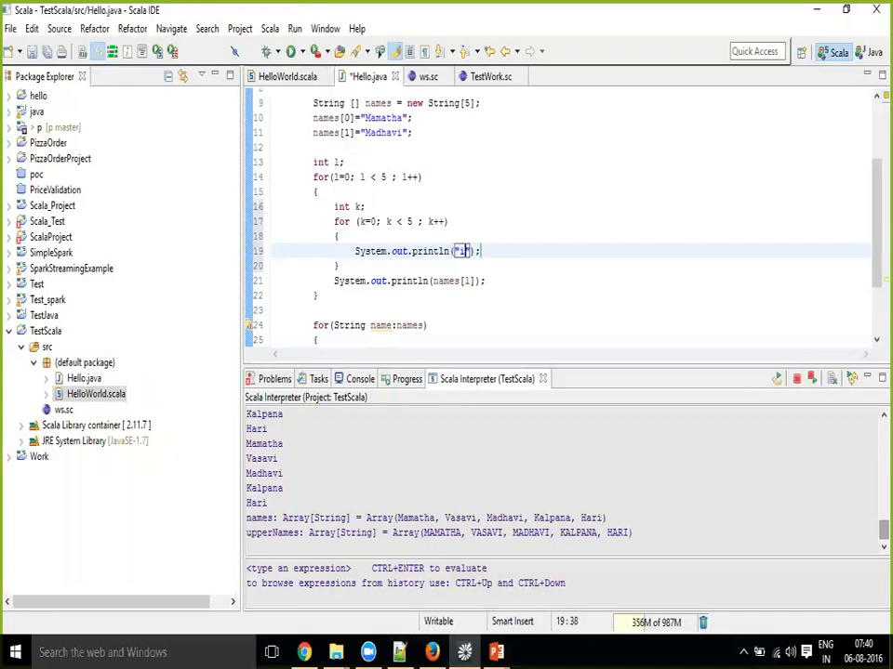
{"action": "type", "text": "i,"}
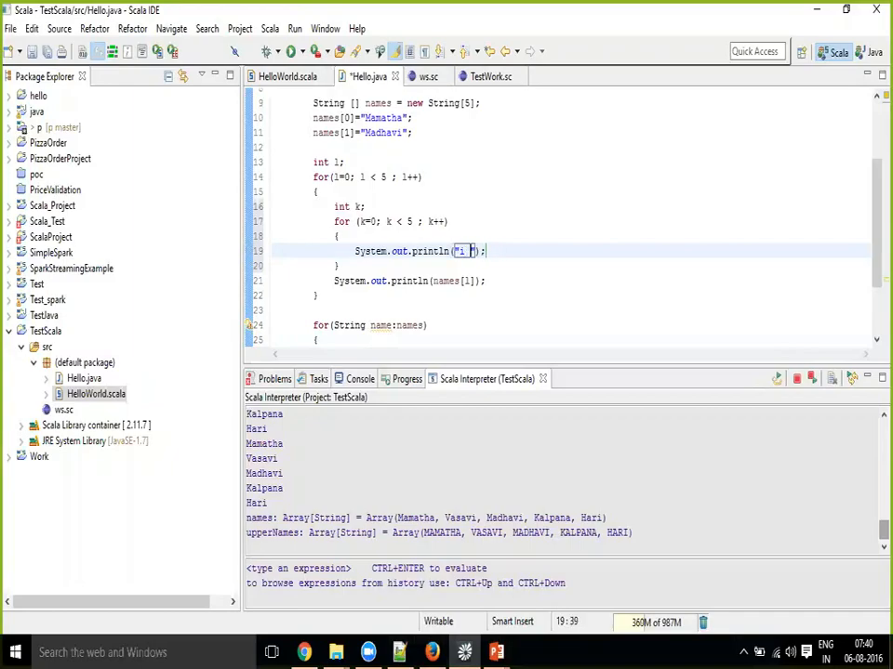
{"action": "type", "text": "1"}
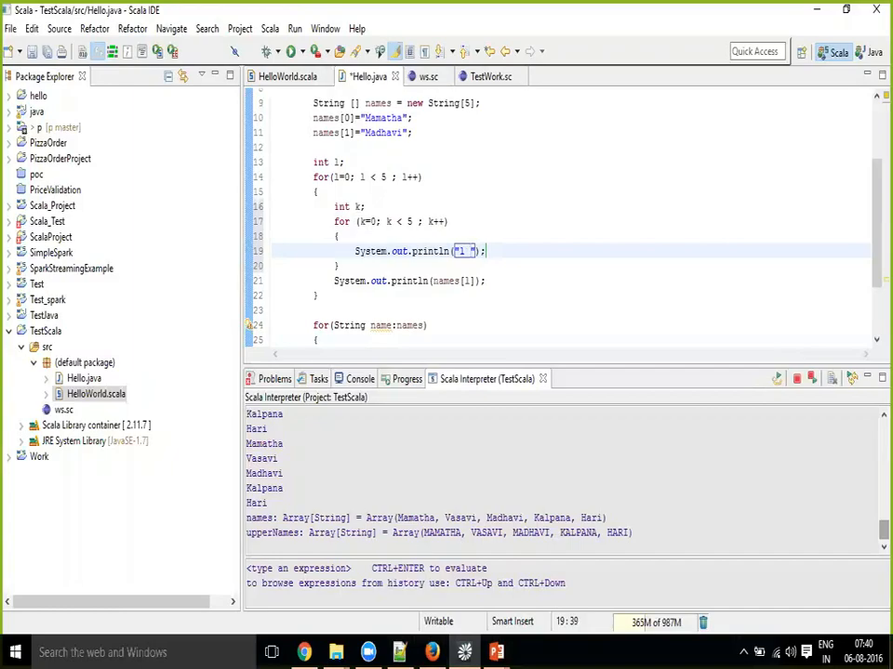
{"action": "type", "text": ", k"}
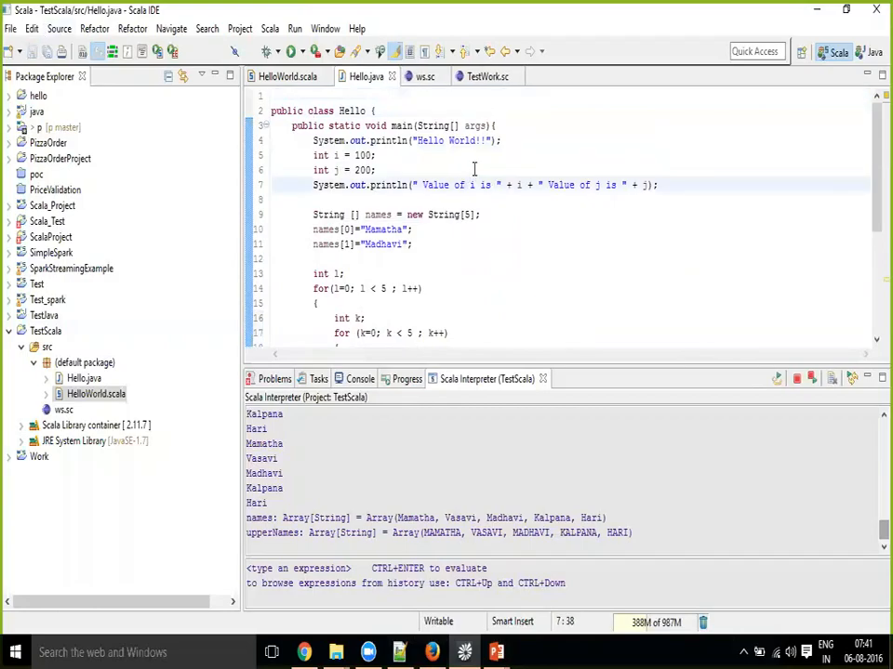
Run Hello.java as a Java application and comment out the names println line
{"action": "right_click", "coordinate": [376, 169]}
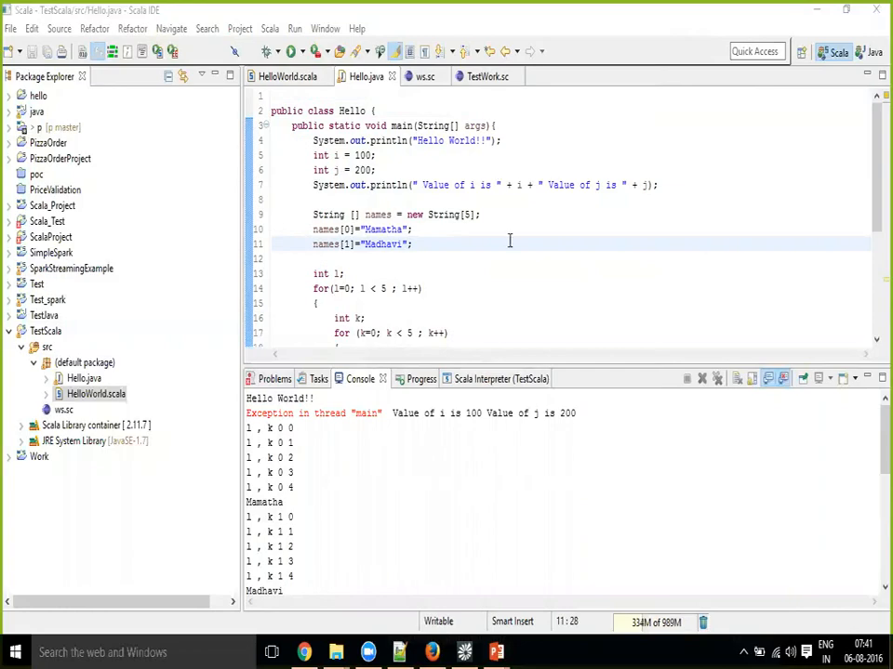
{"action": "mouse_move", "coordinate": [721, 400]}
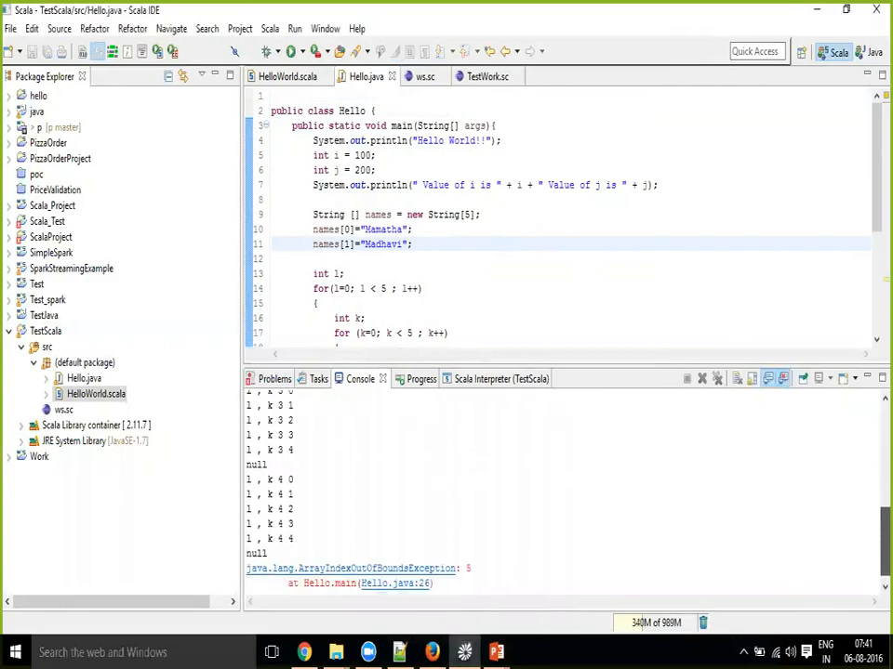
{"action": "scroll", "scroll_direction": "down", "scroll_amount": 3}
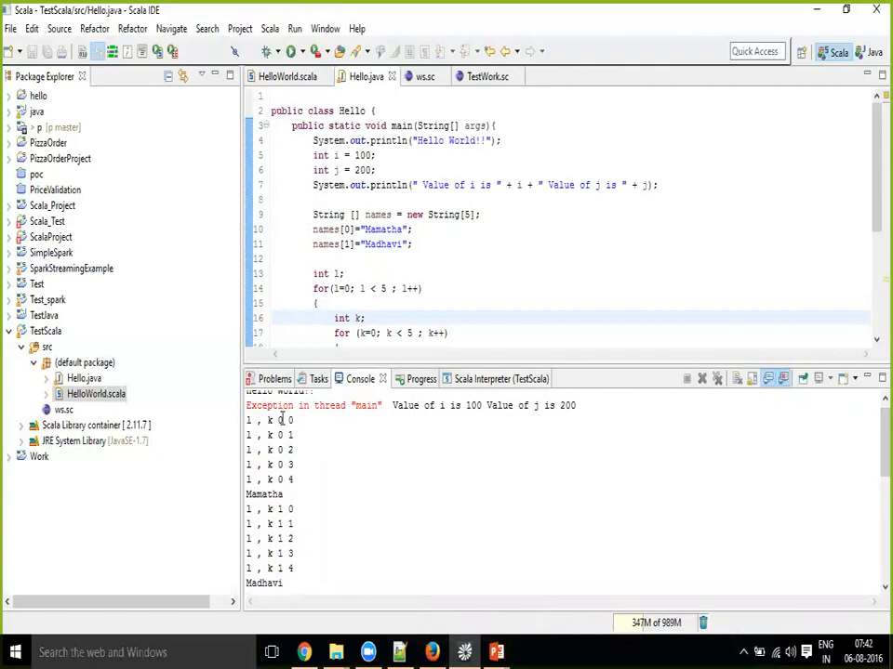
{"action": "mouse_move", "coordinate": [379, 457]}
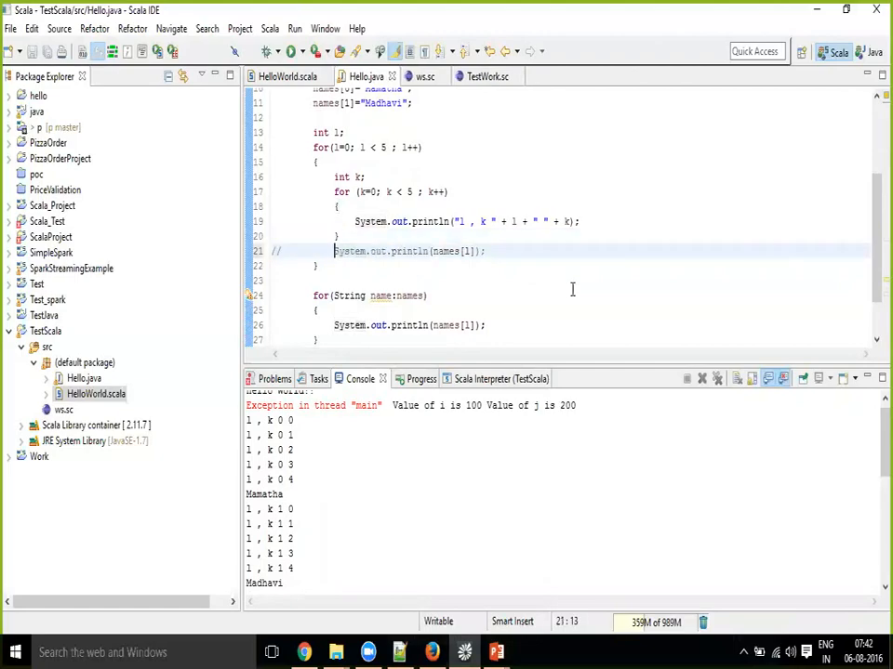
{"action": "left_click", "coordinate": [314, 280]}
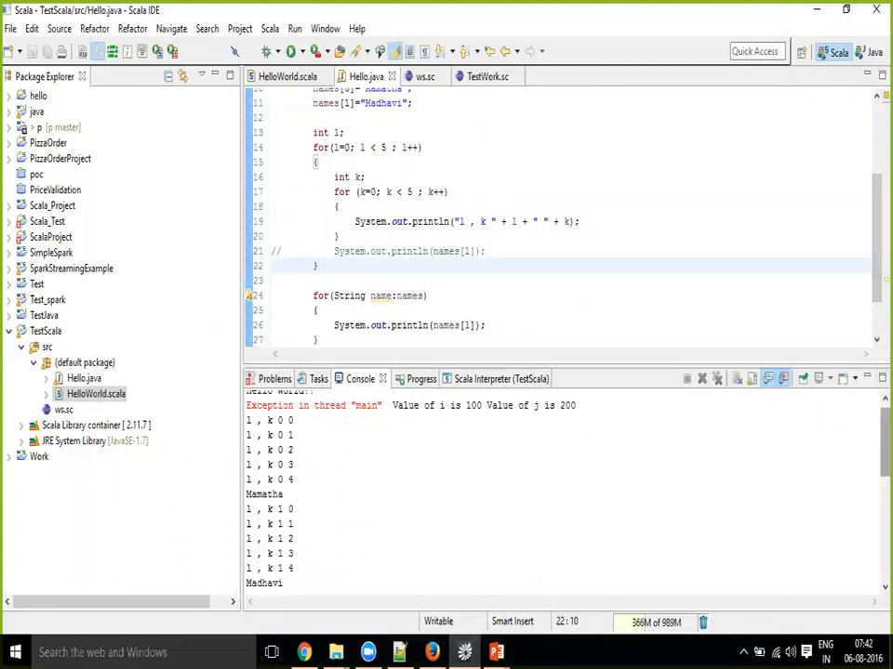
{"action": "scroll", "scroll_direction": "down", "scroll_amount": 3}
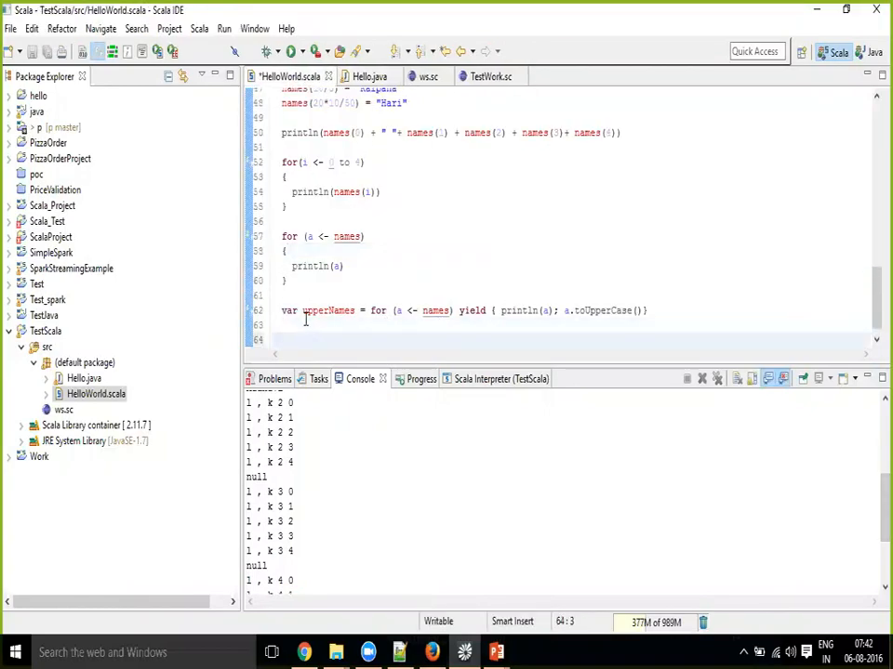
Type a new for () line below upperNames, then bring up the slide show
{"action": "type", "text": "for"}
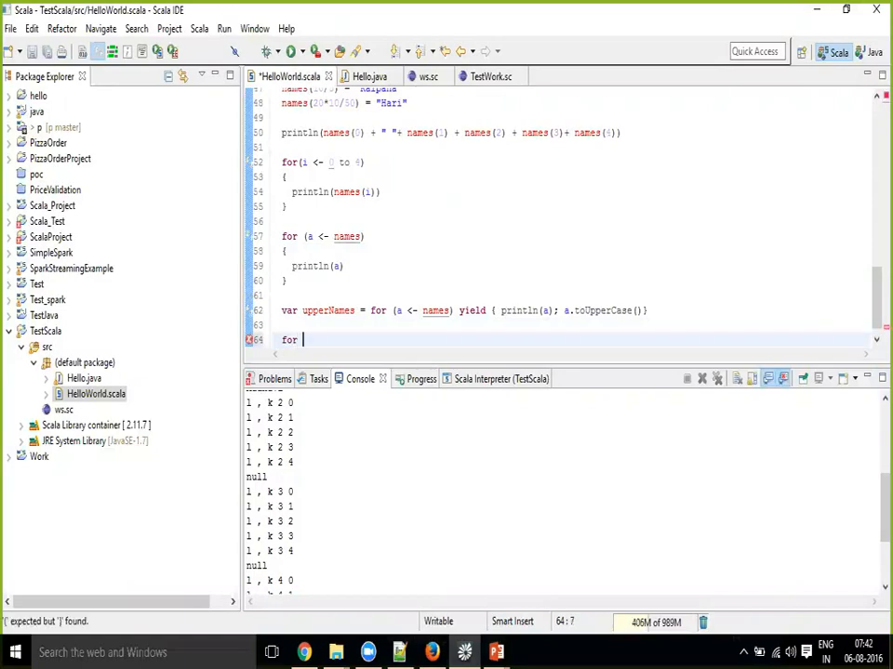
{"action": "type", "text": "()"}
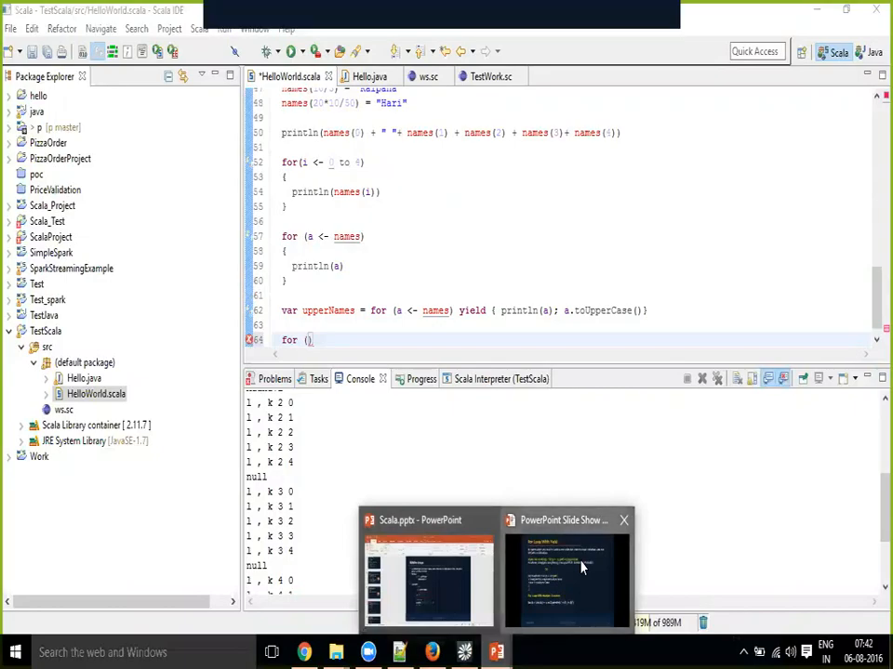
{"action": "left_click", "coordinate": [567, 572]}
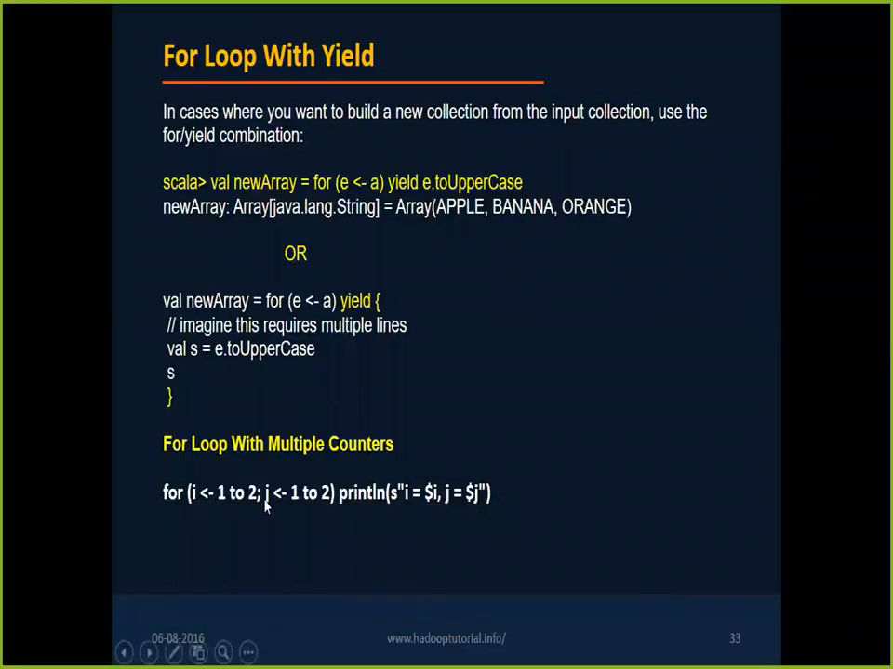
{"action": "mouse_move", "coordinate": [315, 502]}
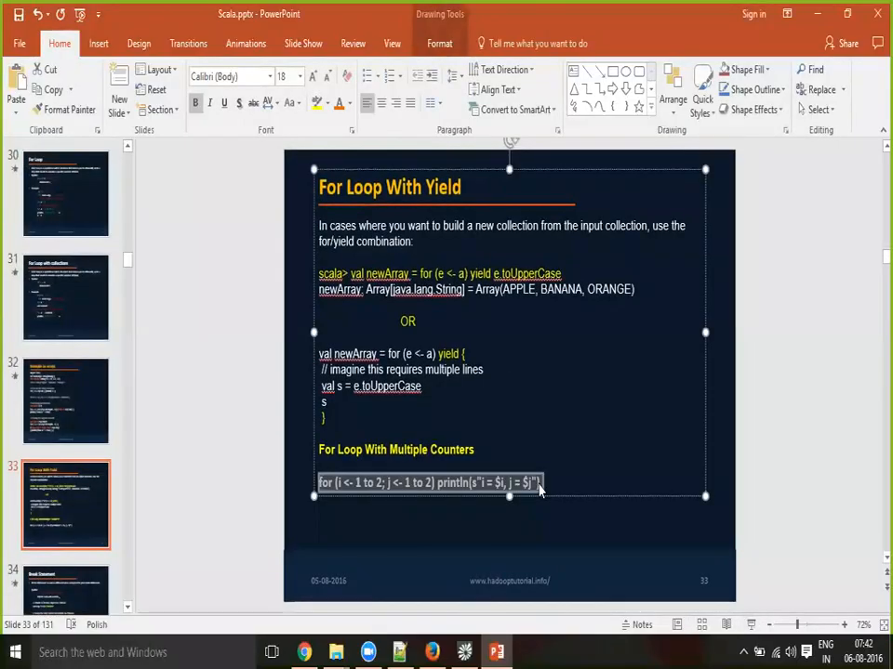
{"action": "mouse_move", "coordinate": [372, 495]}
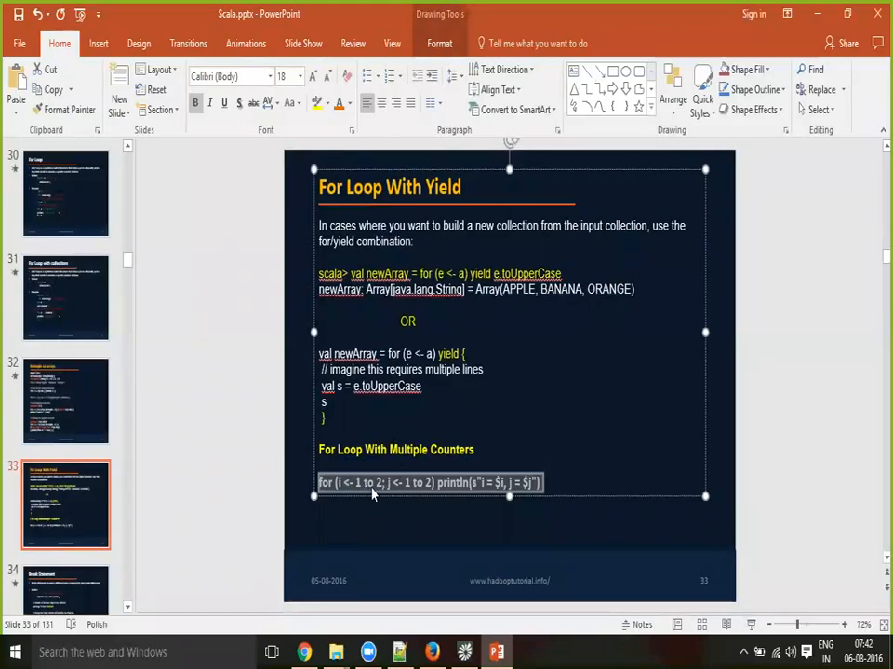
{"action": "mouse_move", "coordinate": [362, 497]}
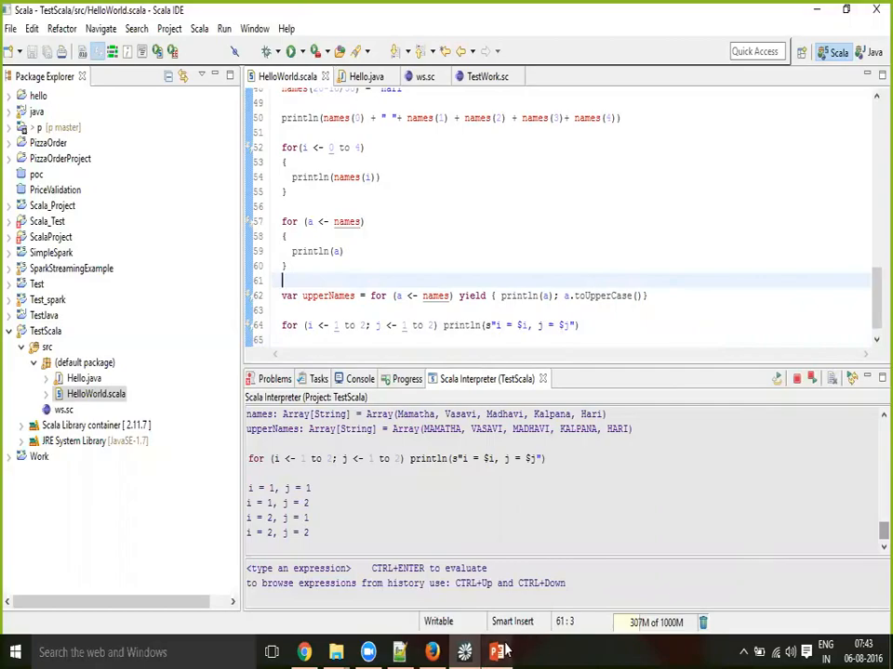
Return to PowerPoint and advance past the Break Statement slide to the Function Definition slide
{"action": "left_click", "coordinate": [495, 652]}
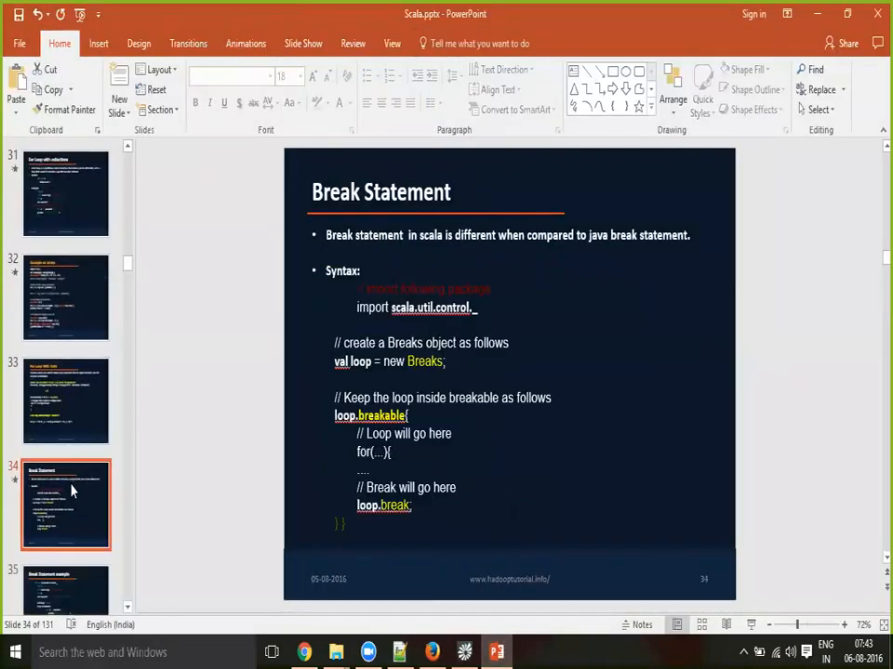
{"action": "left_click", "coordinate": [66, 504]}
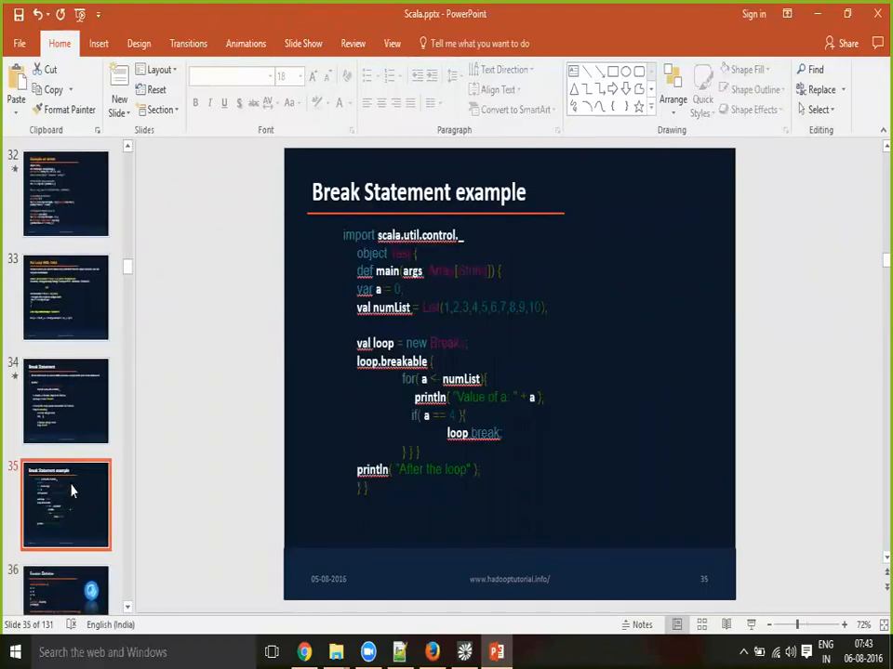
{"action": "left_click", "coordinate": [66, 505]}
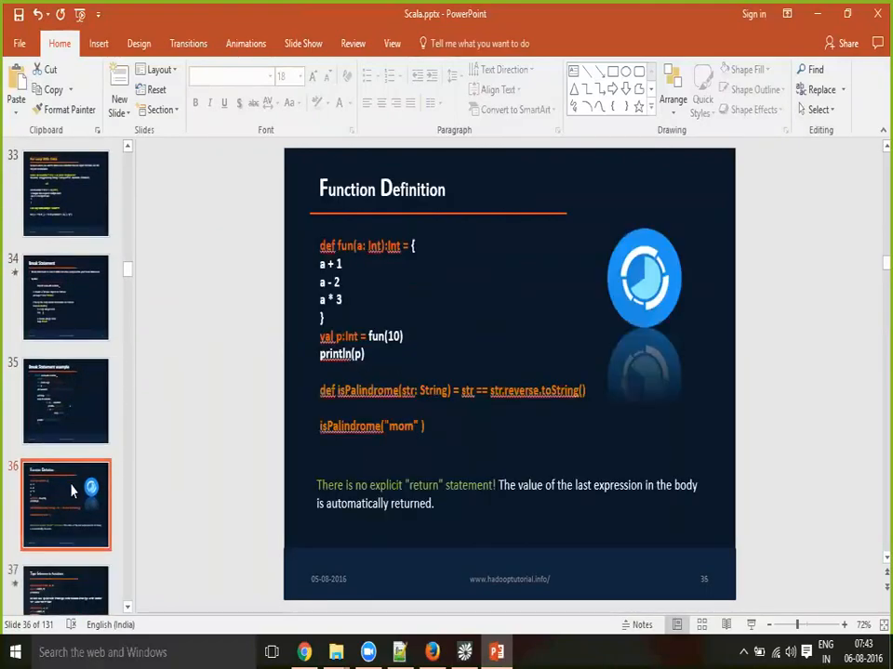